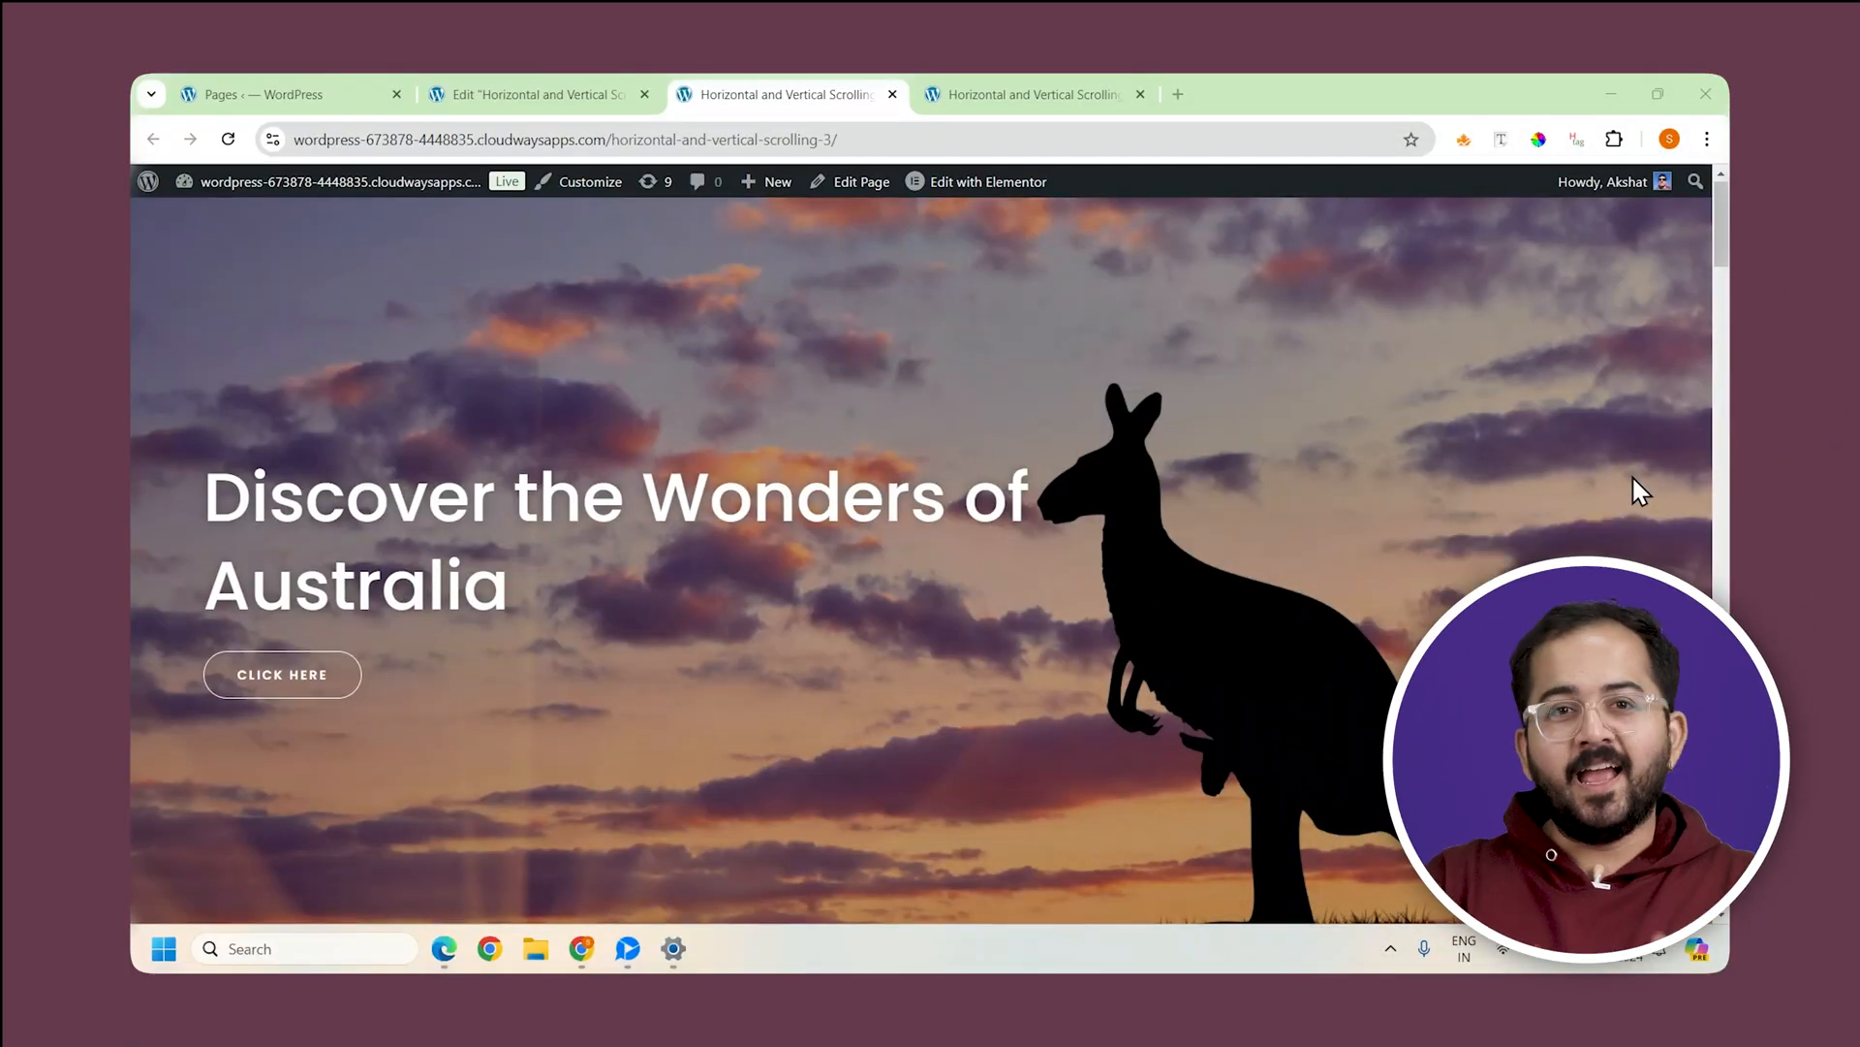
Step: Add a single-column full-width container with a heading reading 1 and a solid background colour
scroll("down", 3)
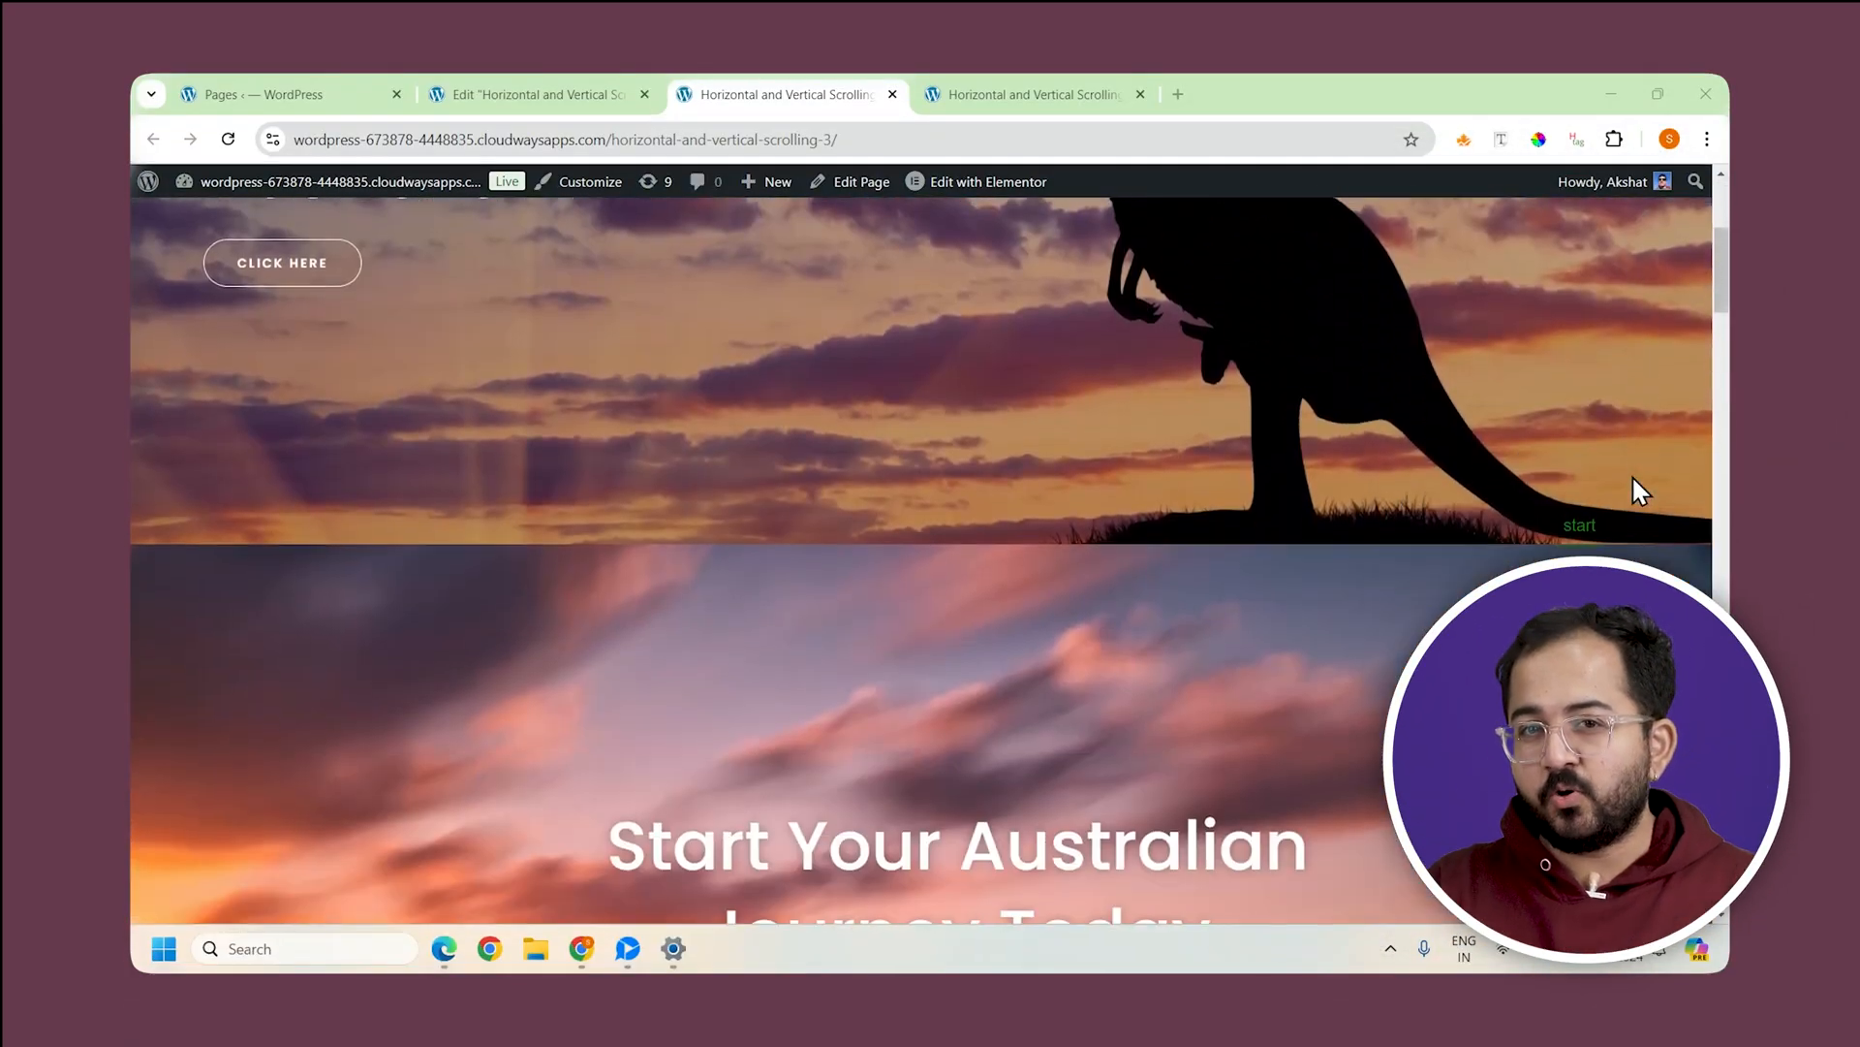
scroll("down", 3)
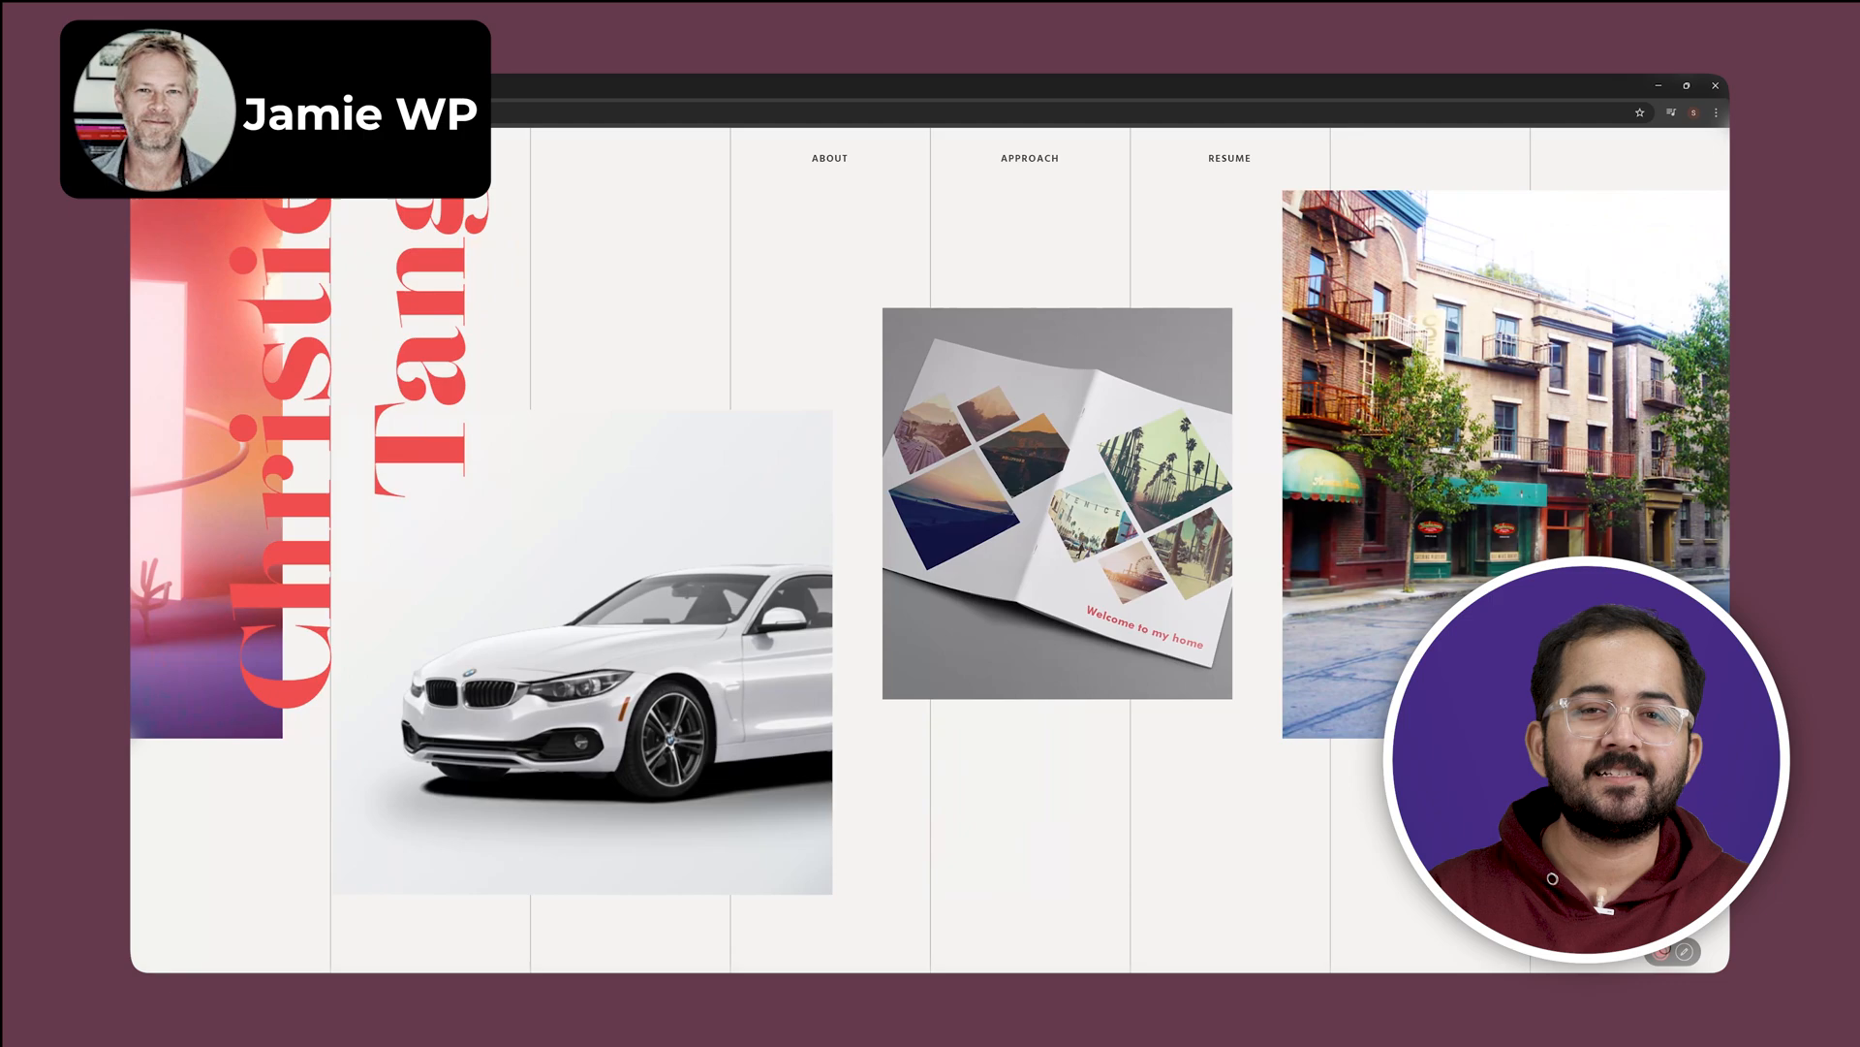
scroll("down", 3)
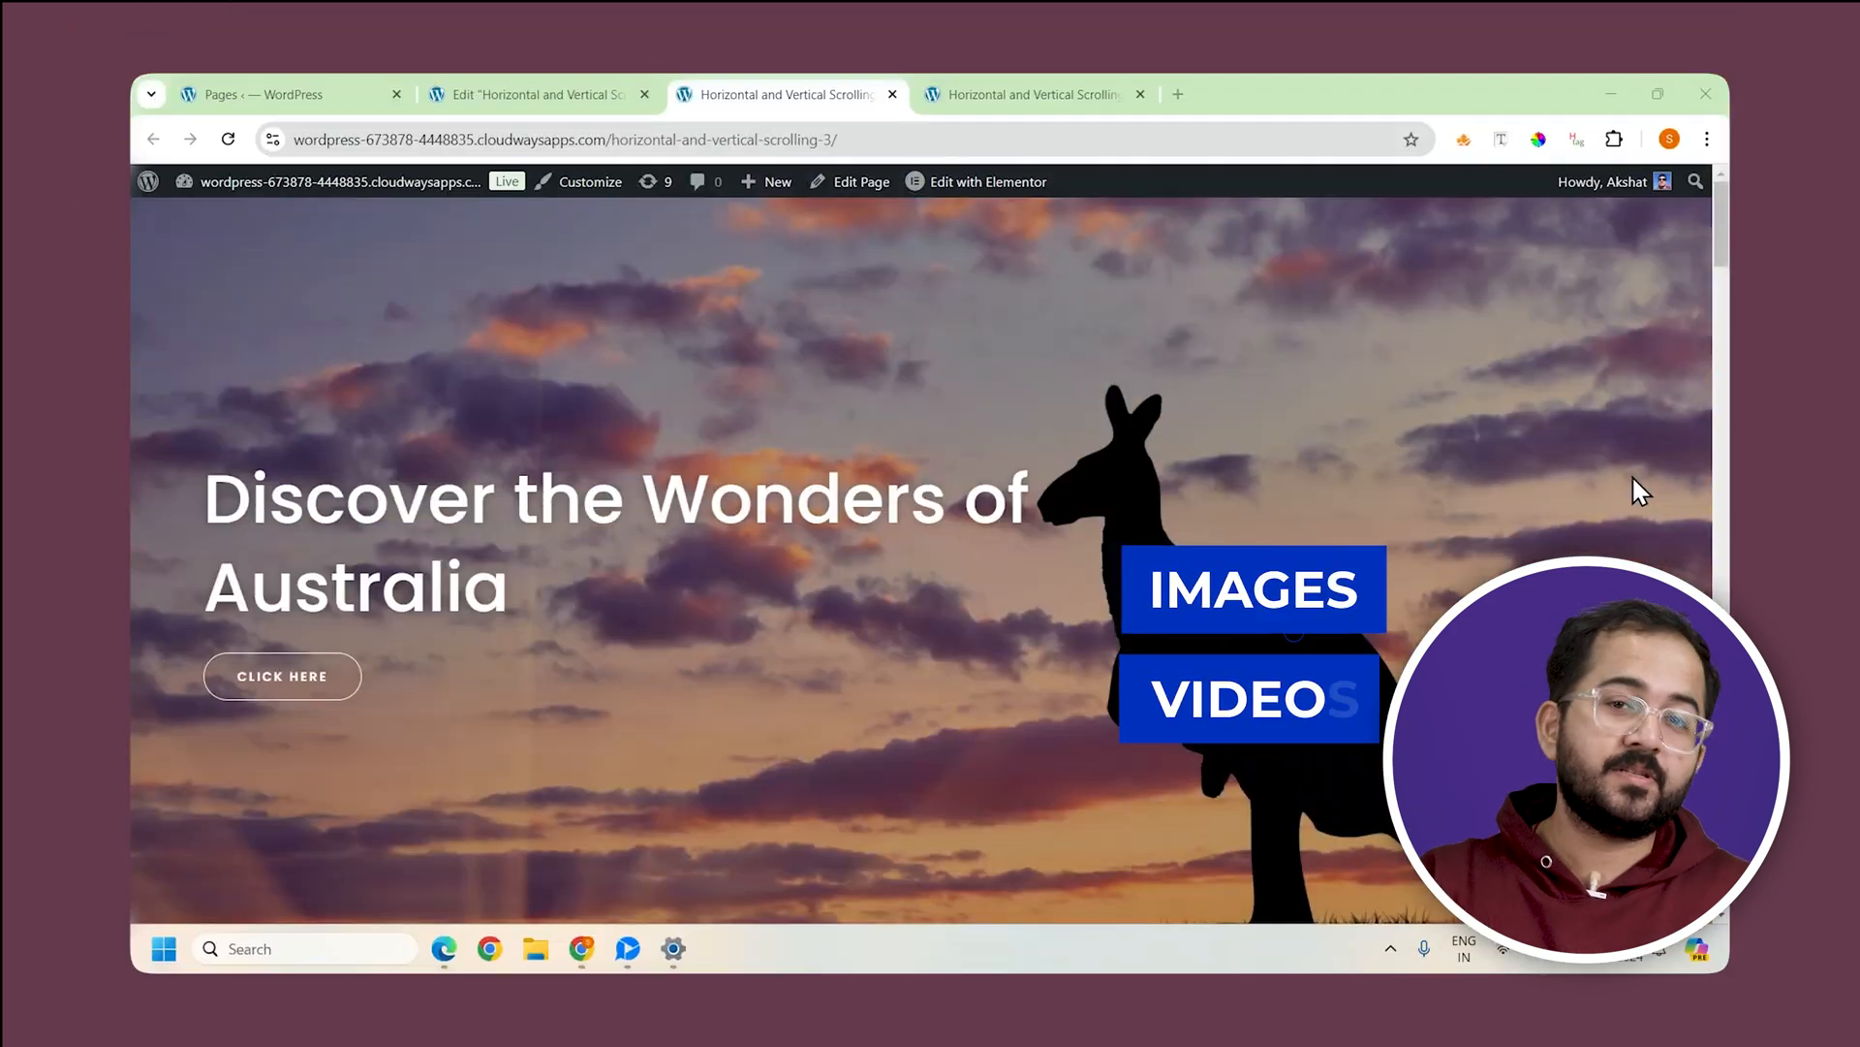
scroll("down", 3)
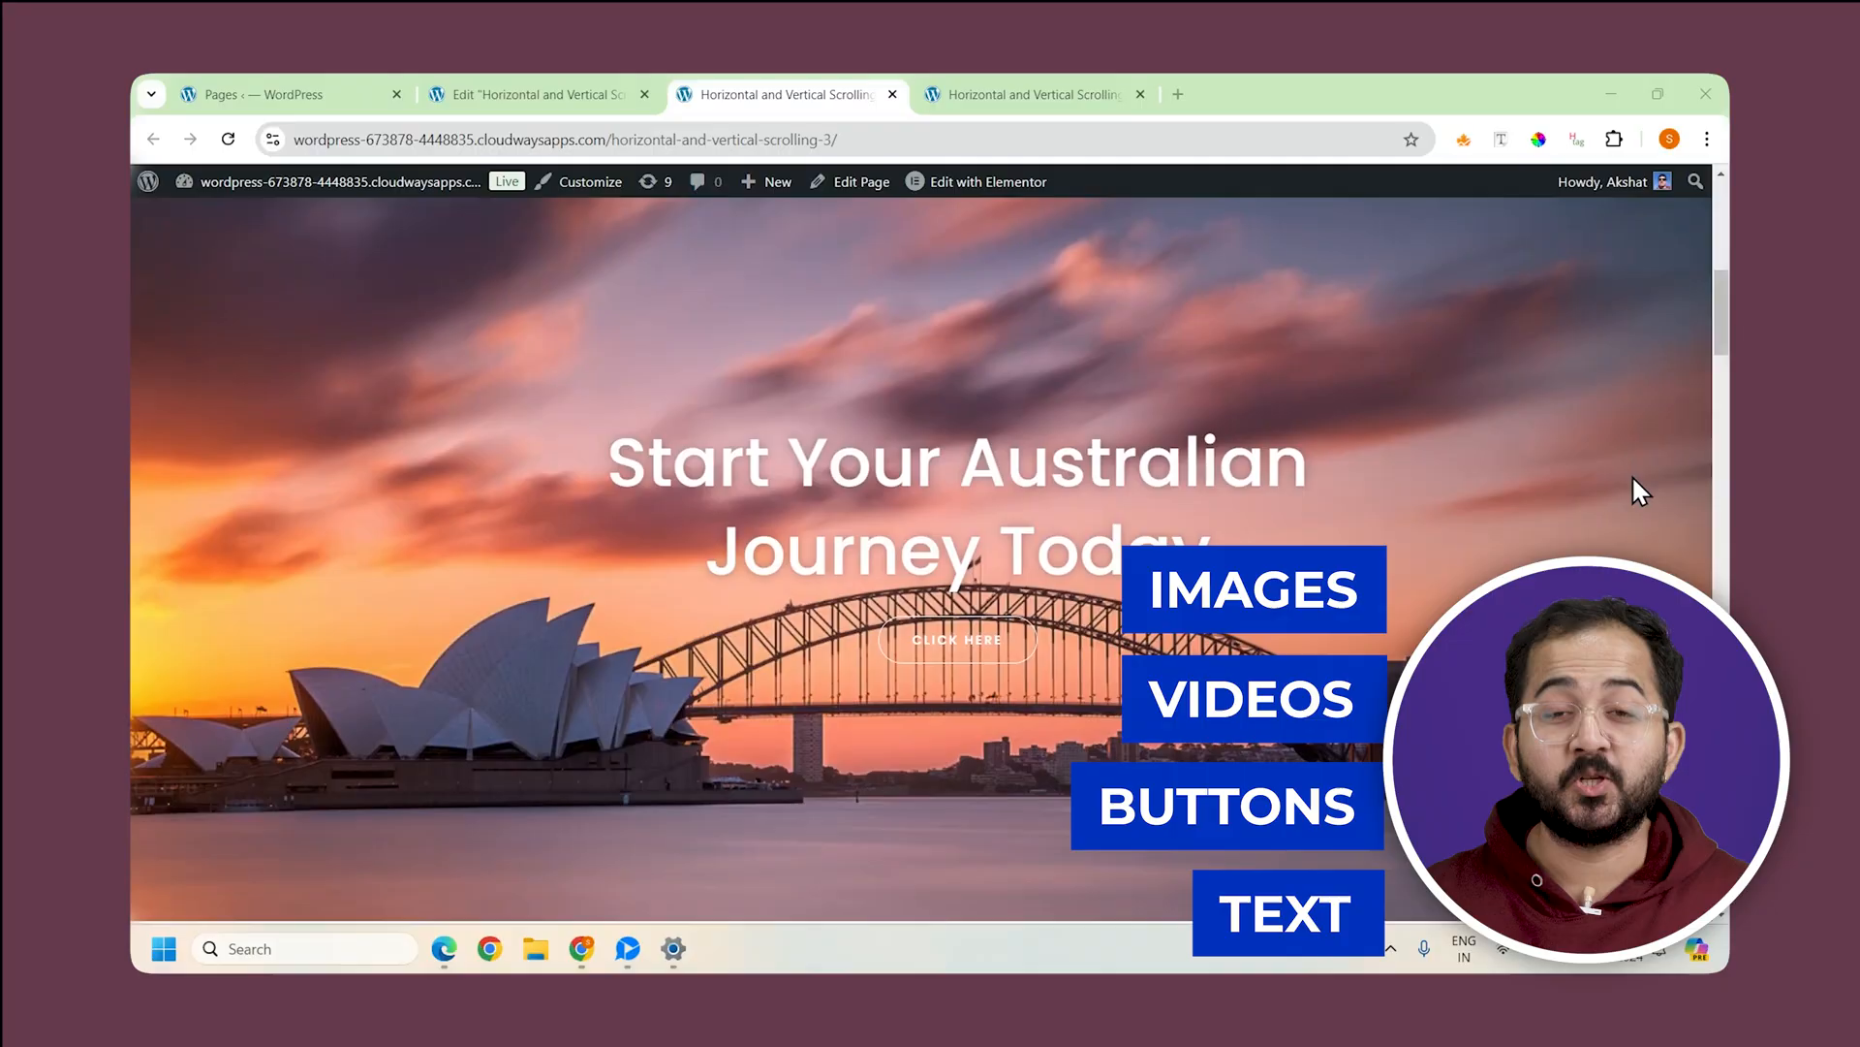
left_click(535, 93)
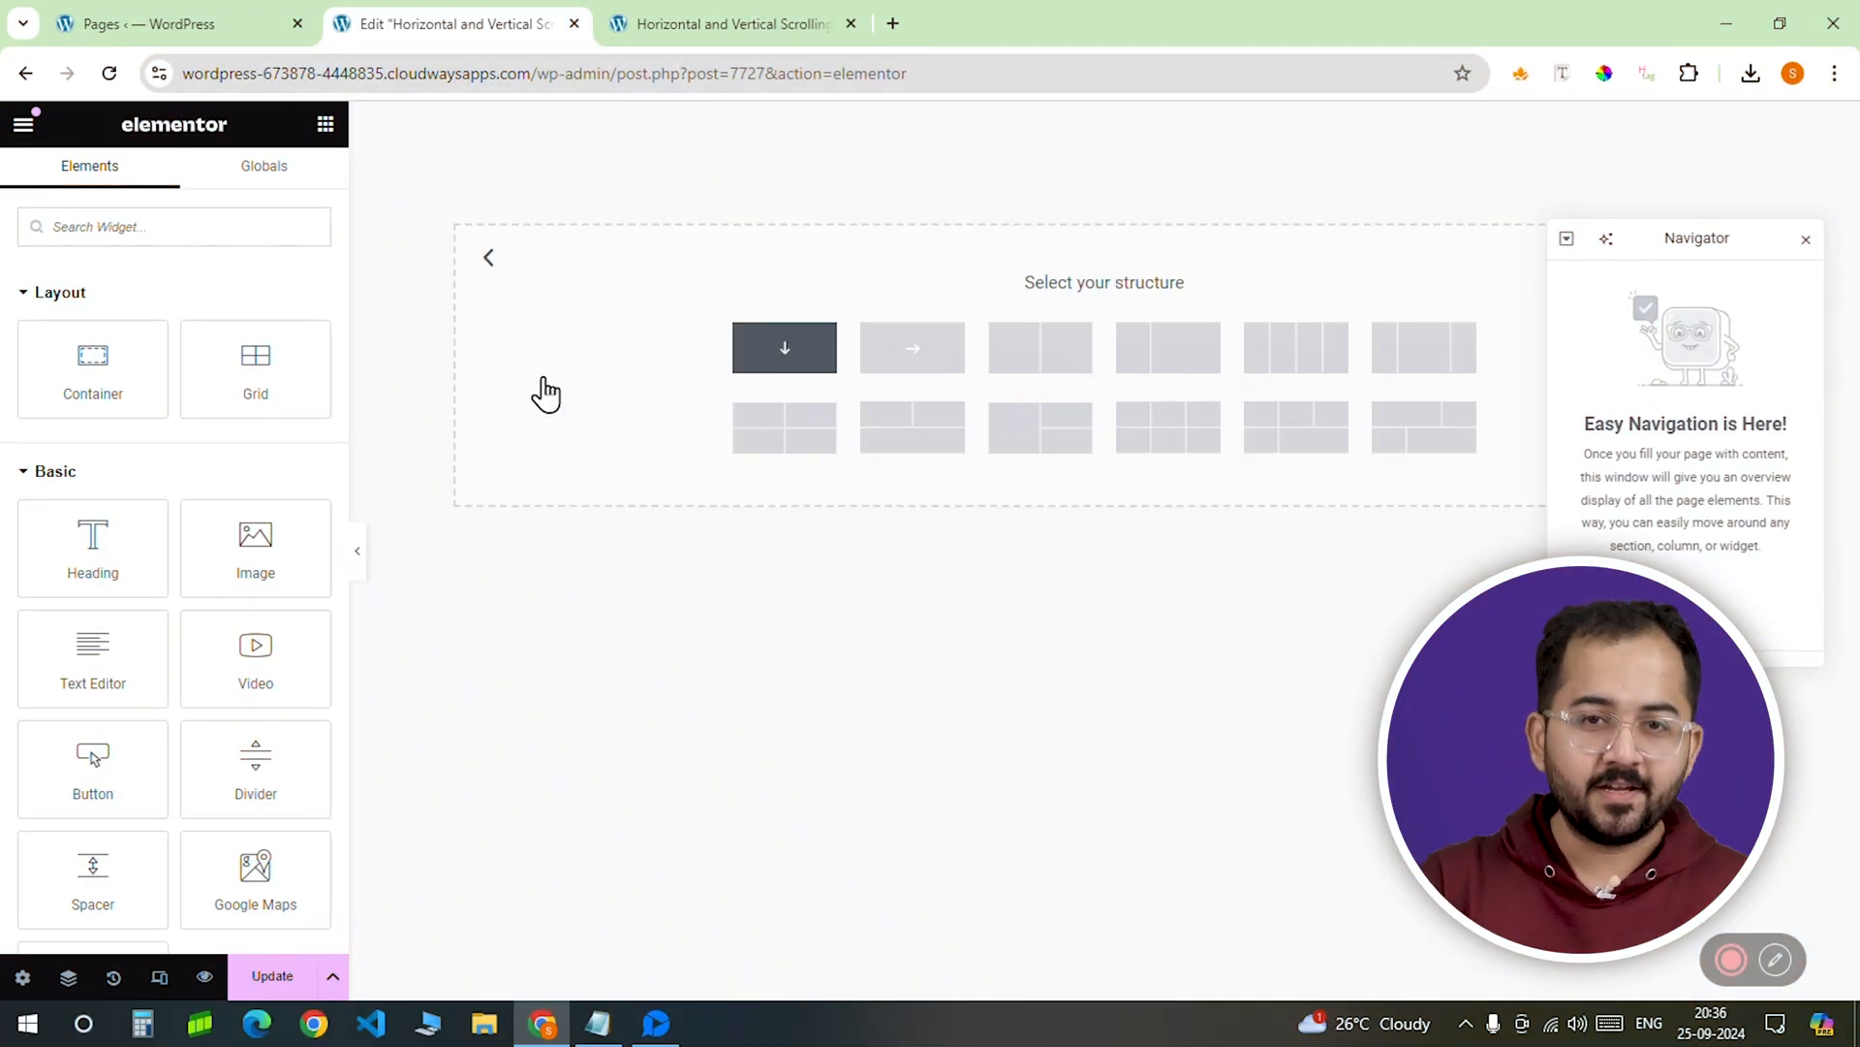
left_click(785, 346)
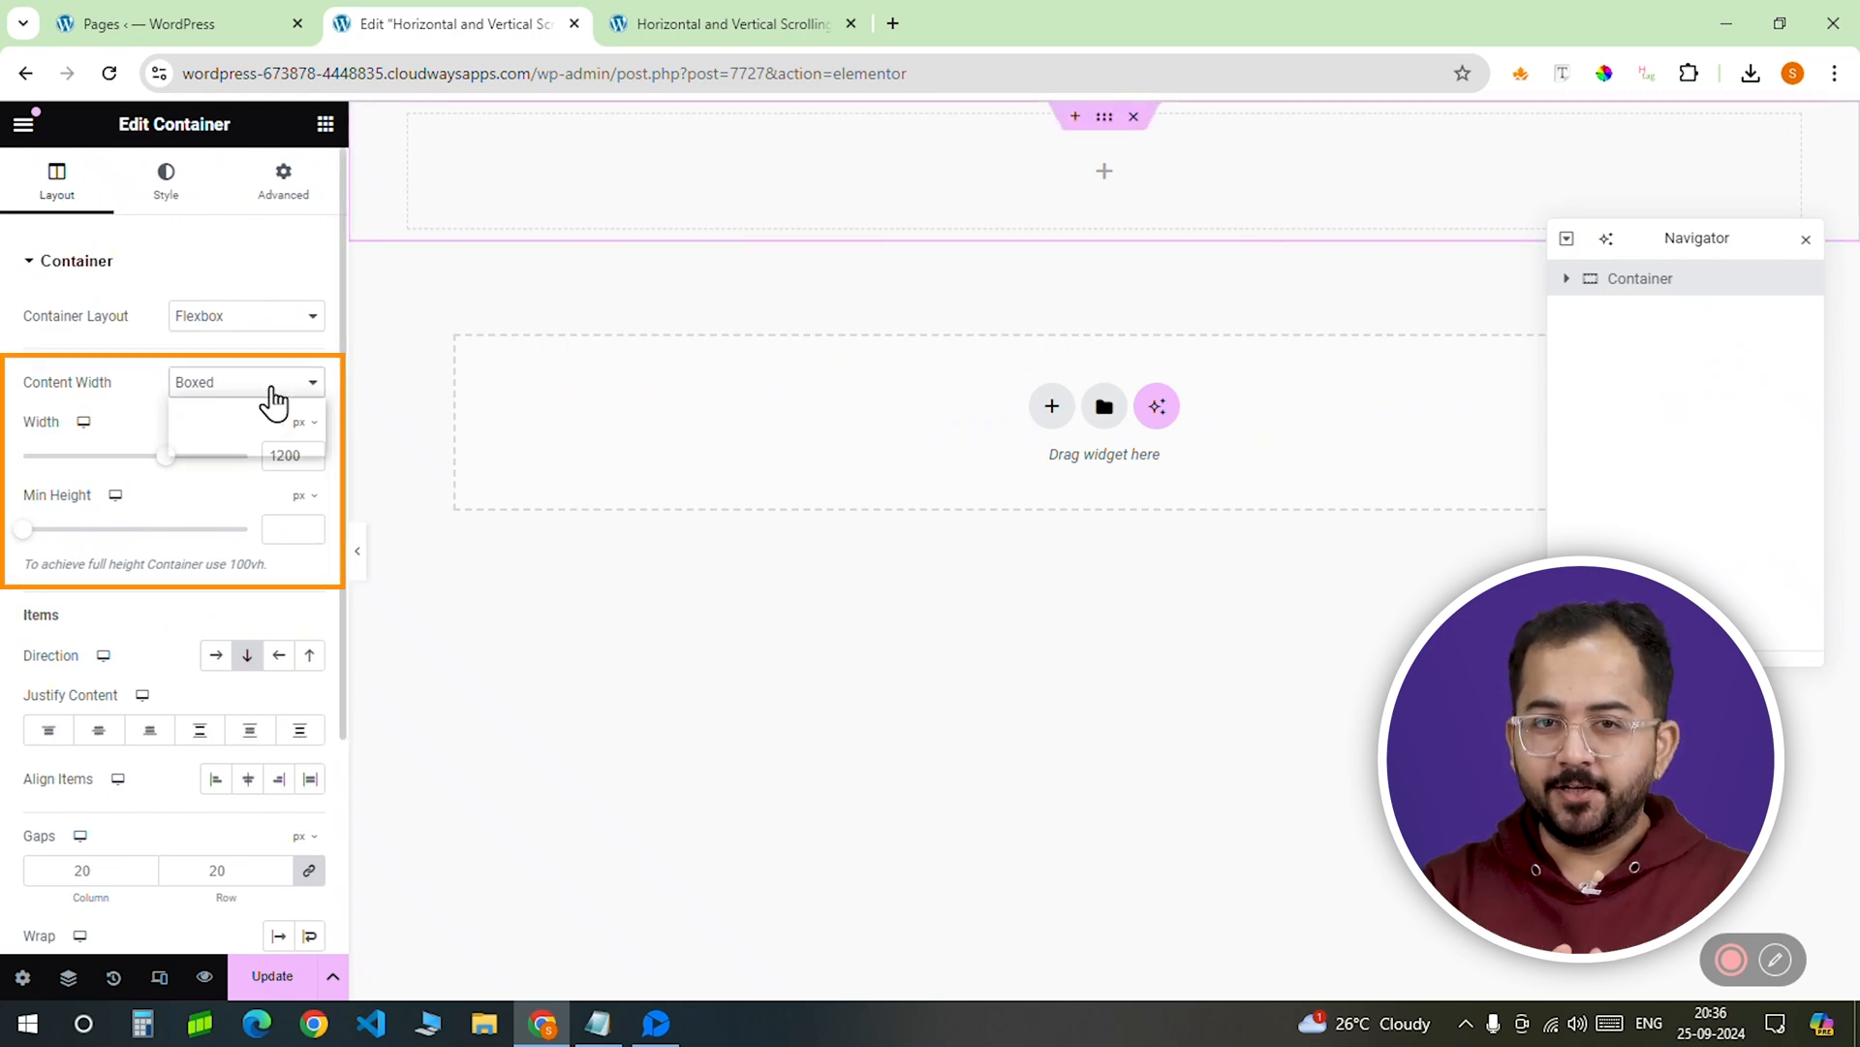
left_click(244, 382)
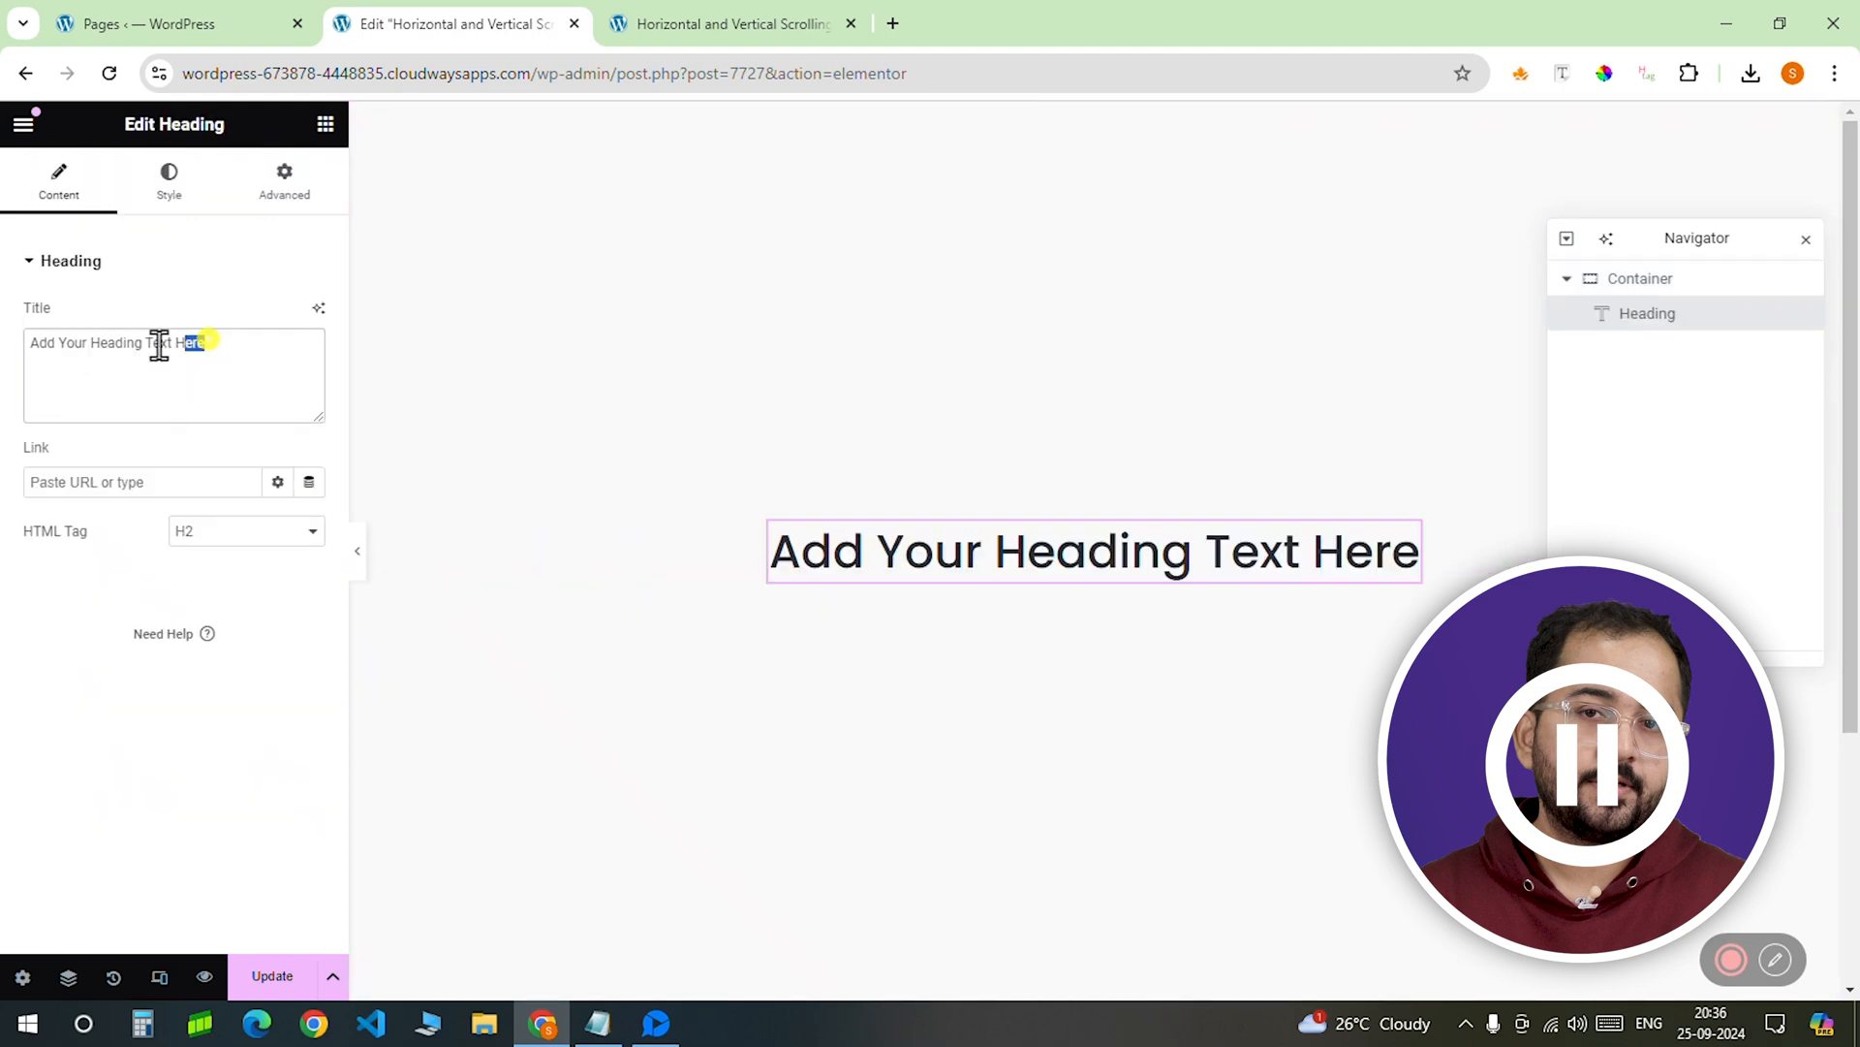
type("1")
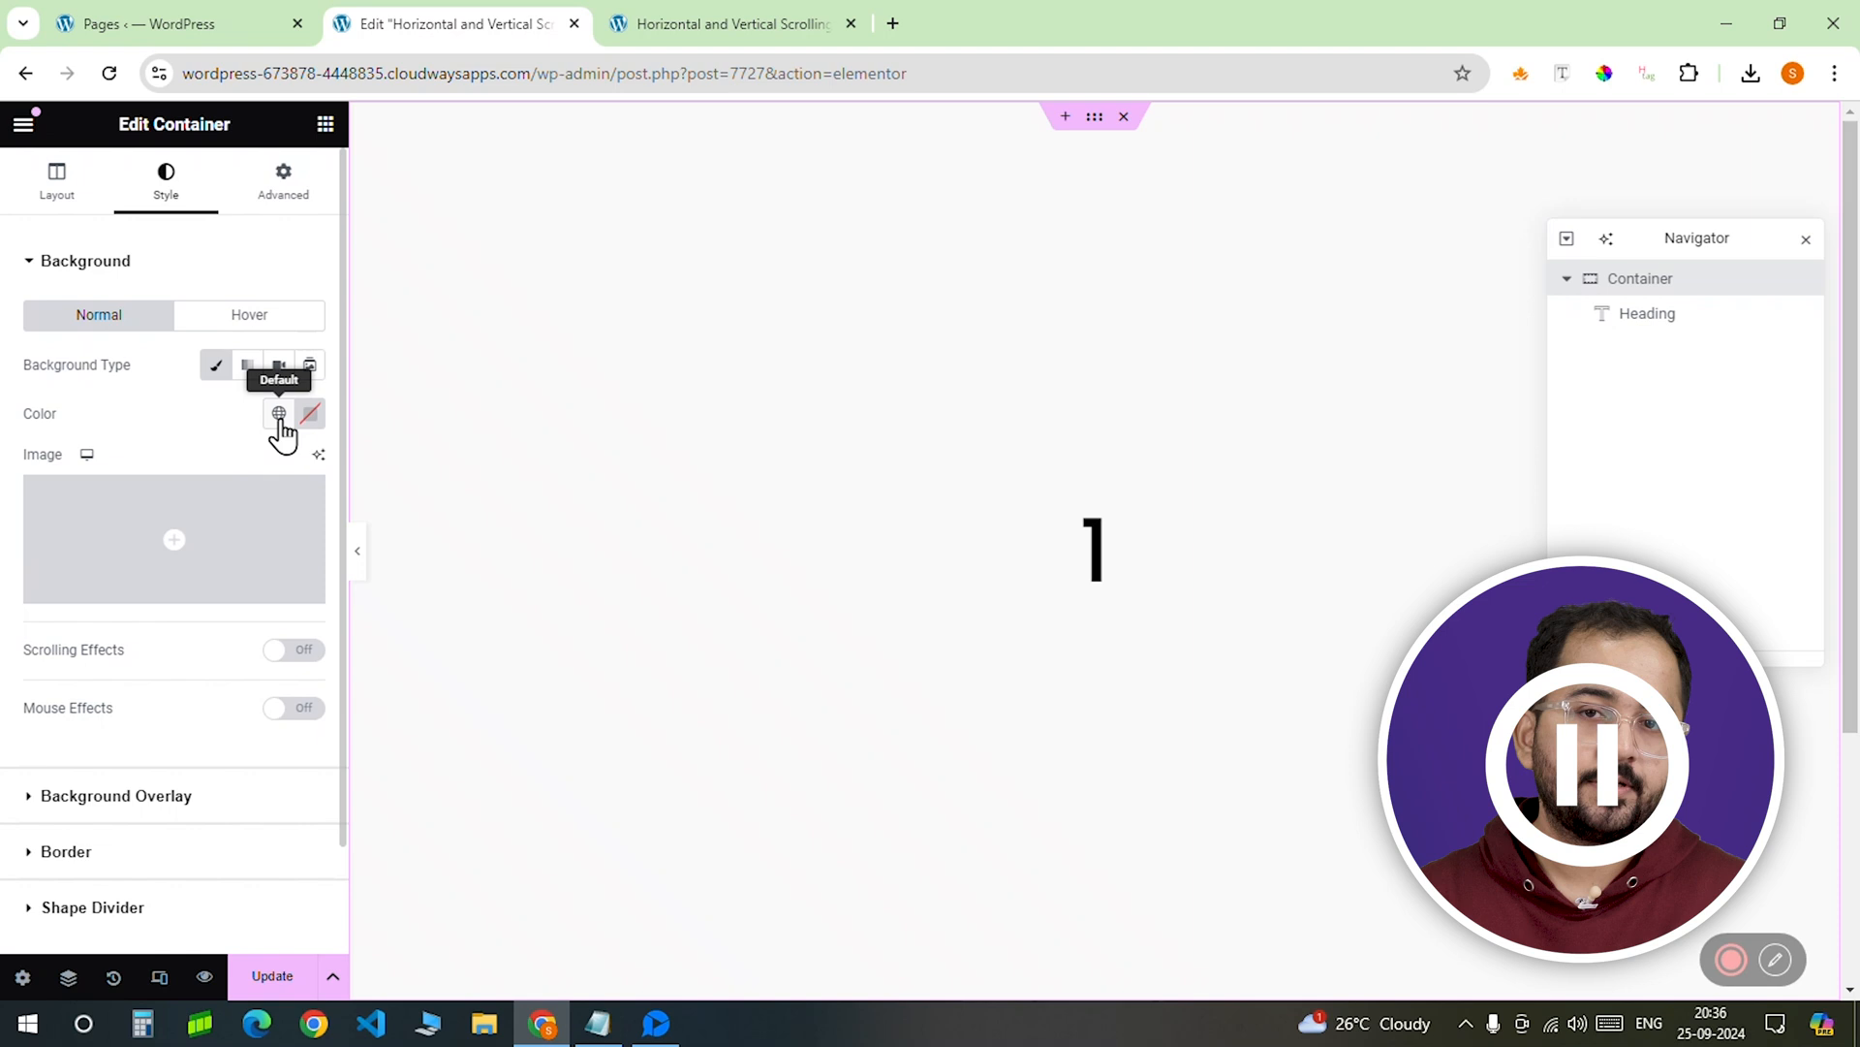
left_click(279, 415)
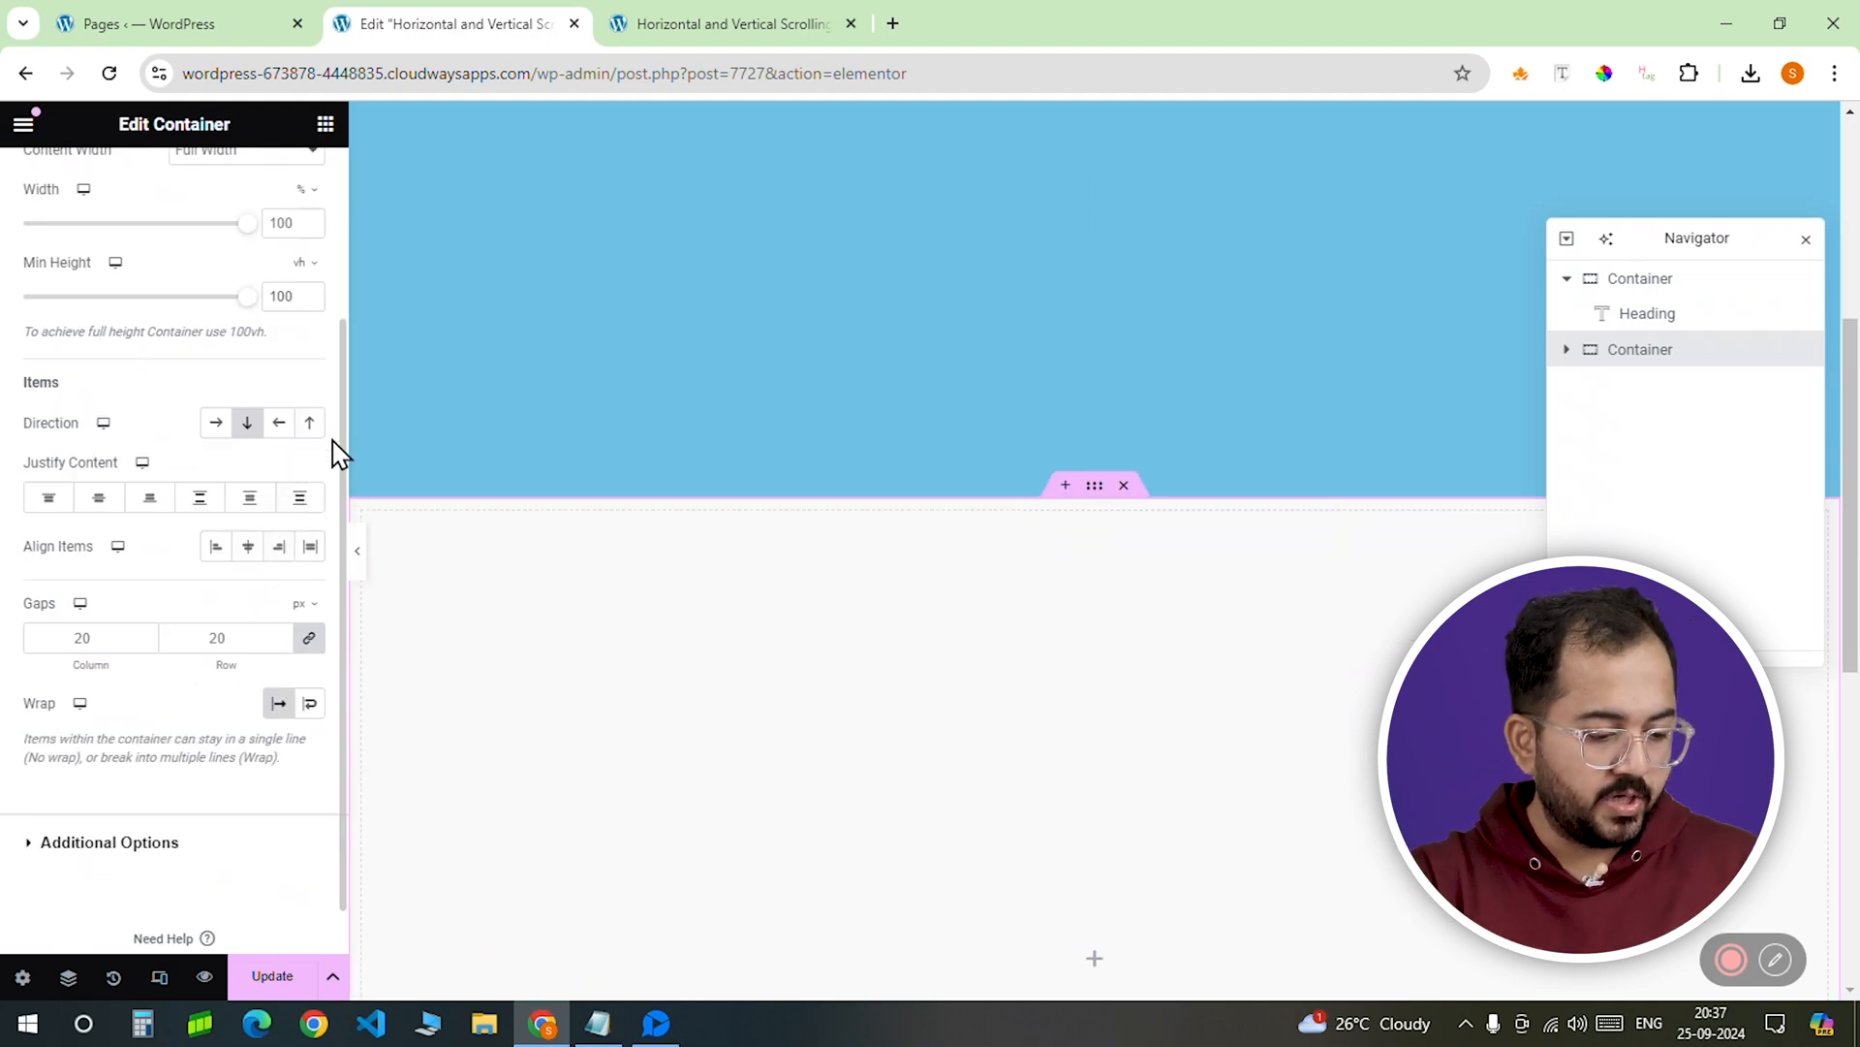
Step: Zero the second container's margin and padding and give it the CSS class wrapper
left_click(283, 181)
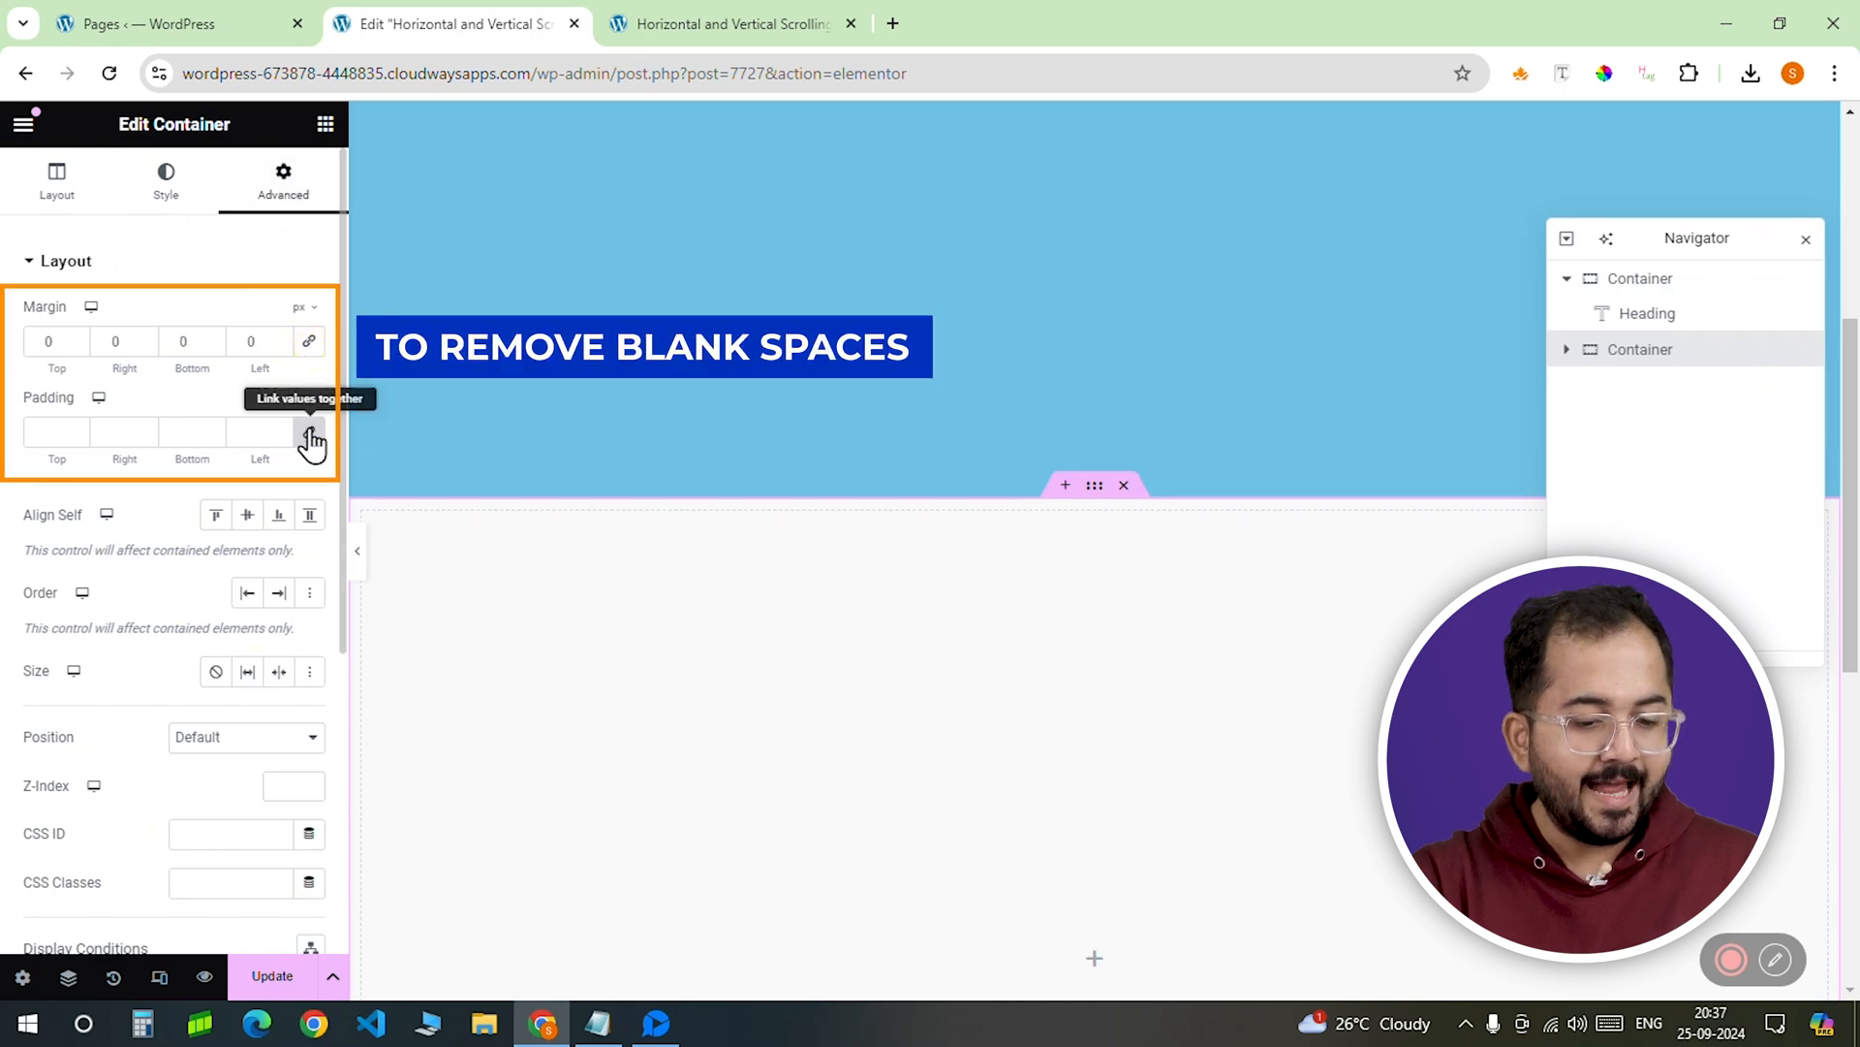
scroll("down", 3)
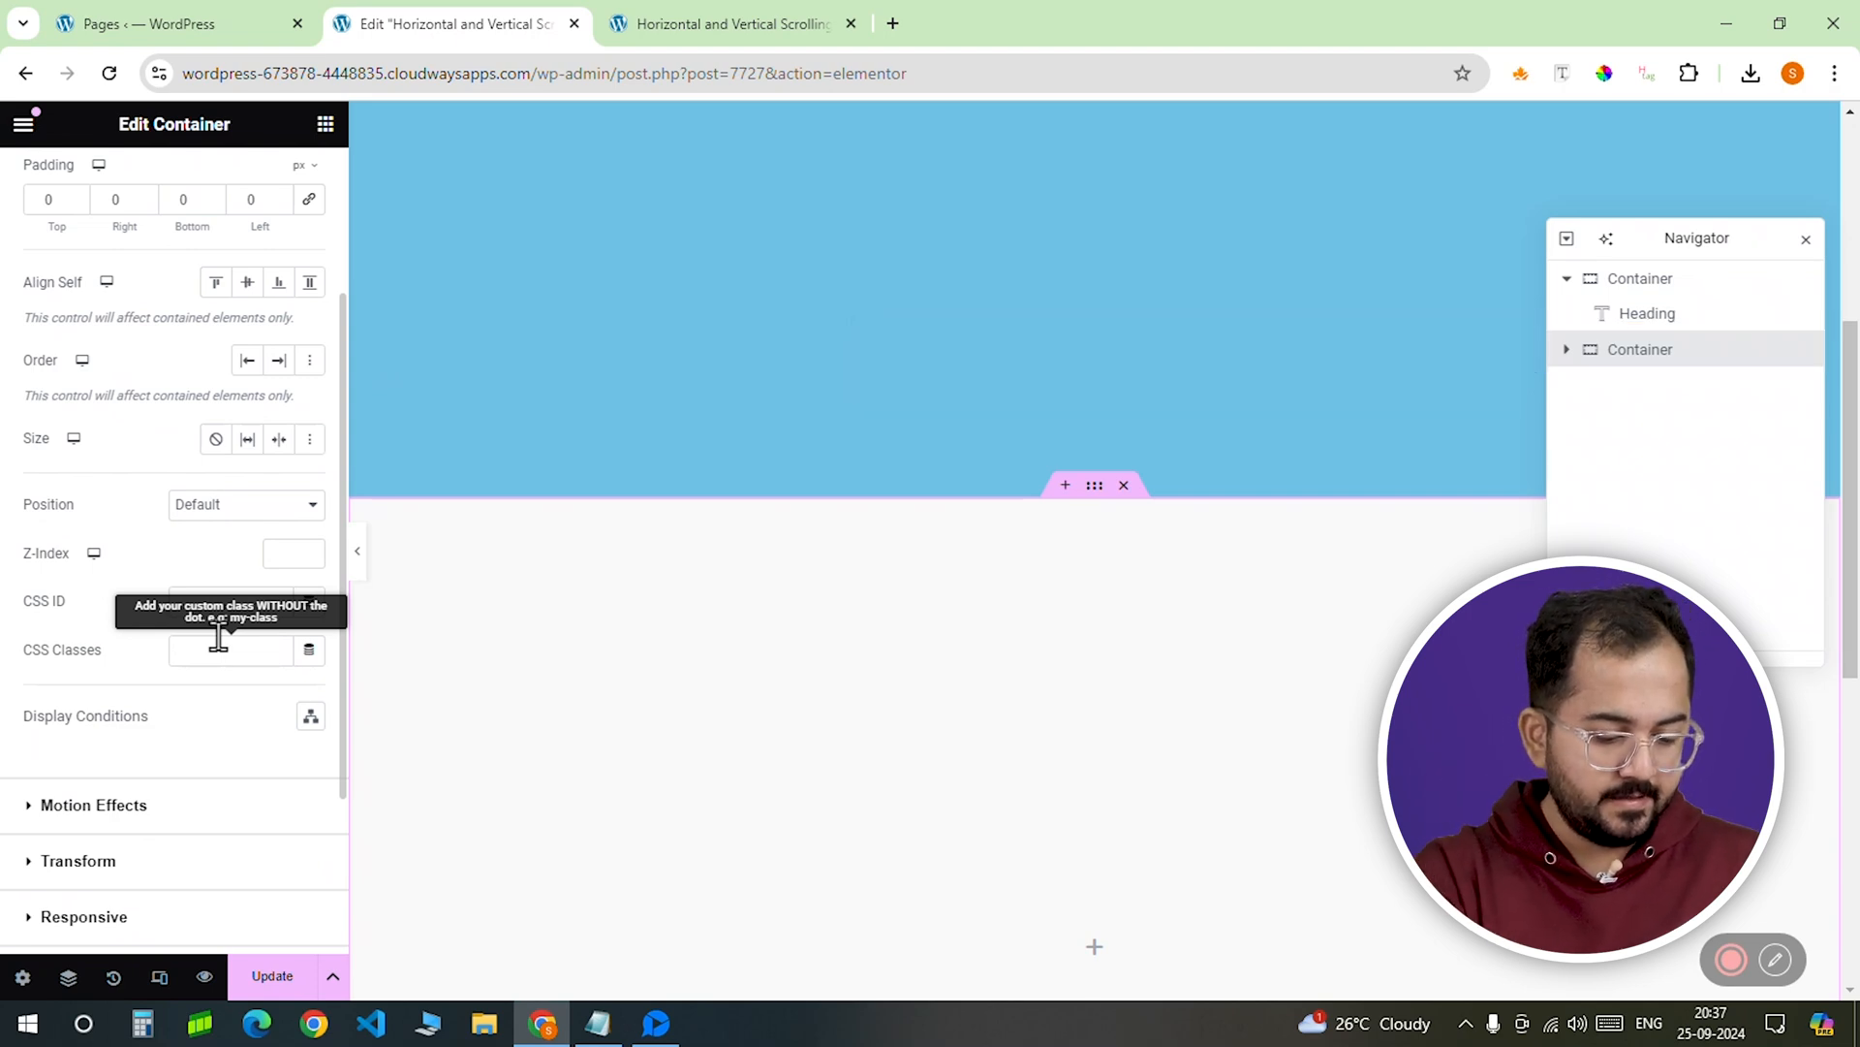
type("wrapper")
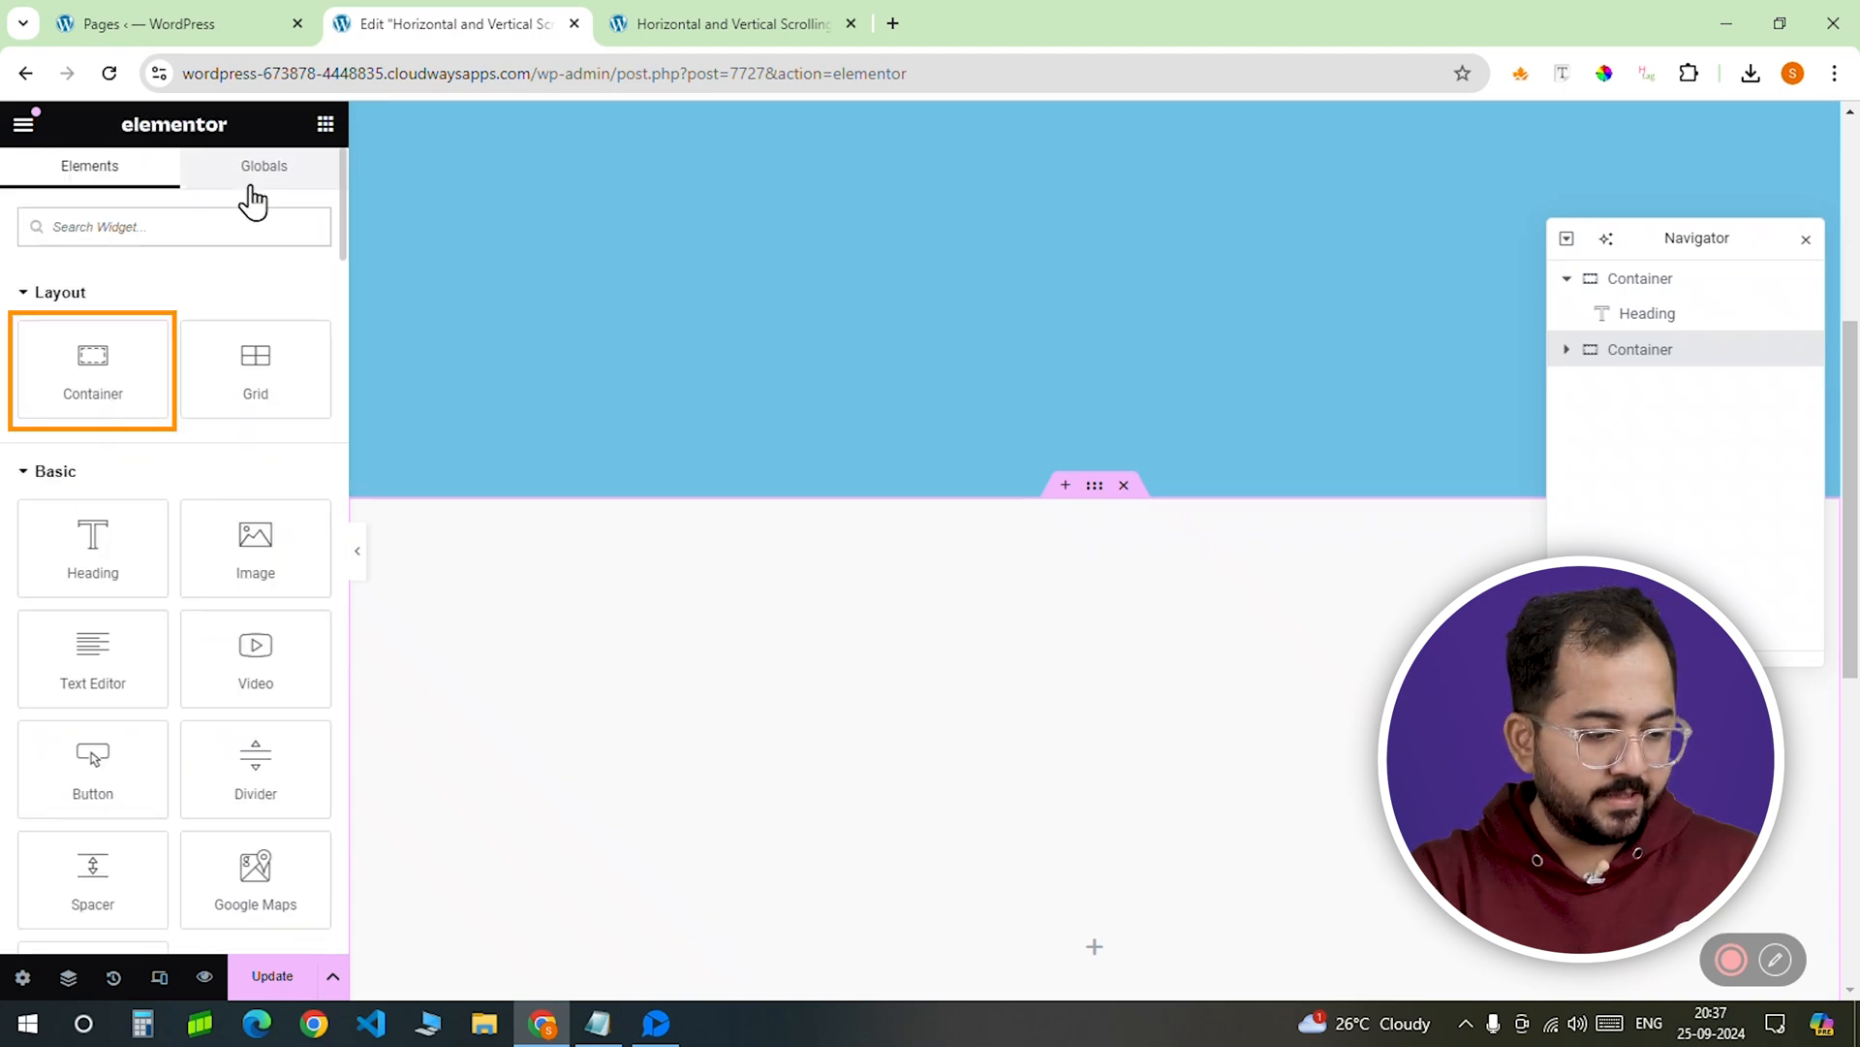
Step: Place a full-width container inside the wrapper and paste the heading changed to 2
left_click_drag(93, 368, 500, 628)
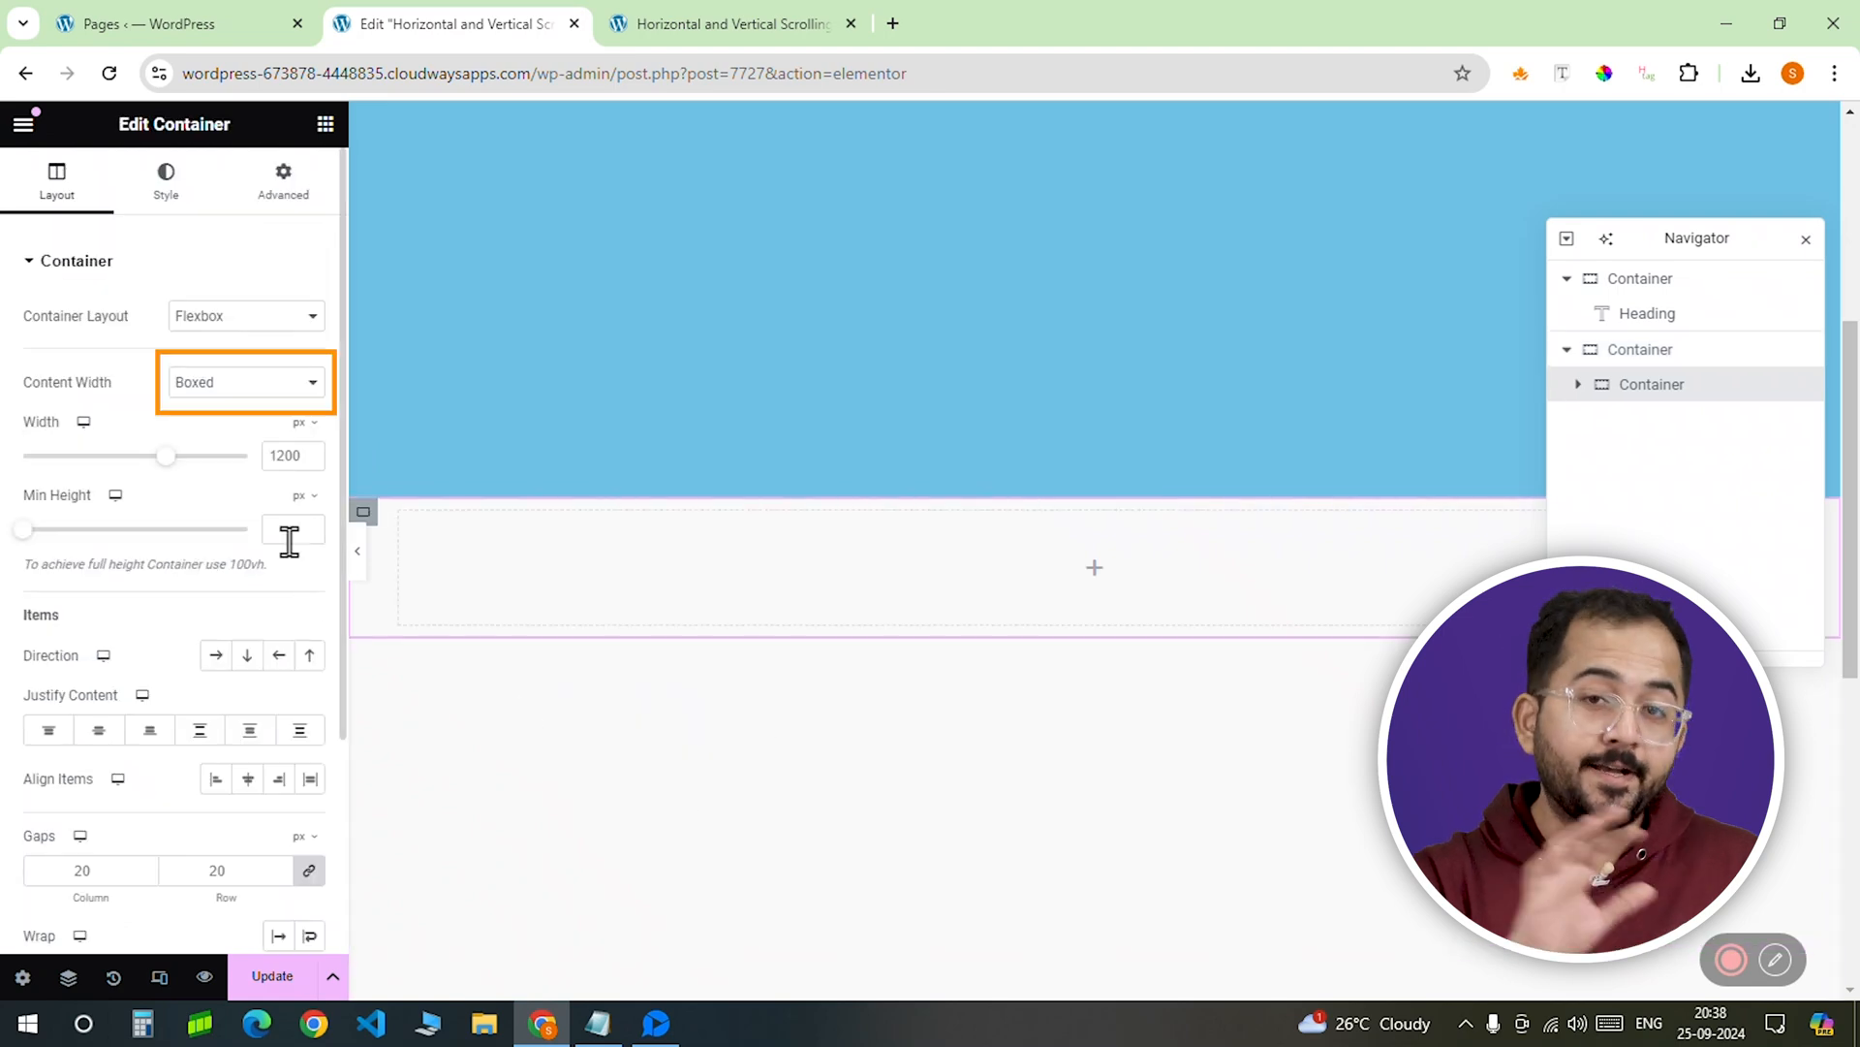
left_click(244, 382)
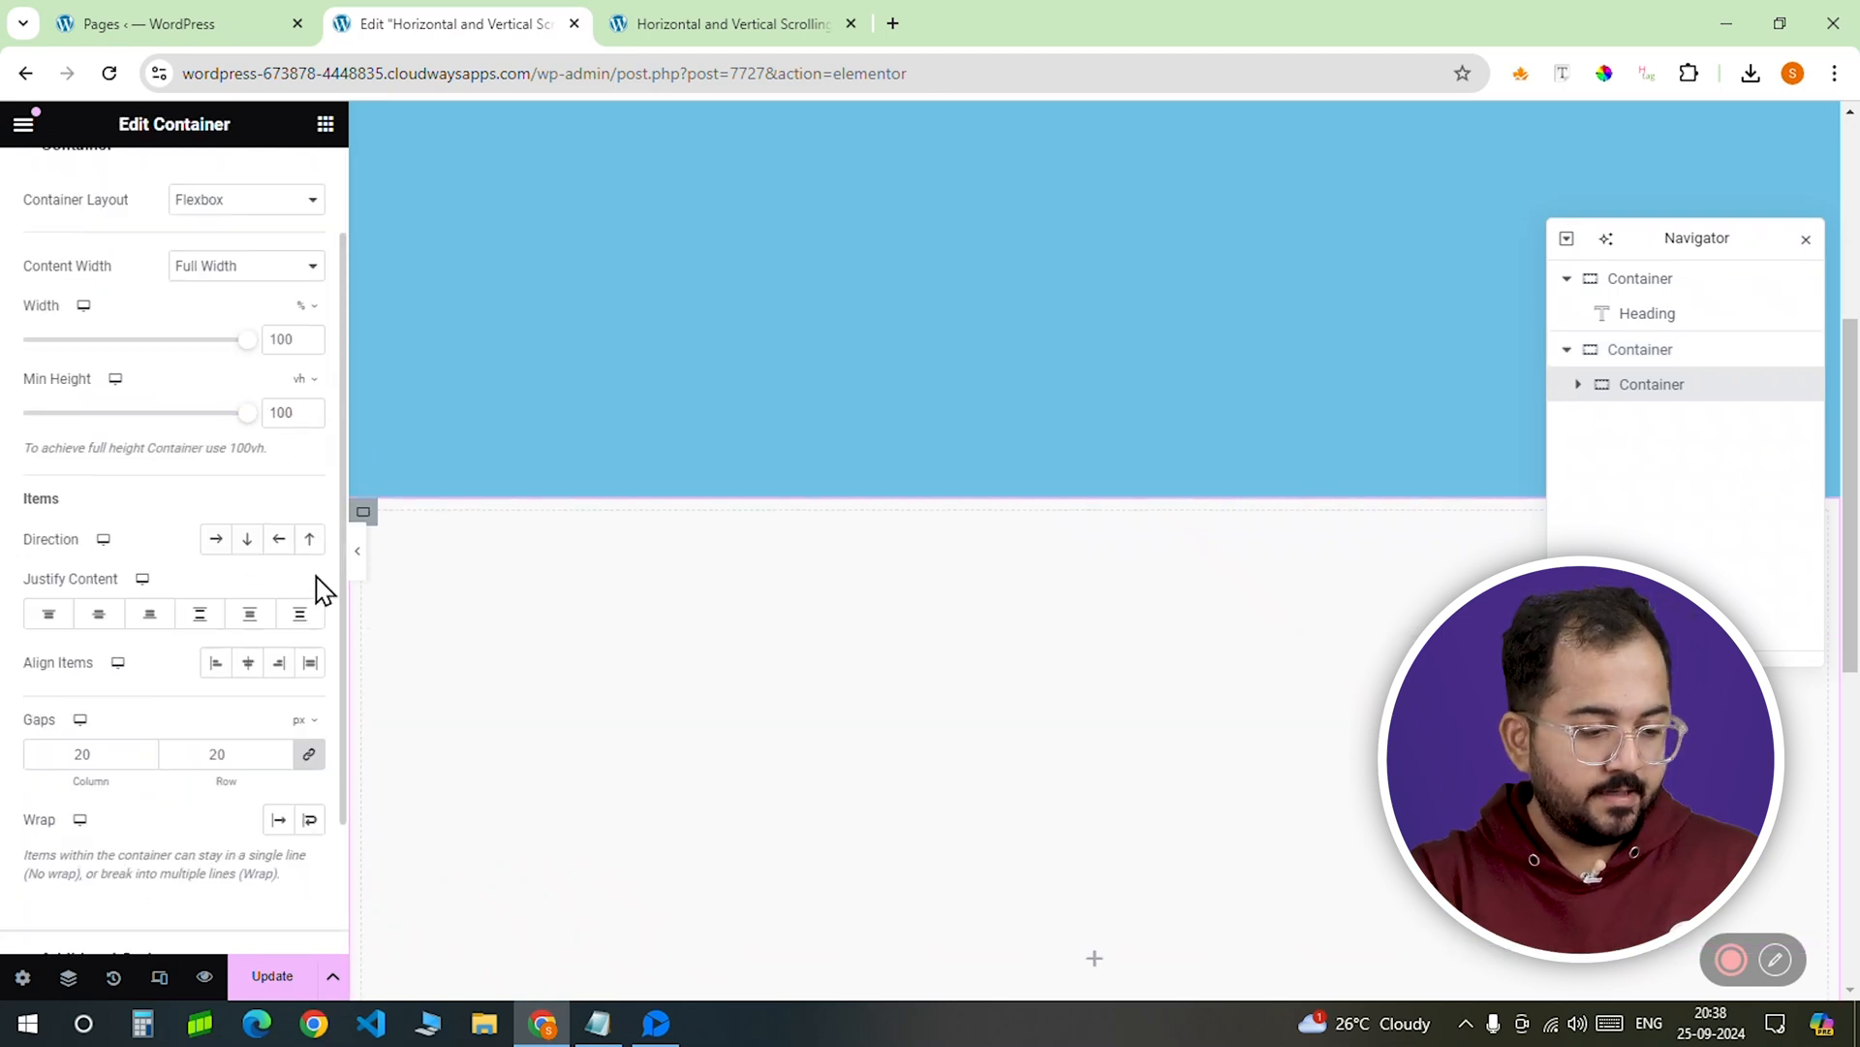
left_click(1647, 312)
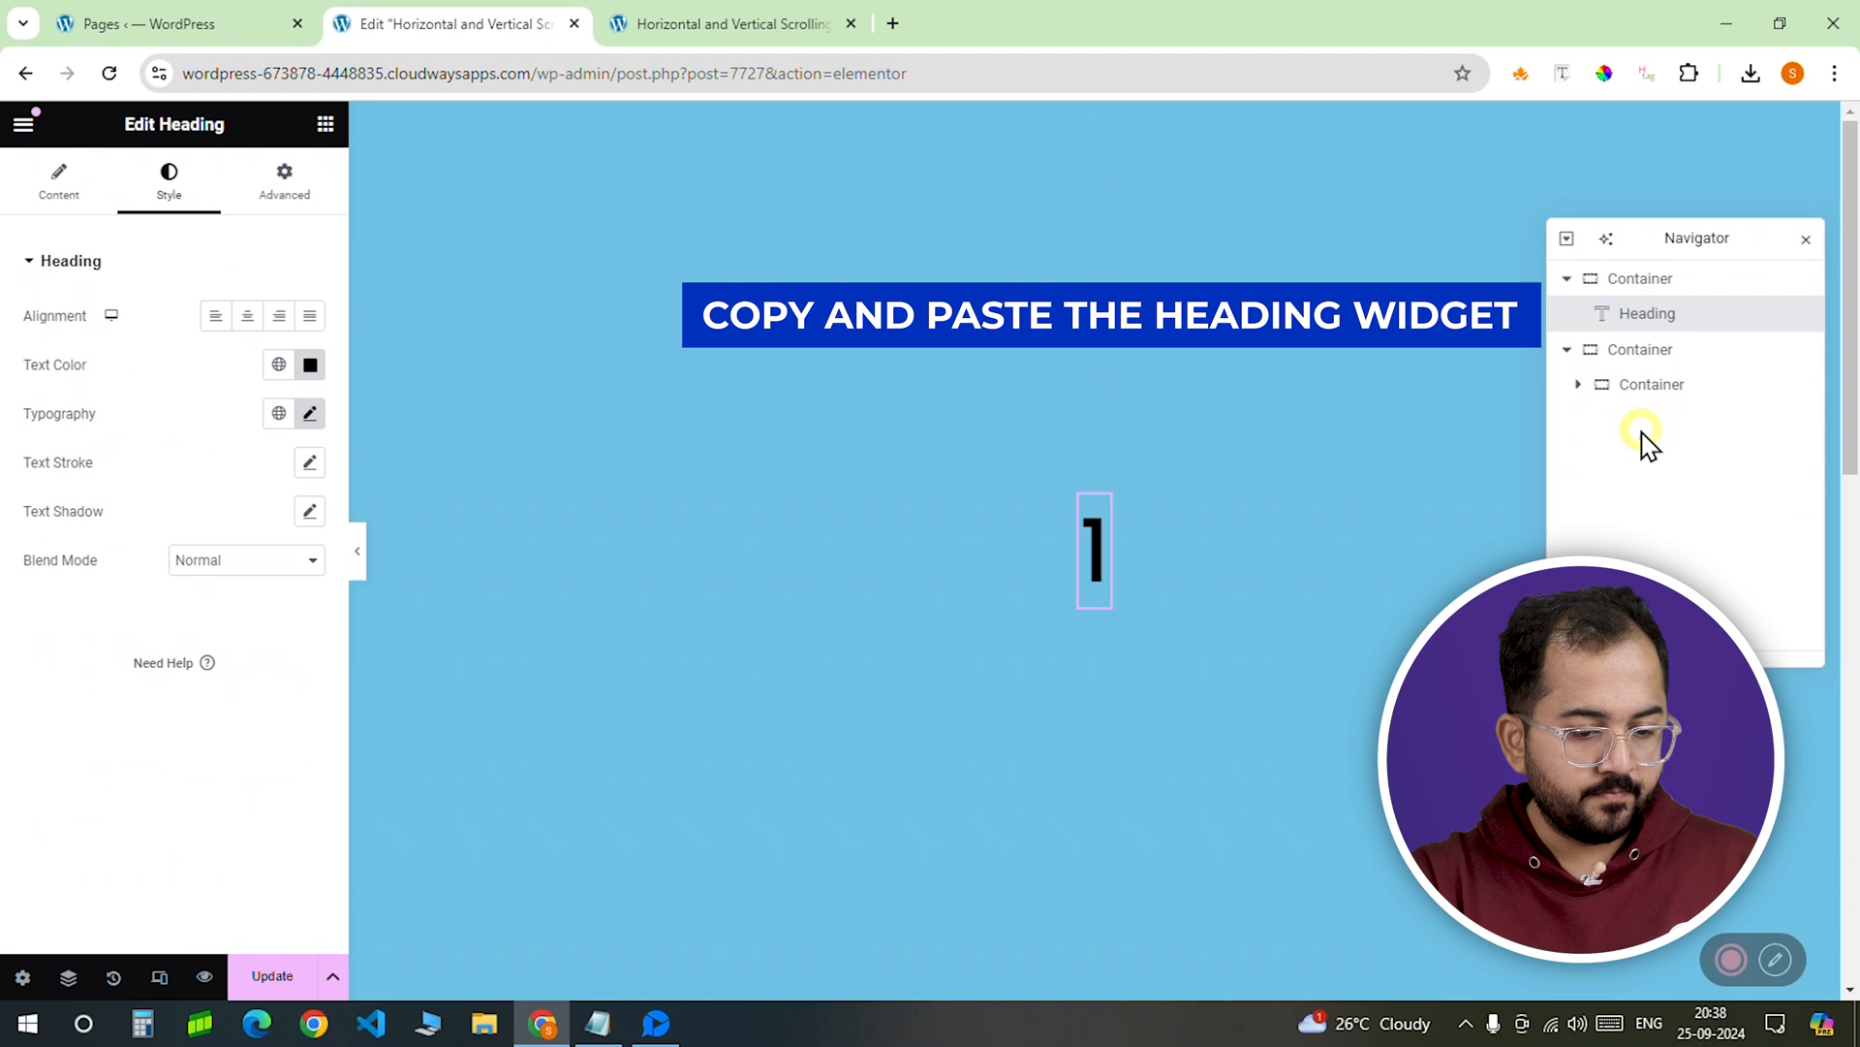
left_click(1659, 418)
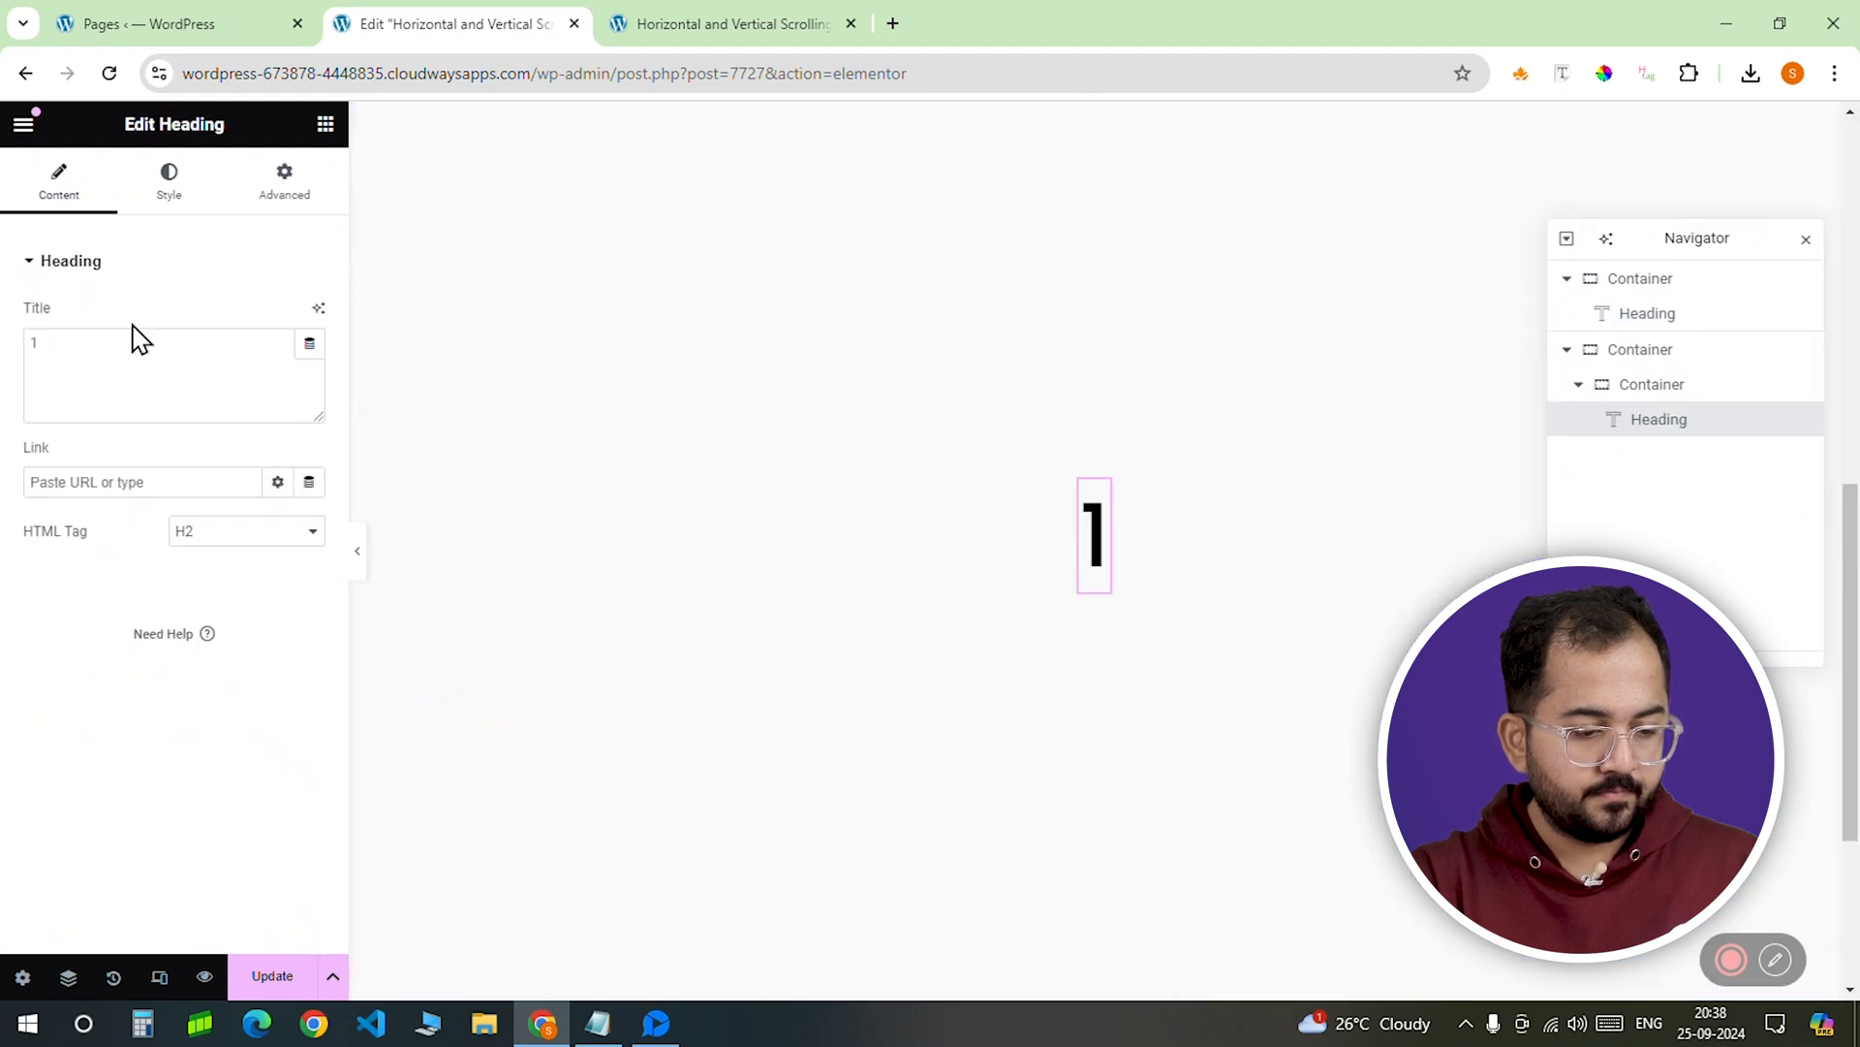
type("2")
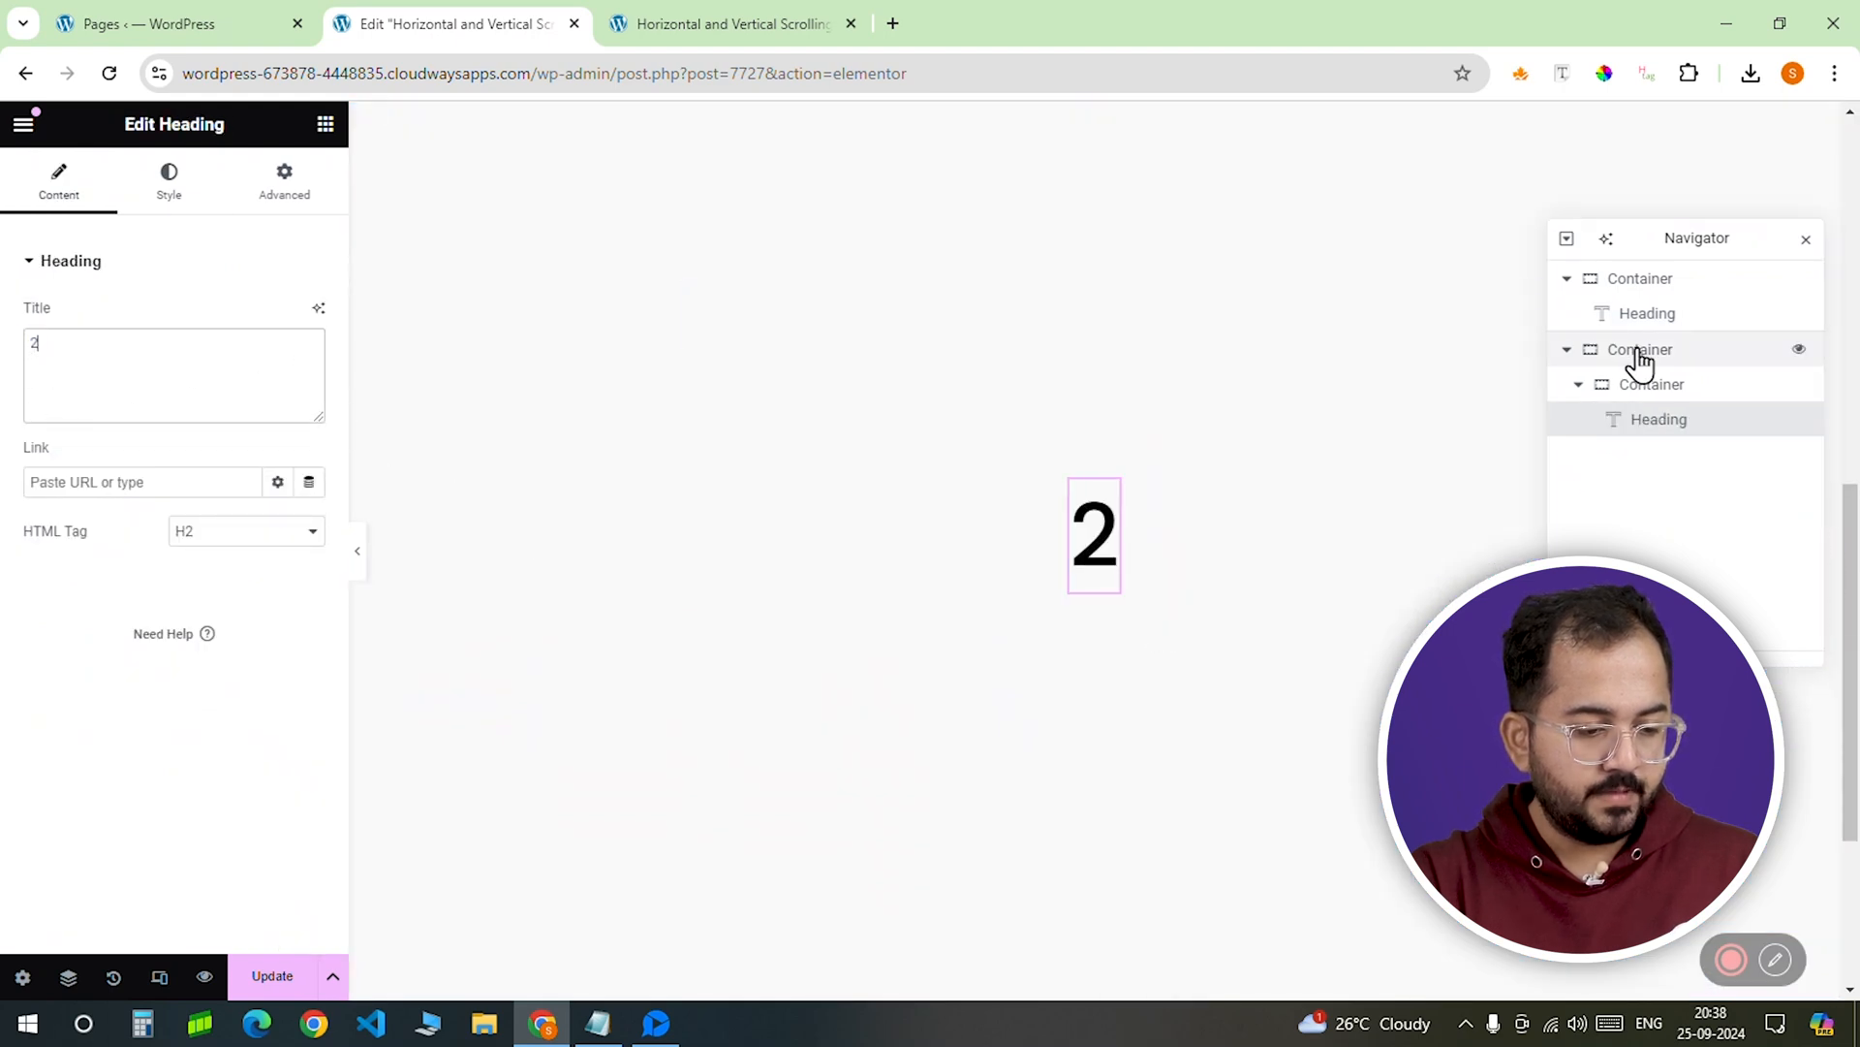
Step: Give the inner slide a green background, Size Grow, and the CSS class slide
left_click(1651, 384)
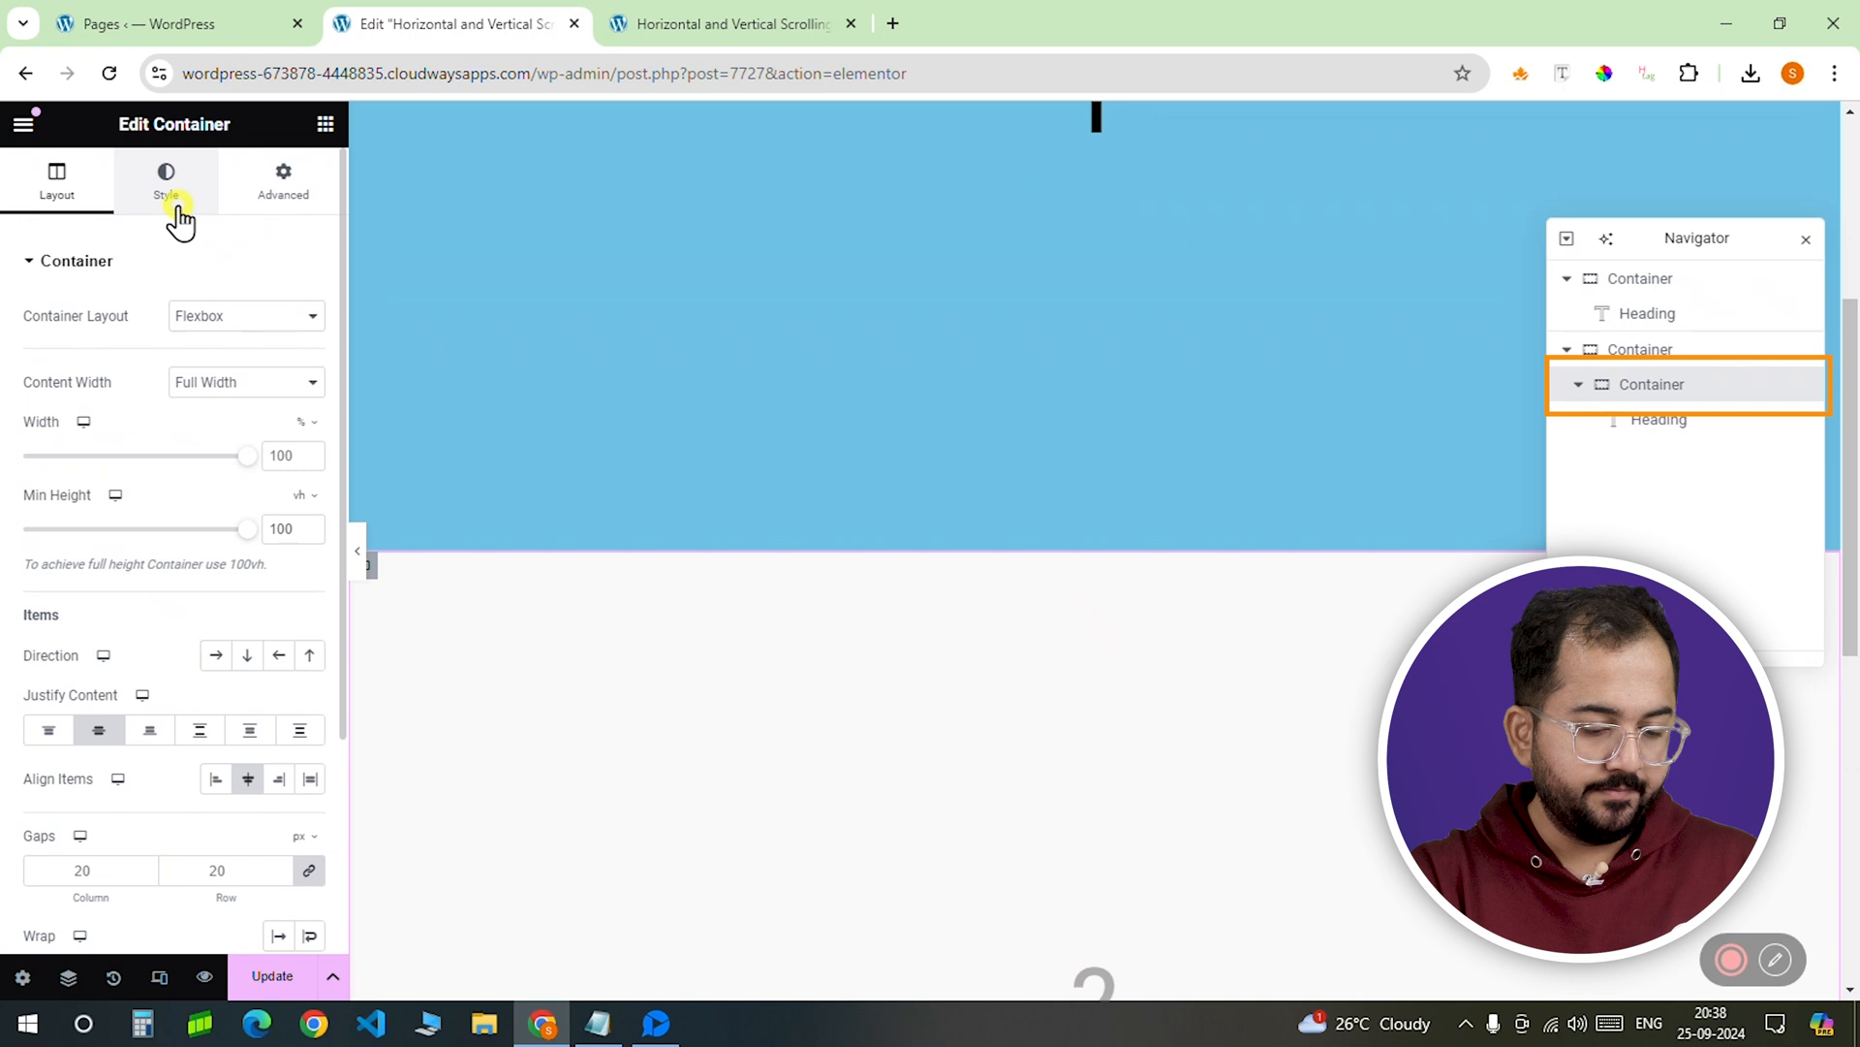
left_click(165, 181)
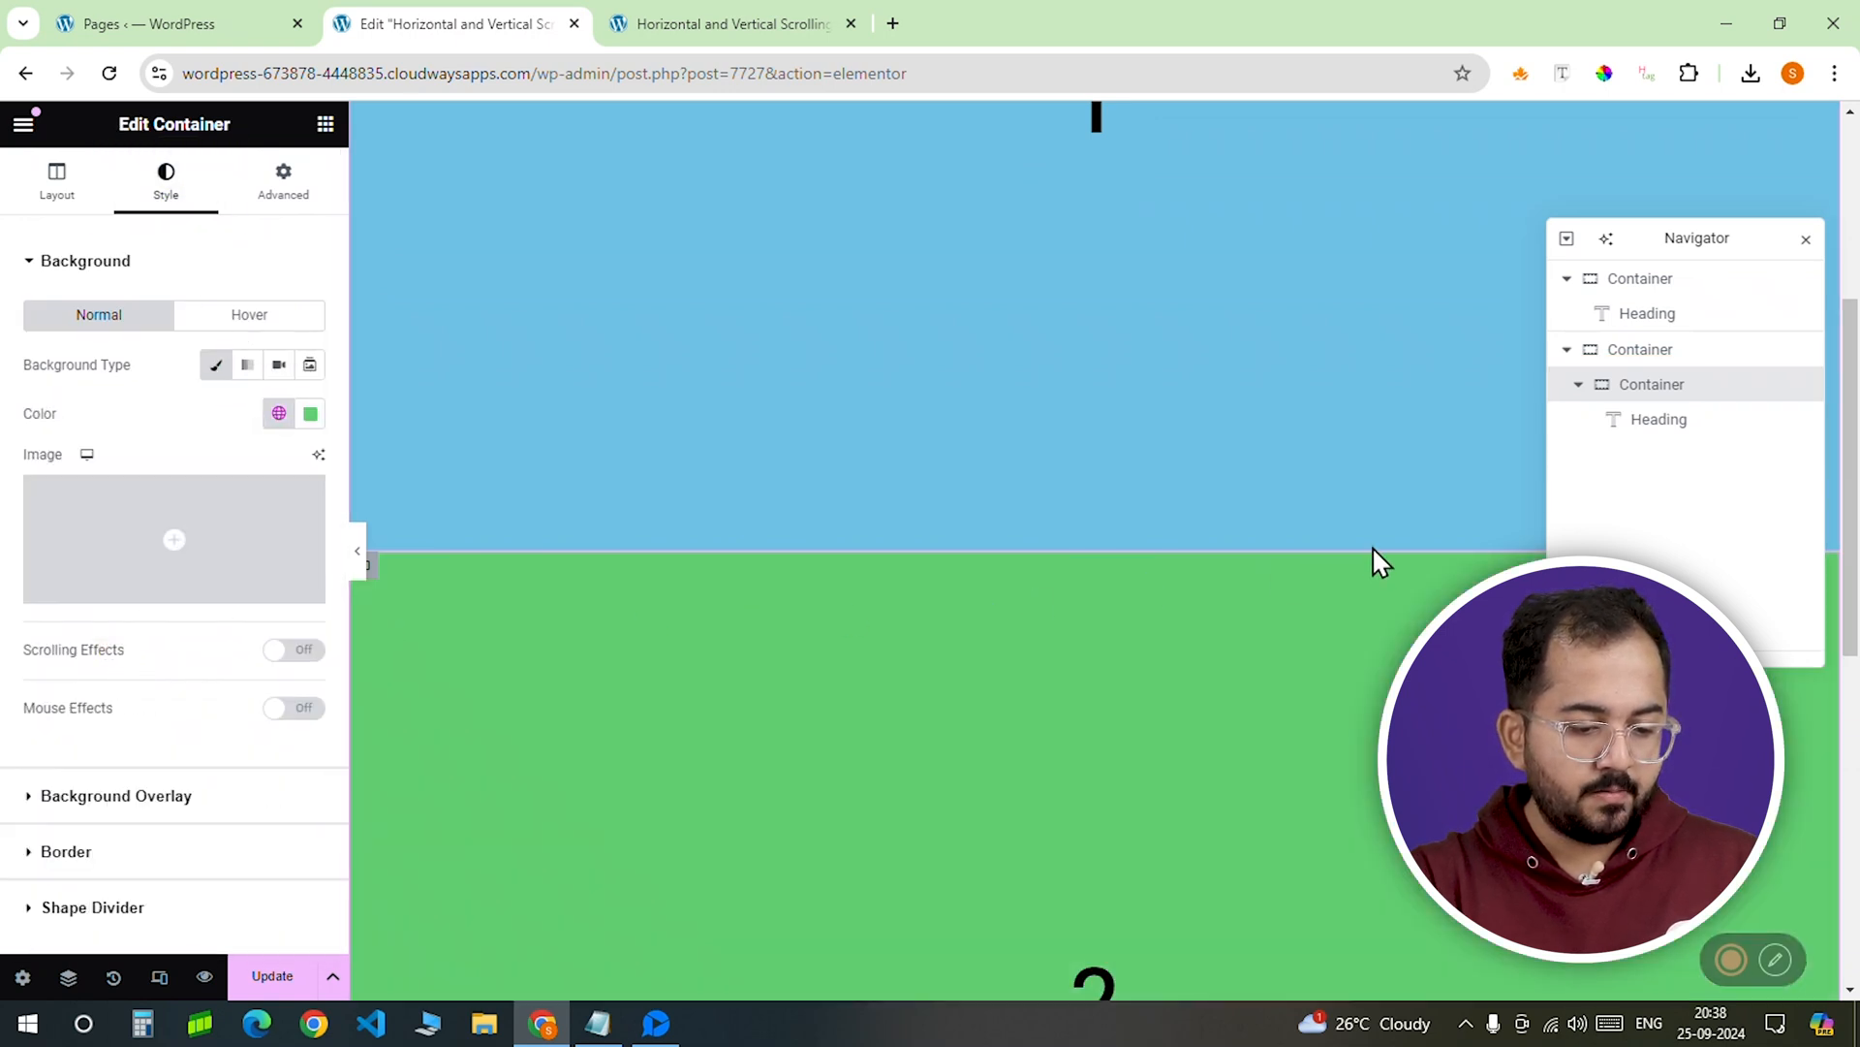
left_click(282, 180)
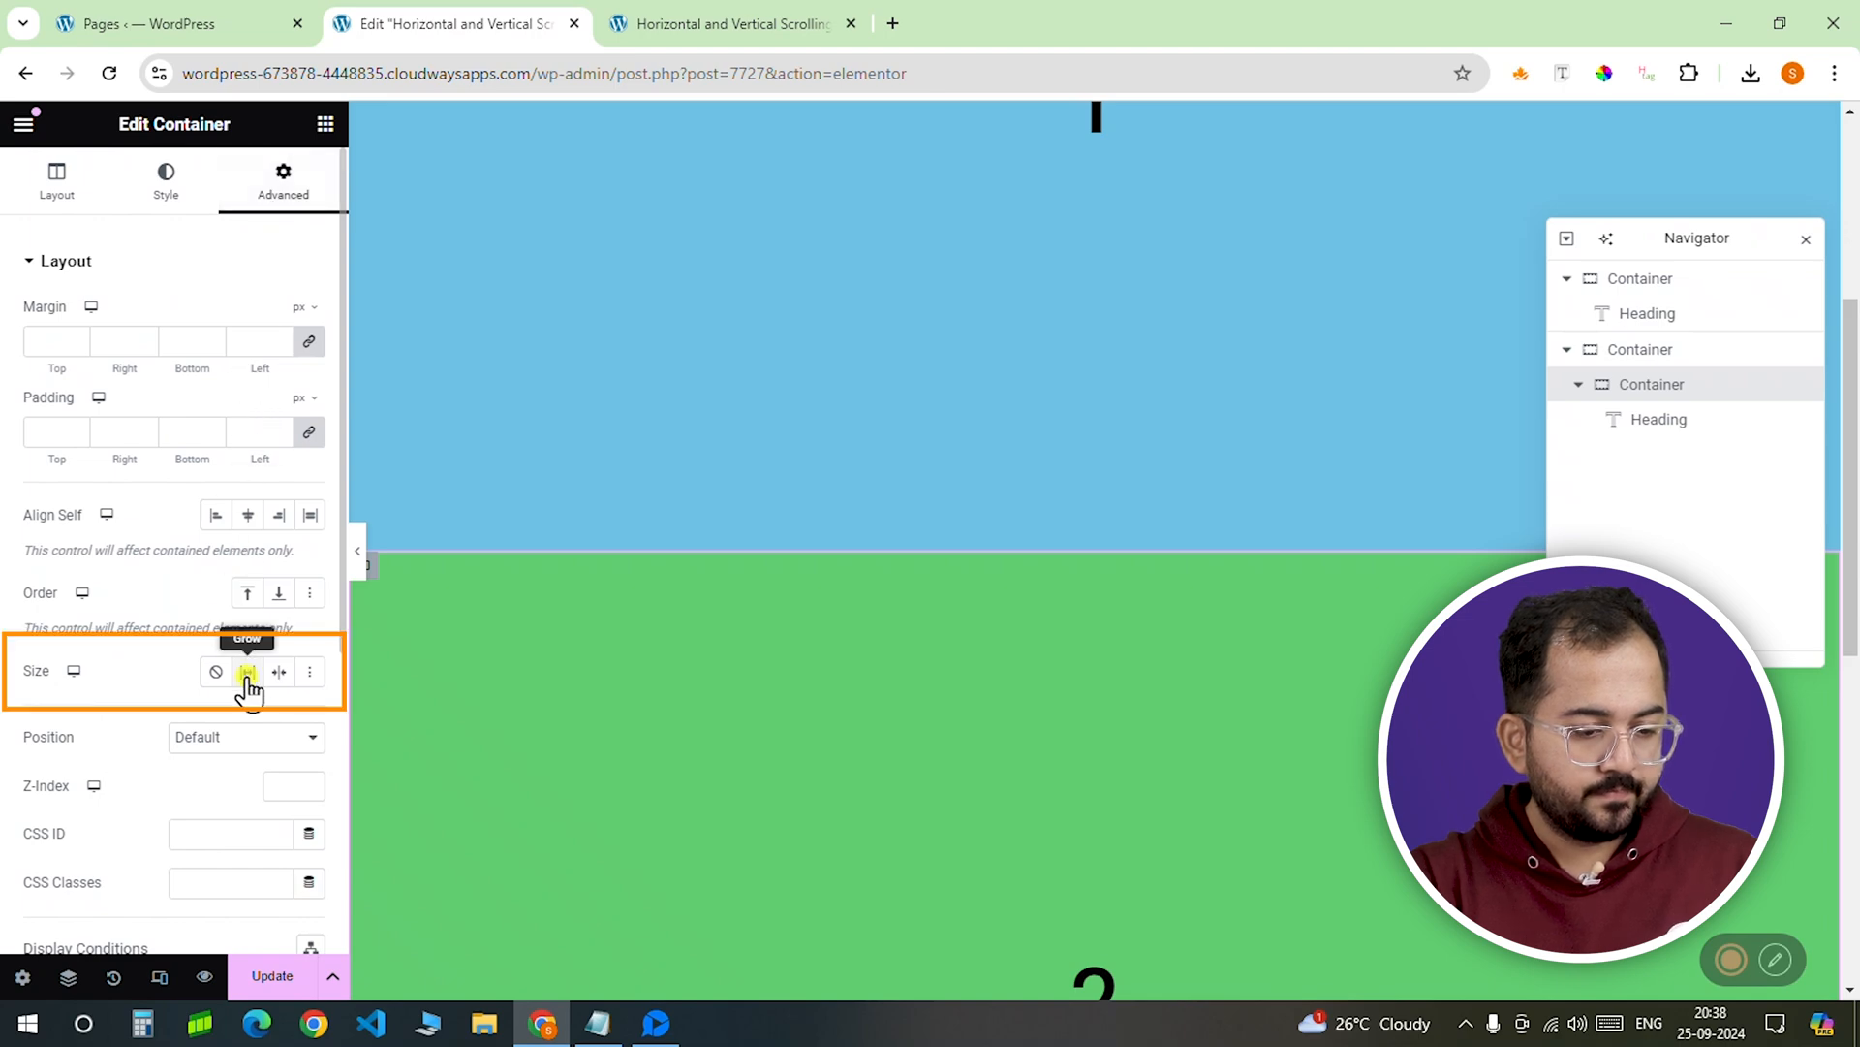
left_click(246, 673)
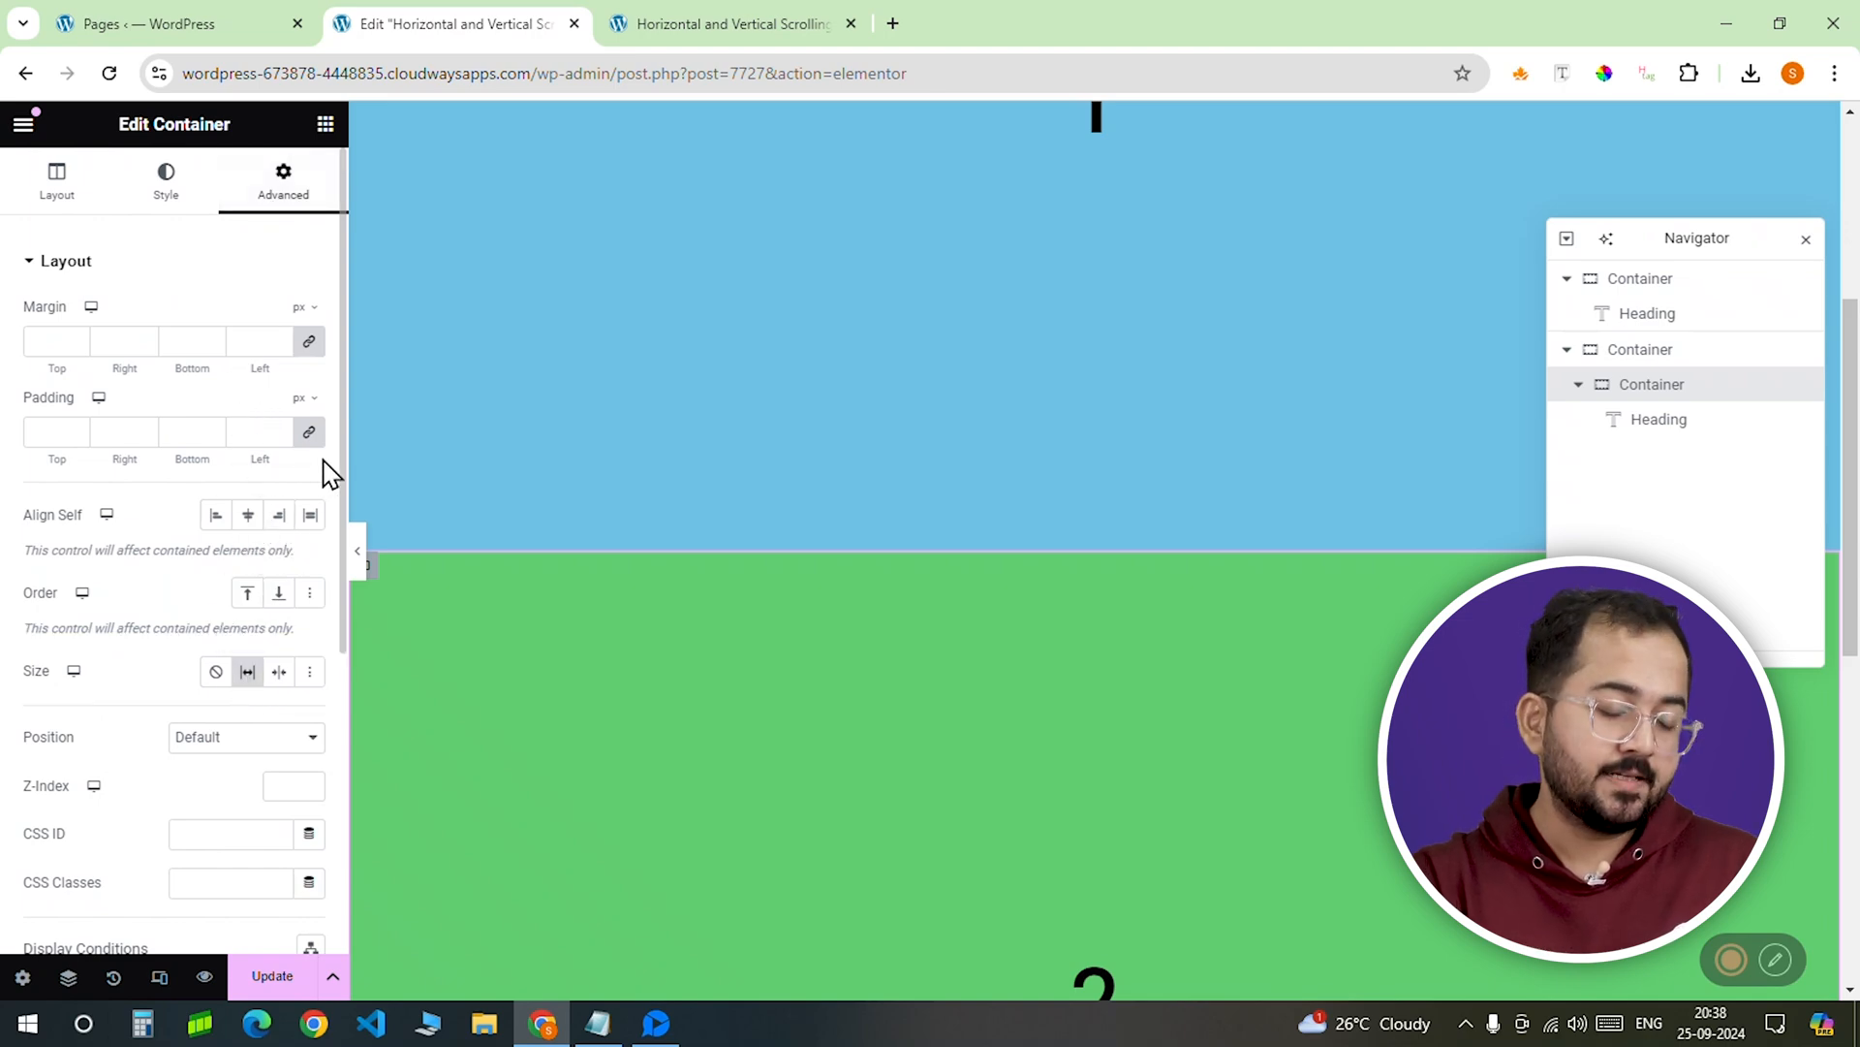
scroll("down", 3)
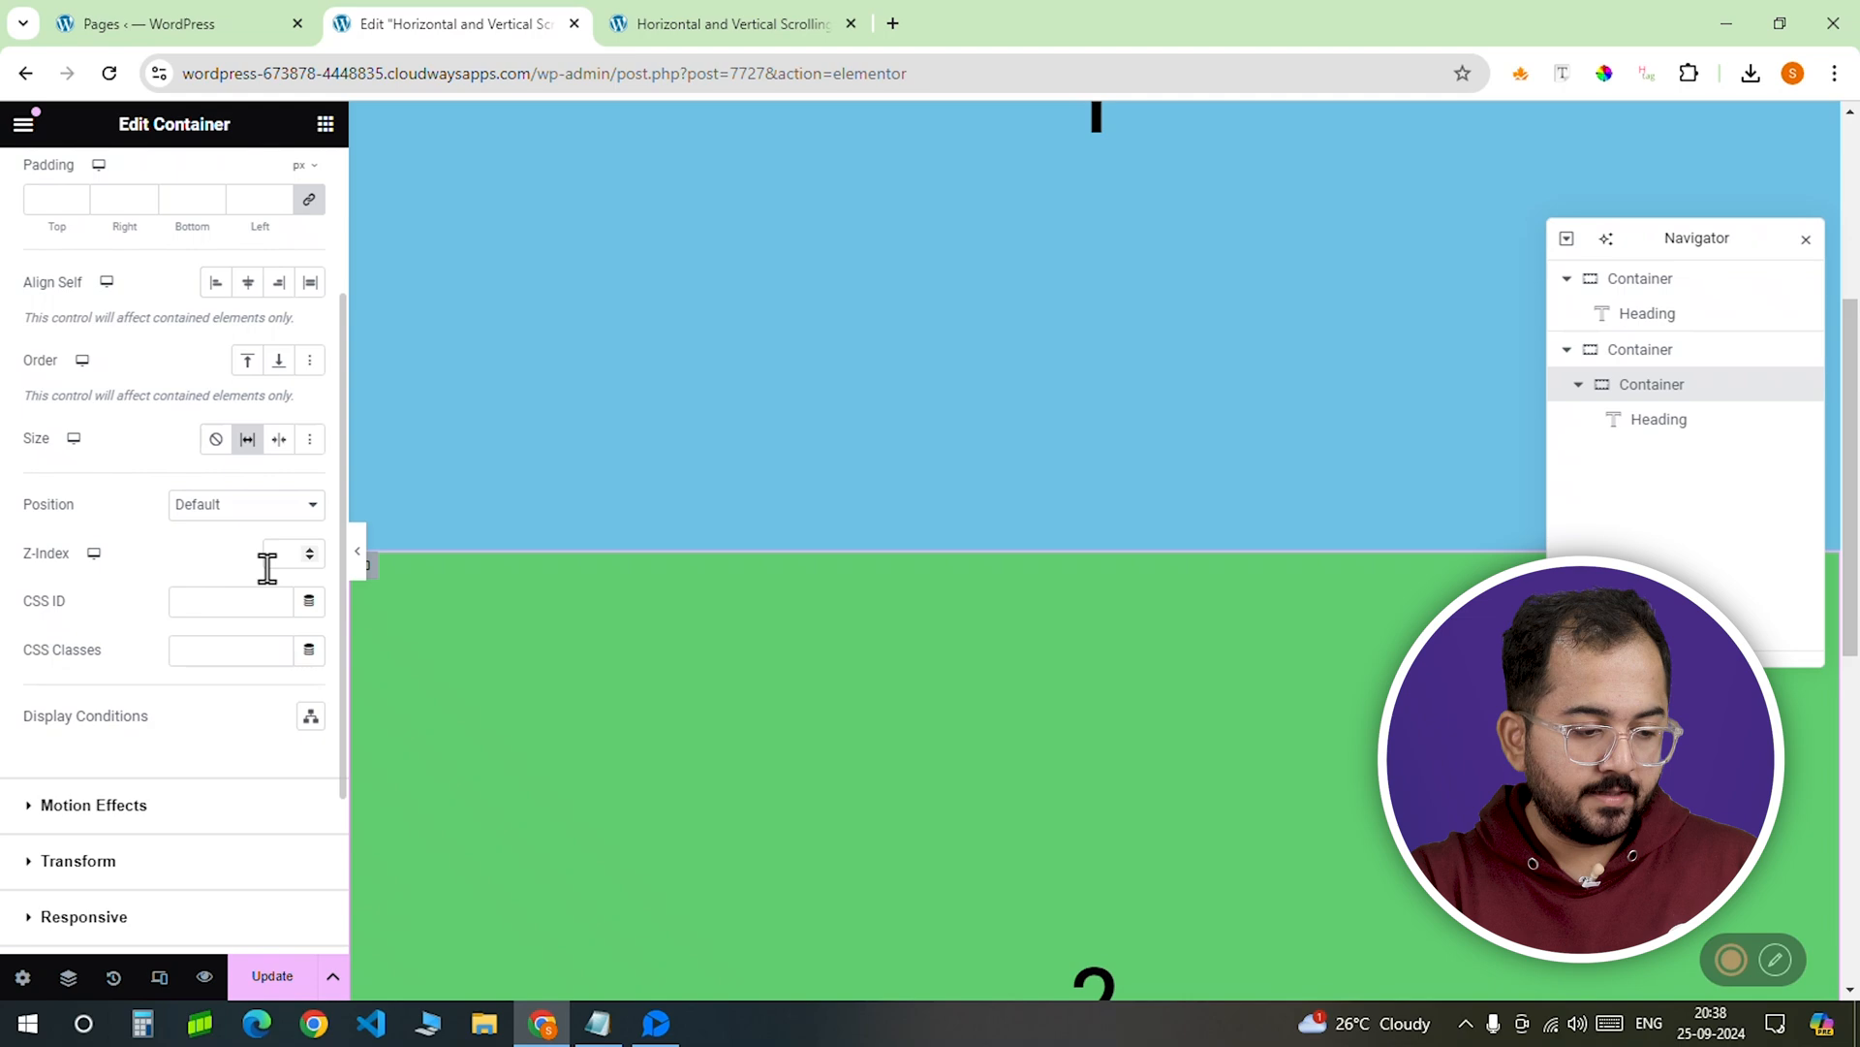
left_click(230, 649)
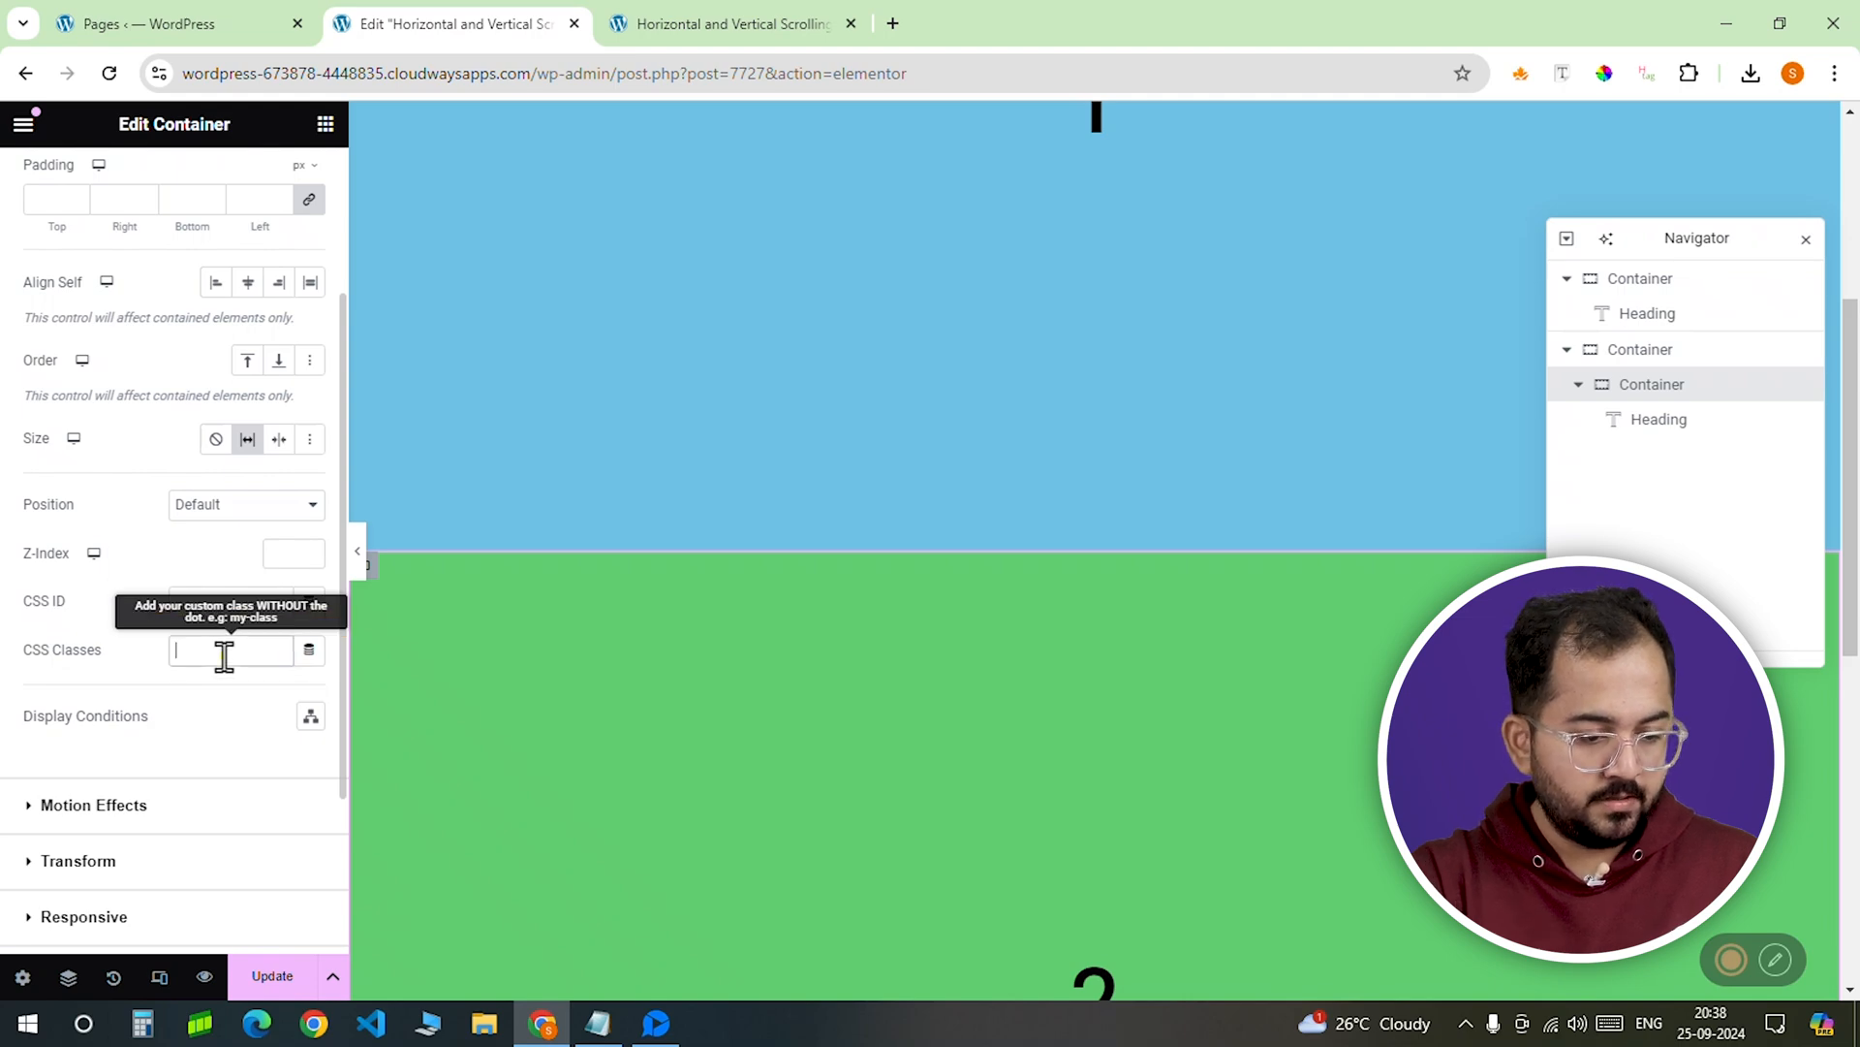
type("slide")
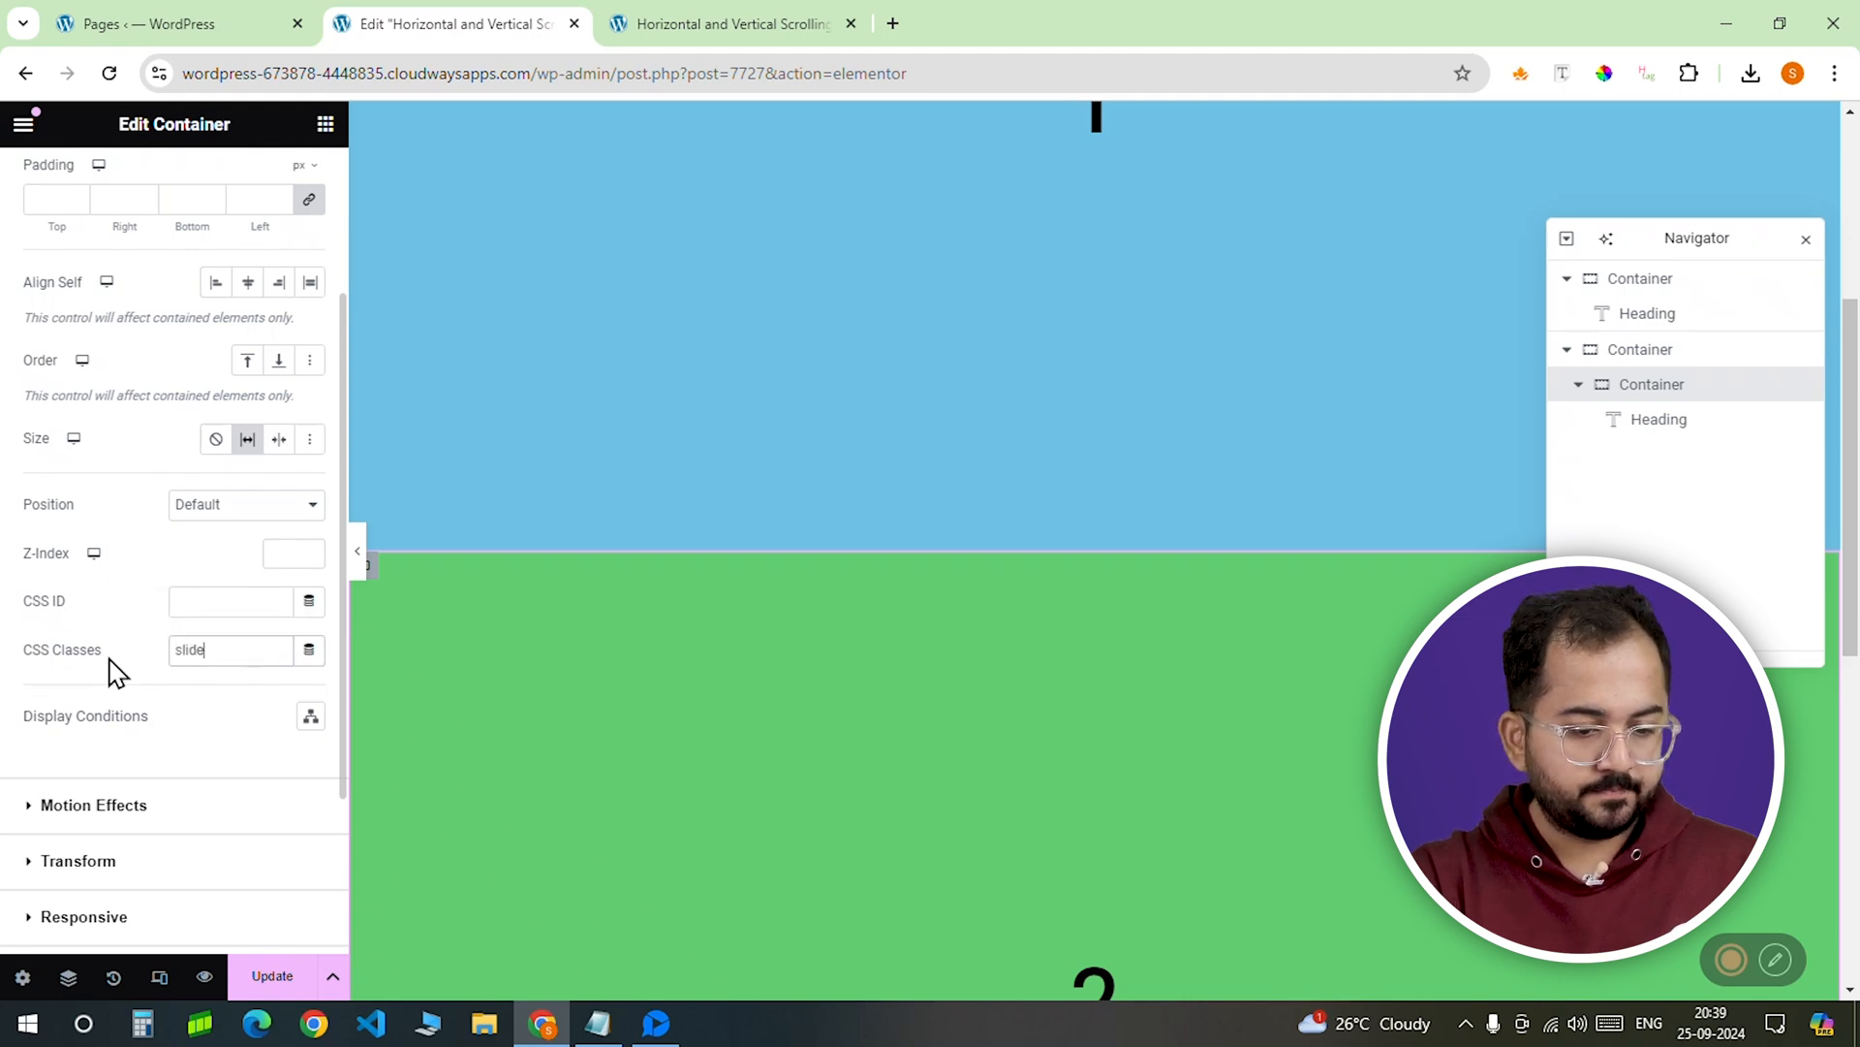
right_click(1649, 384)
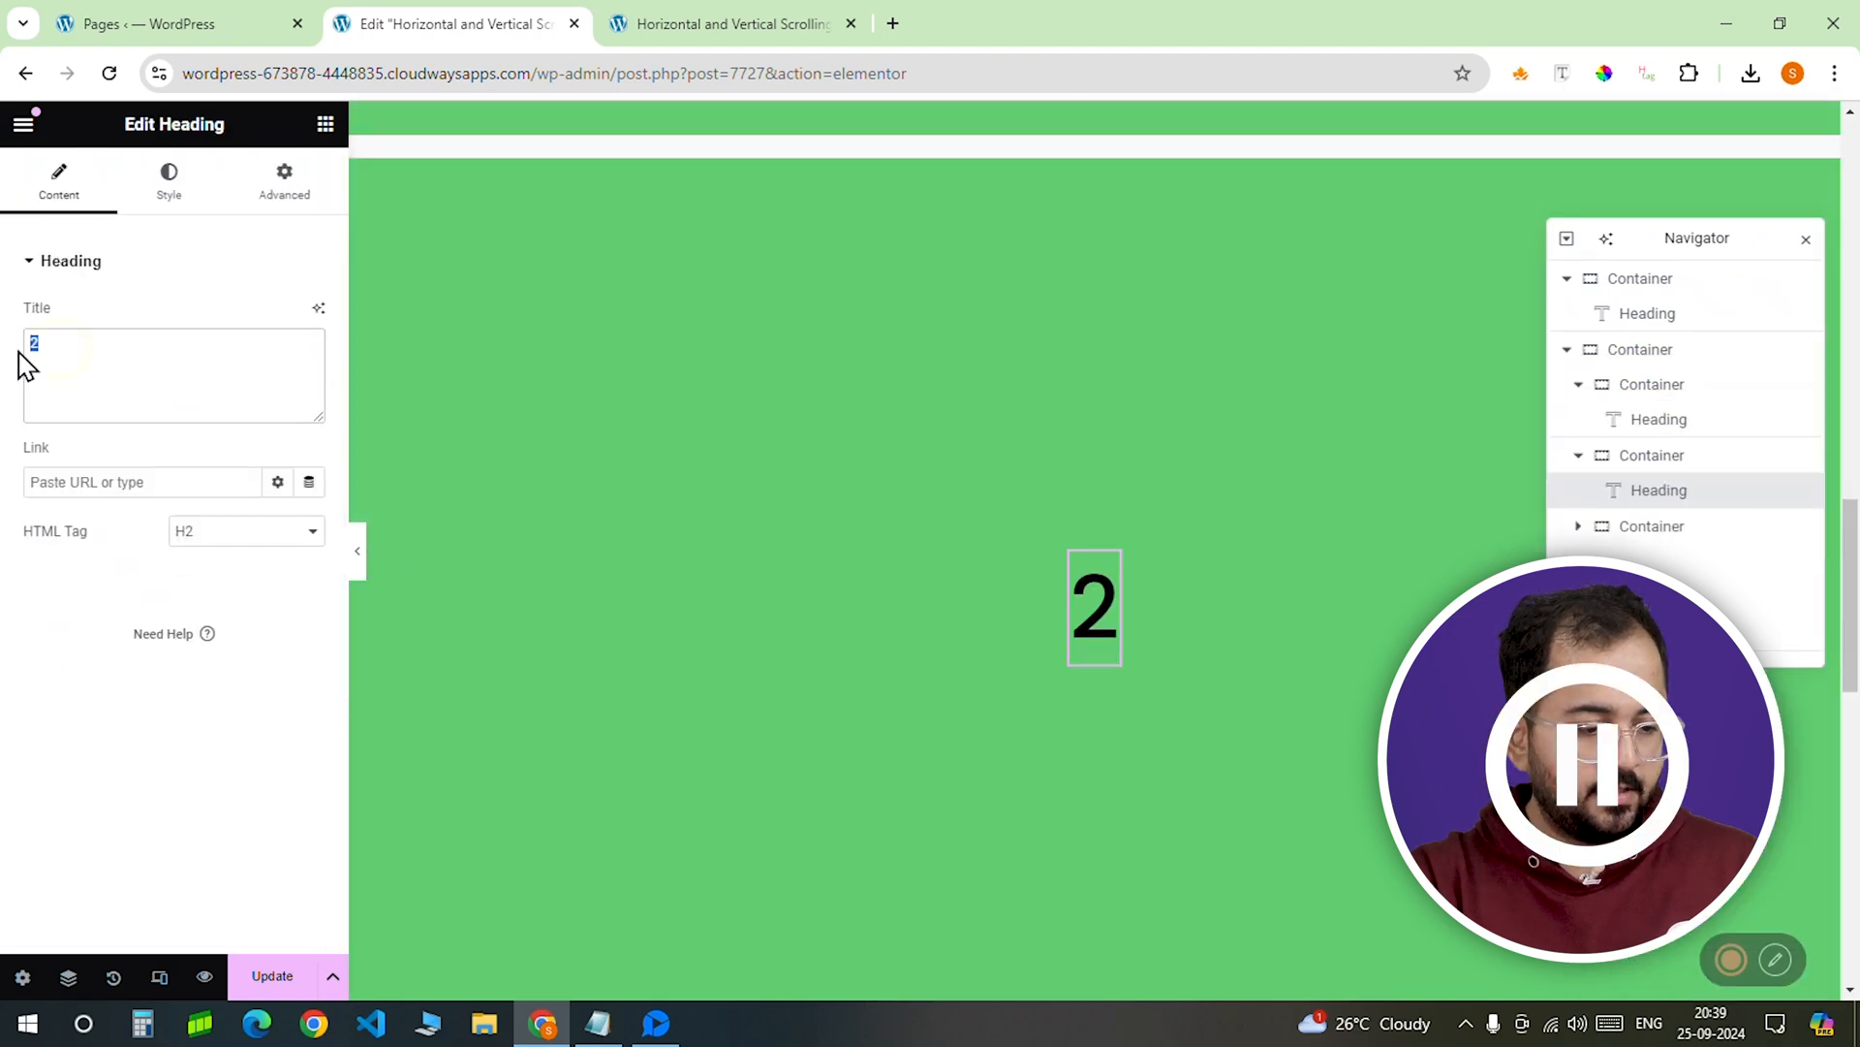
Step: Recolour the duplicated slides 3 and 4 with their own red and light purple backgrounds
left_click(1651, 453)
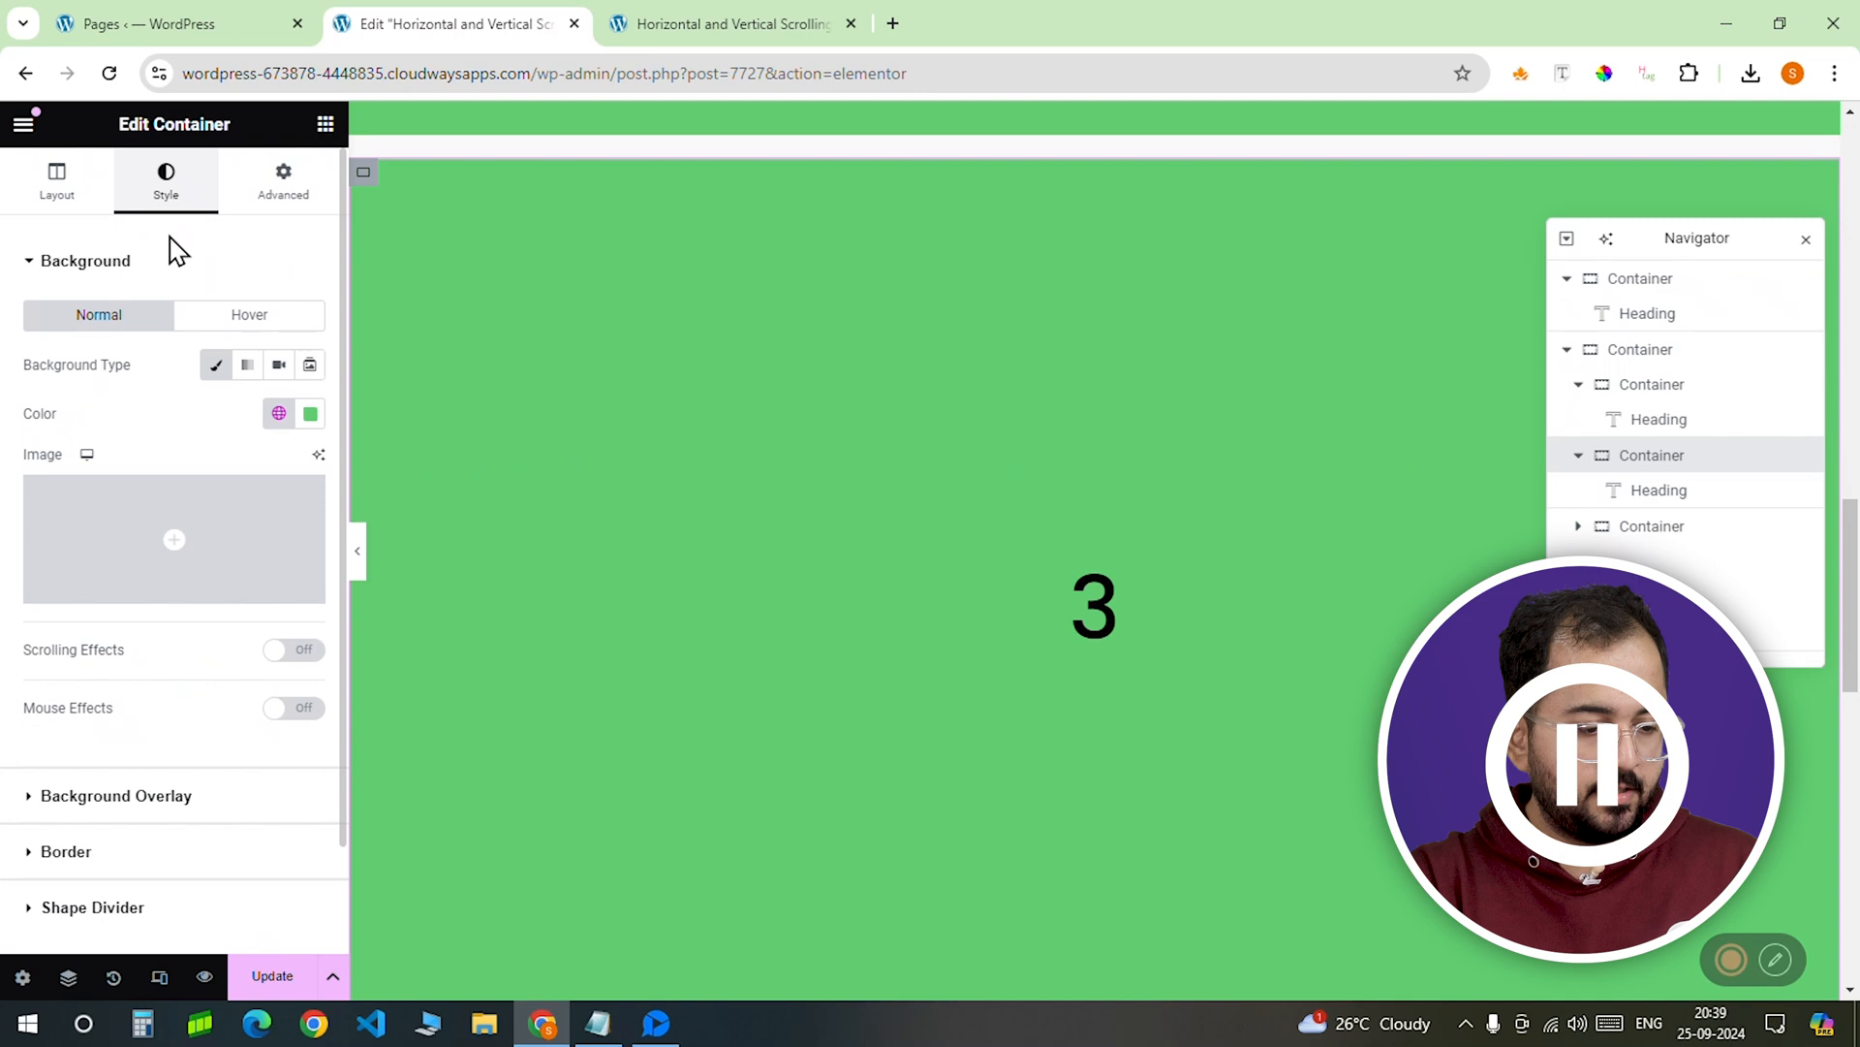
left_click(277, 413)
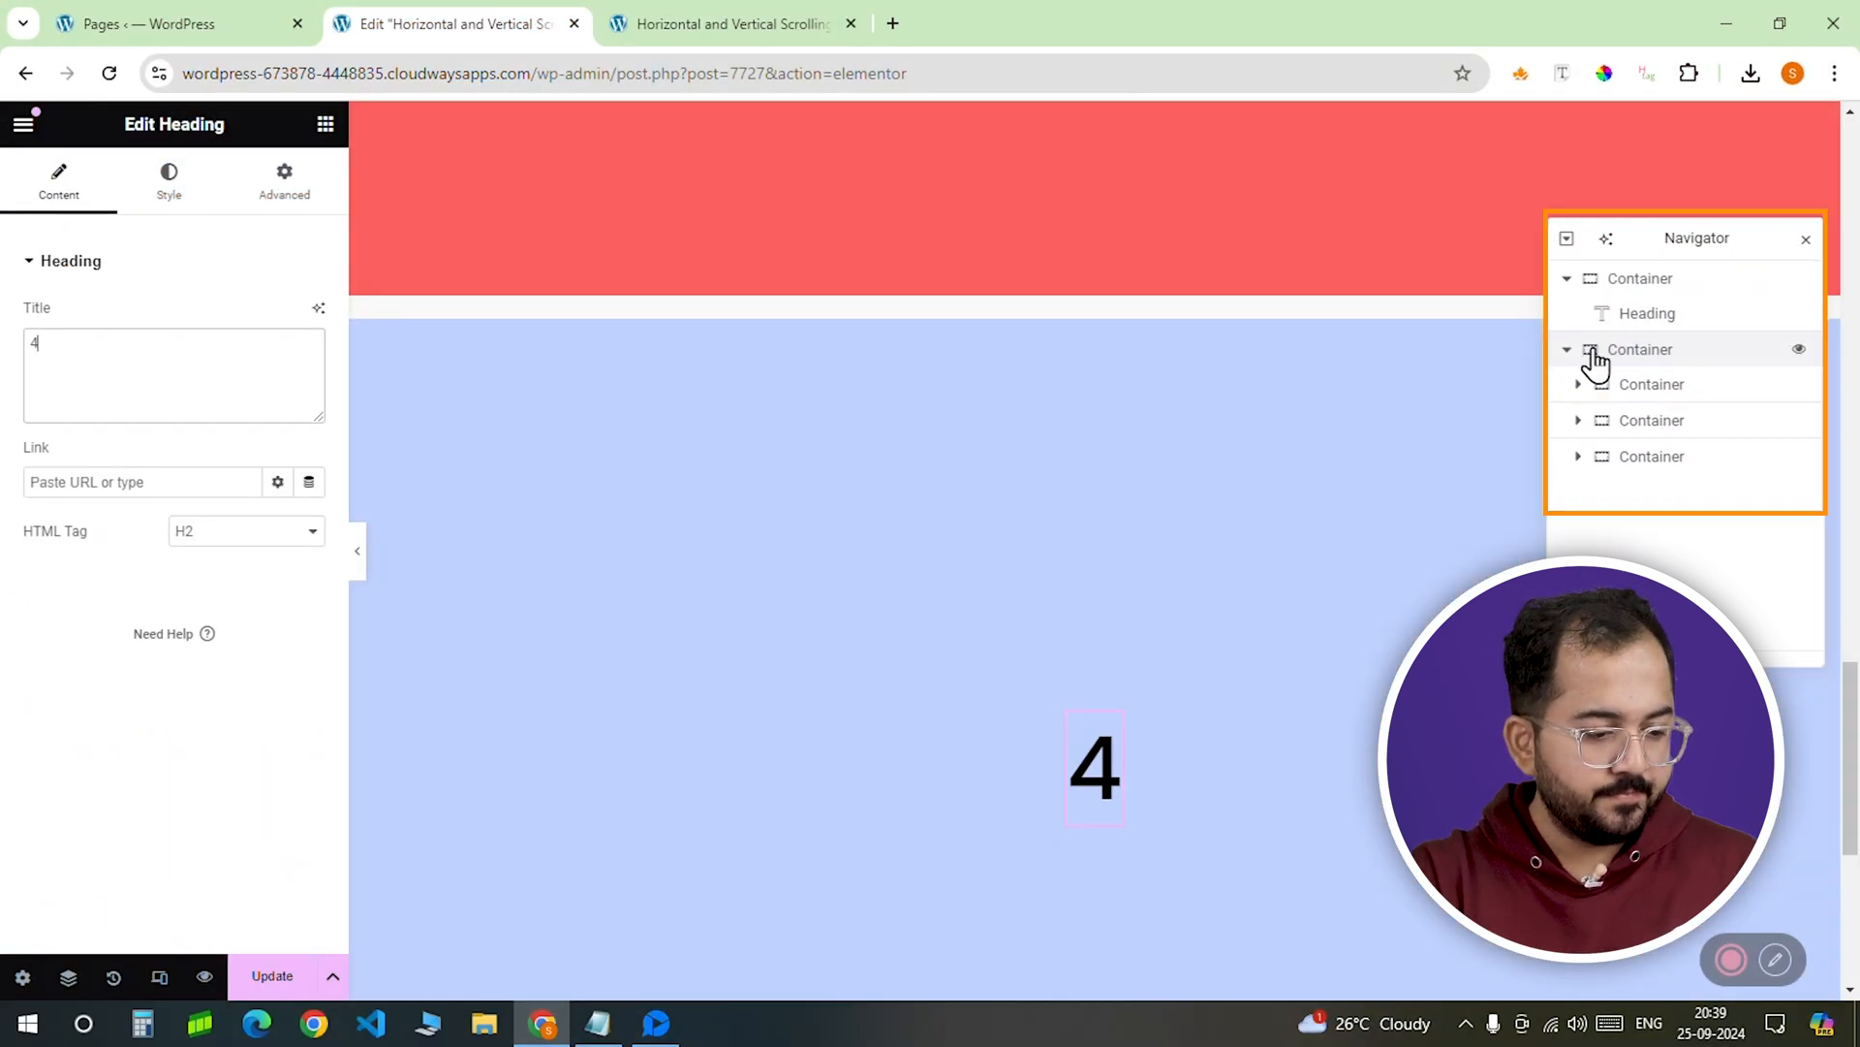
left_click(1640, 349)
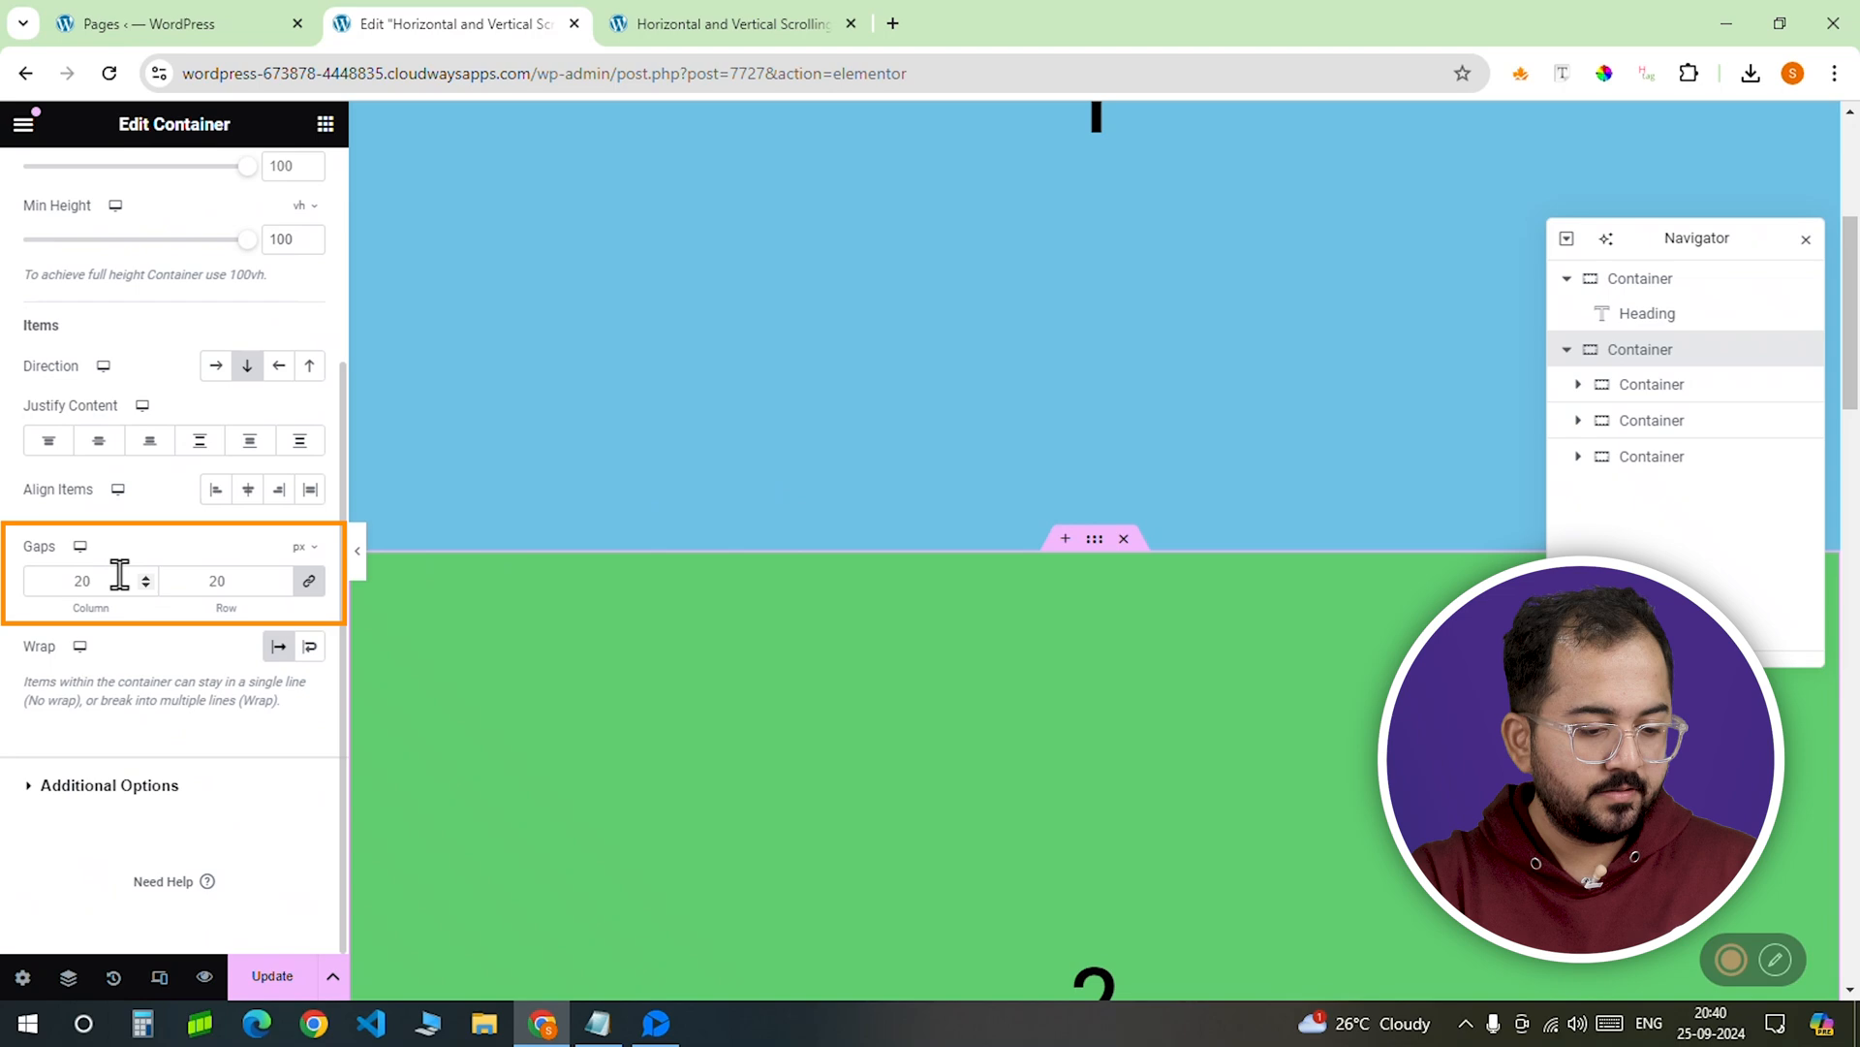
Step: Set the wrapper's gaps to 0, row direction, and Overflow Hidden
type("0")
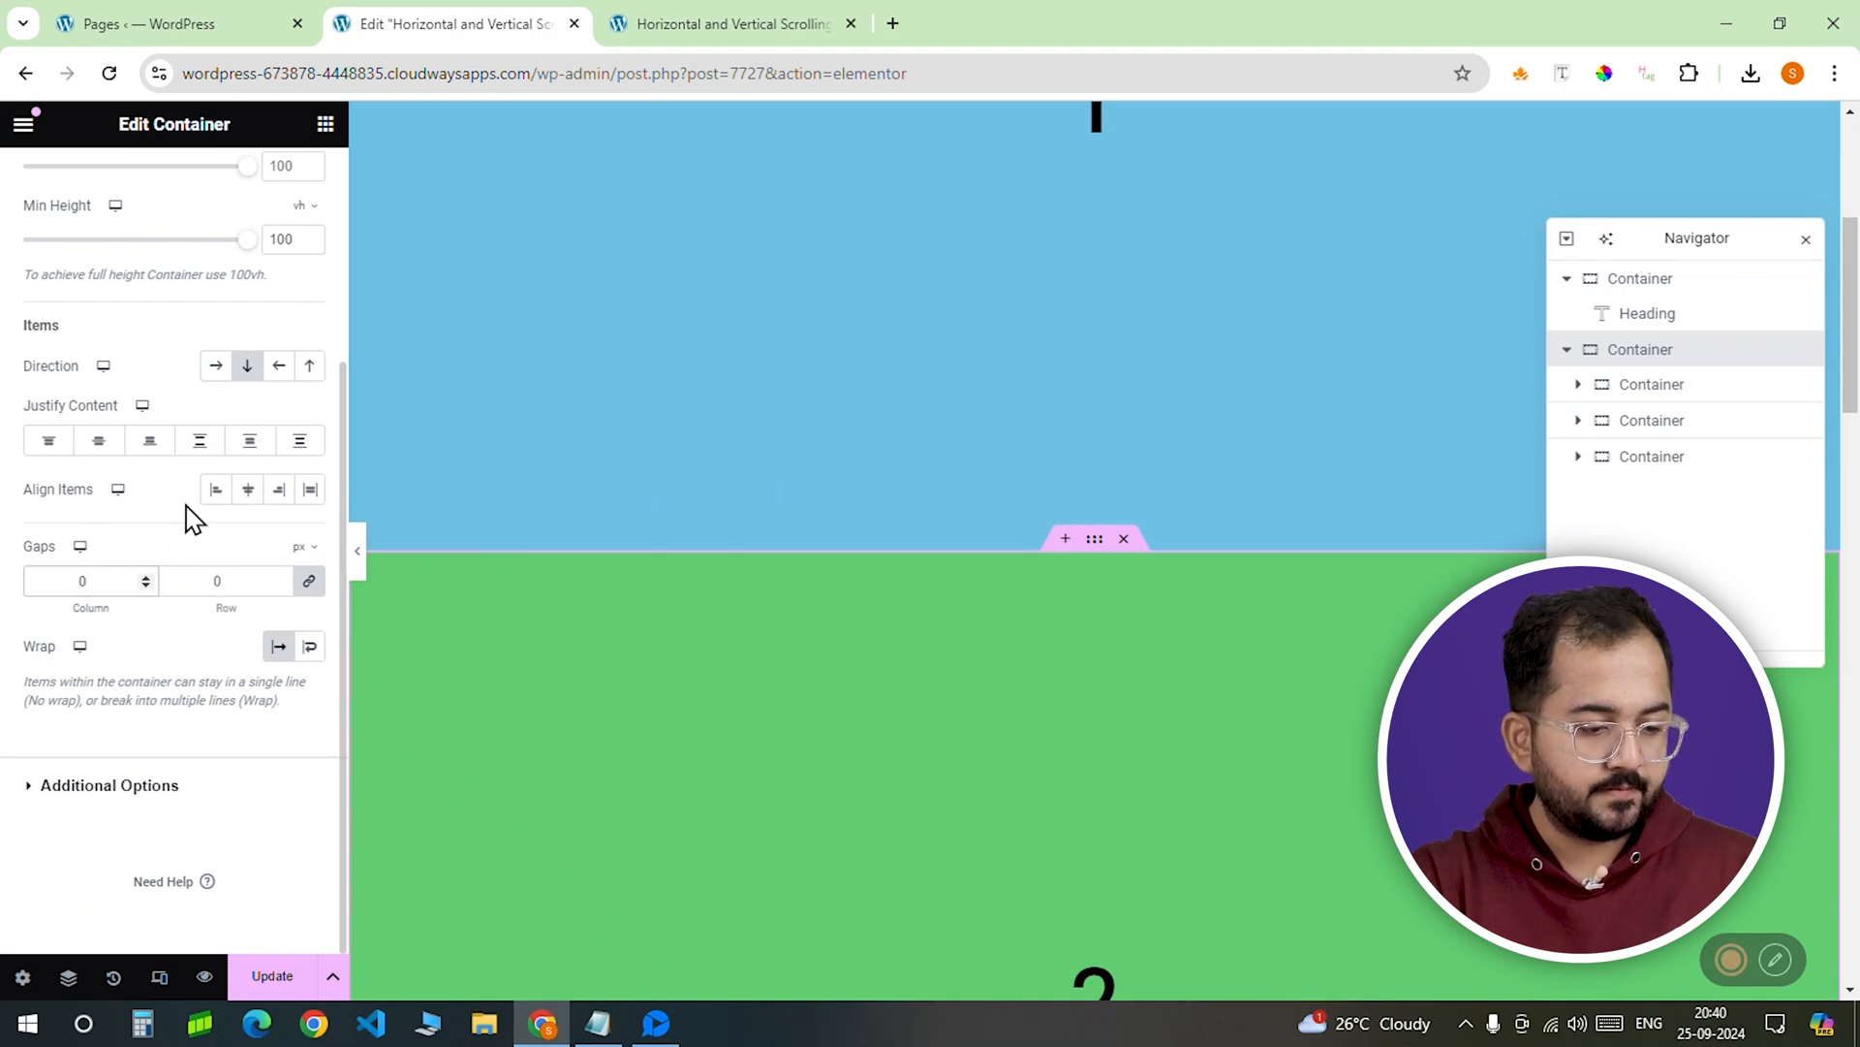
left_click(216, 364)
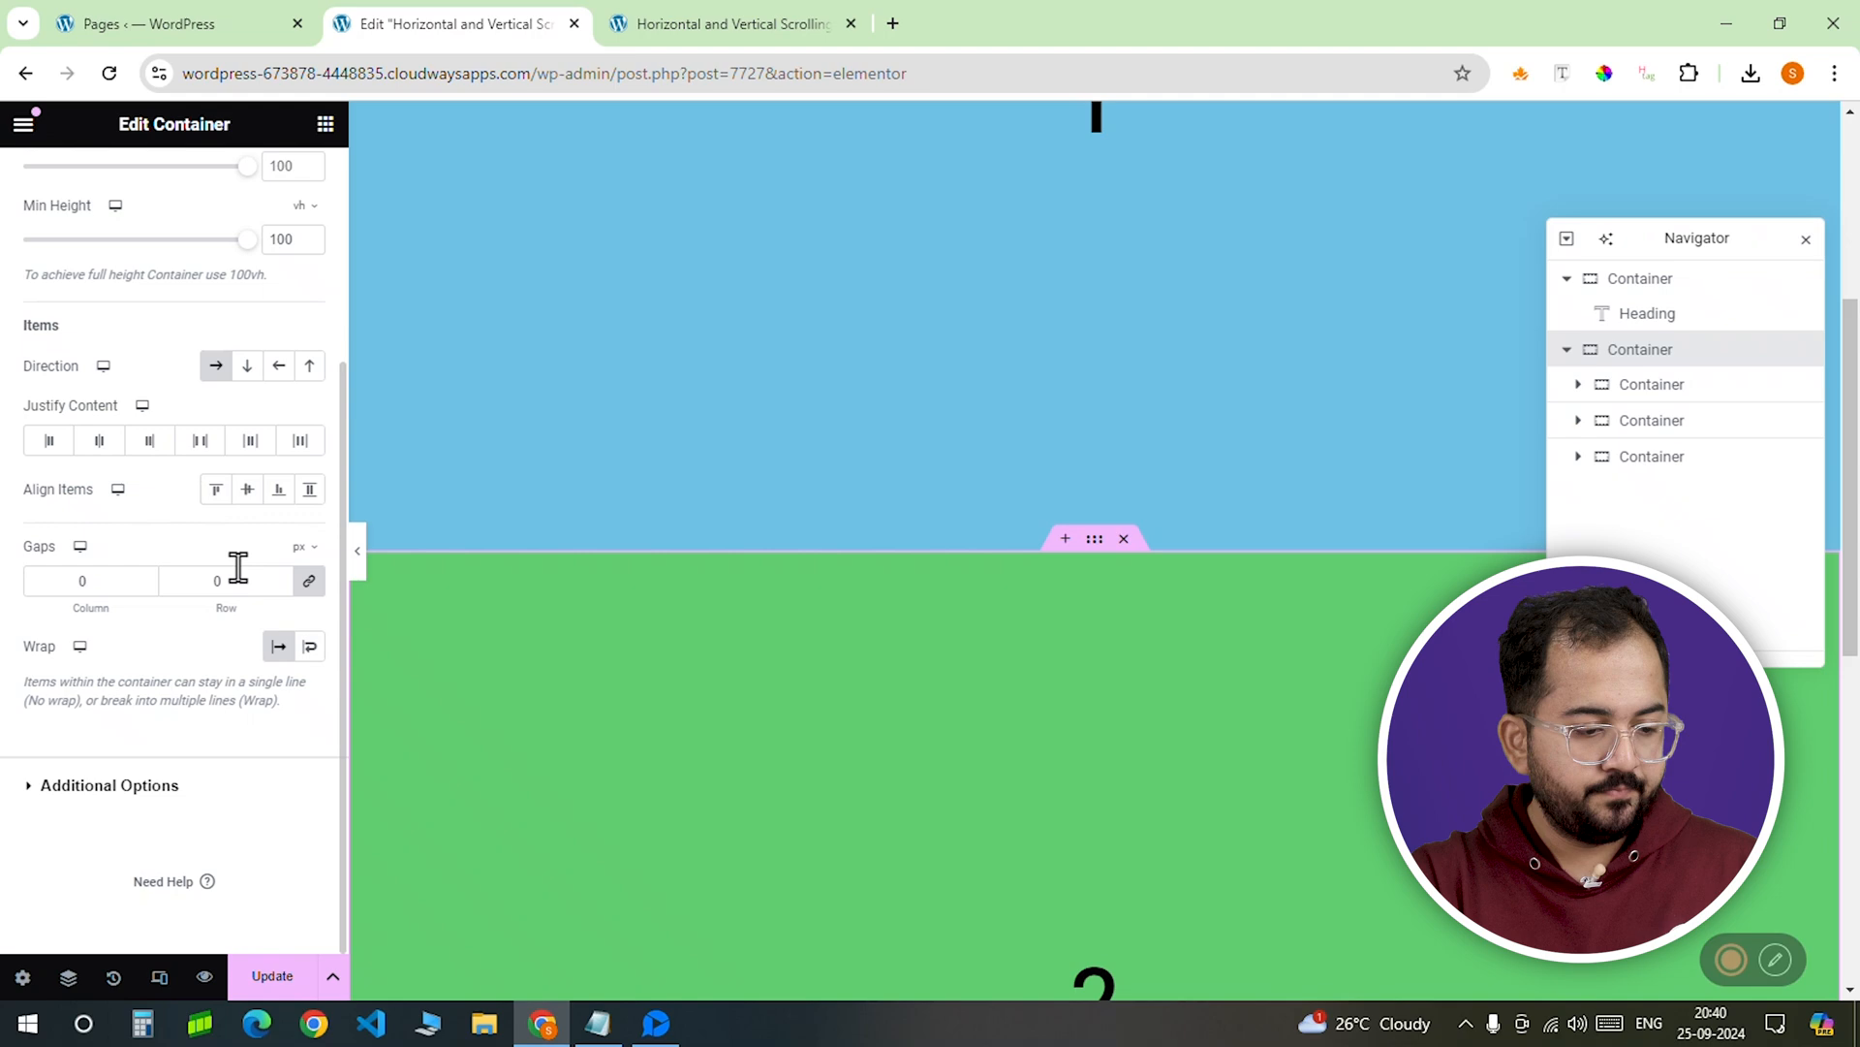
mouse_move(277, 646)
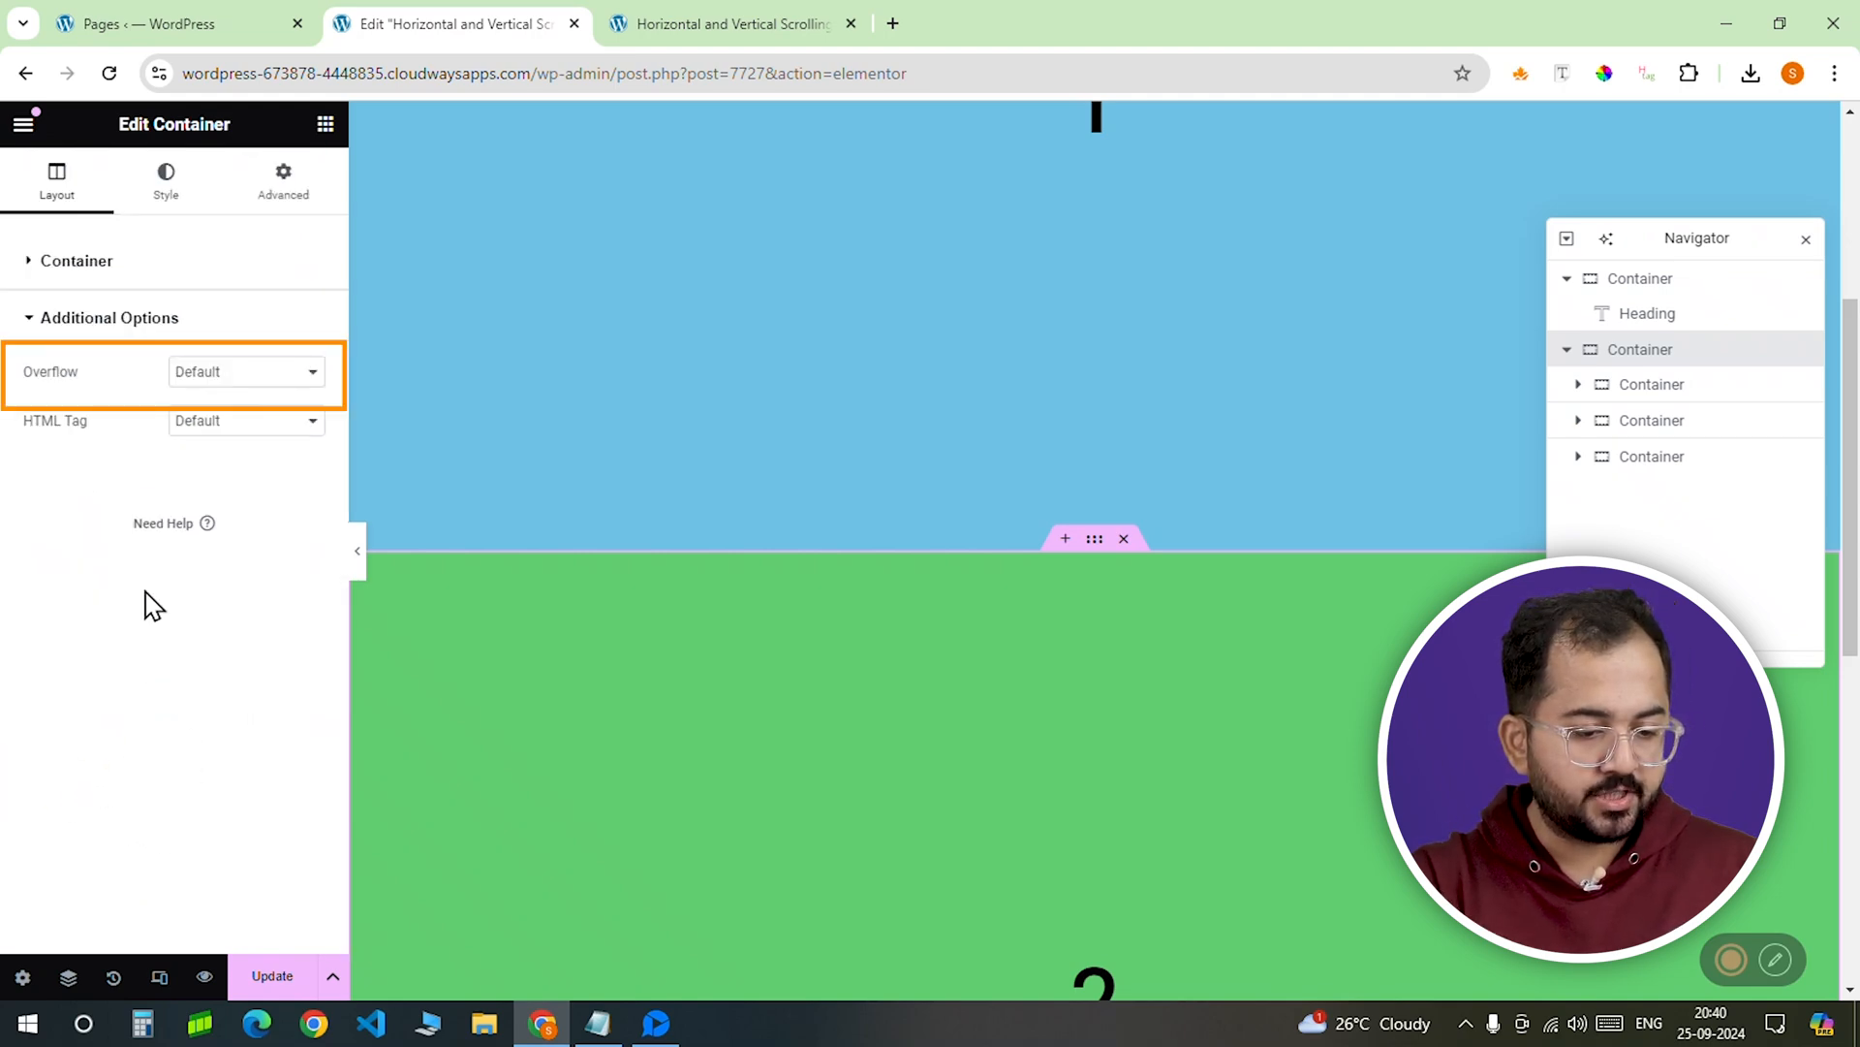
left_click(244, 372)
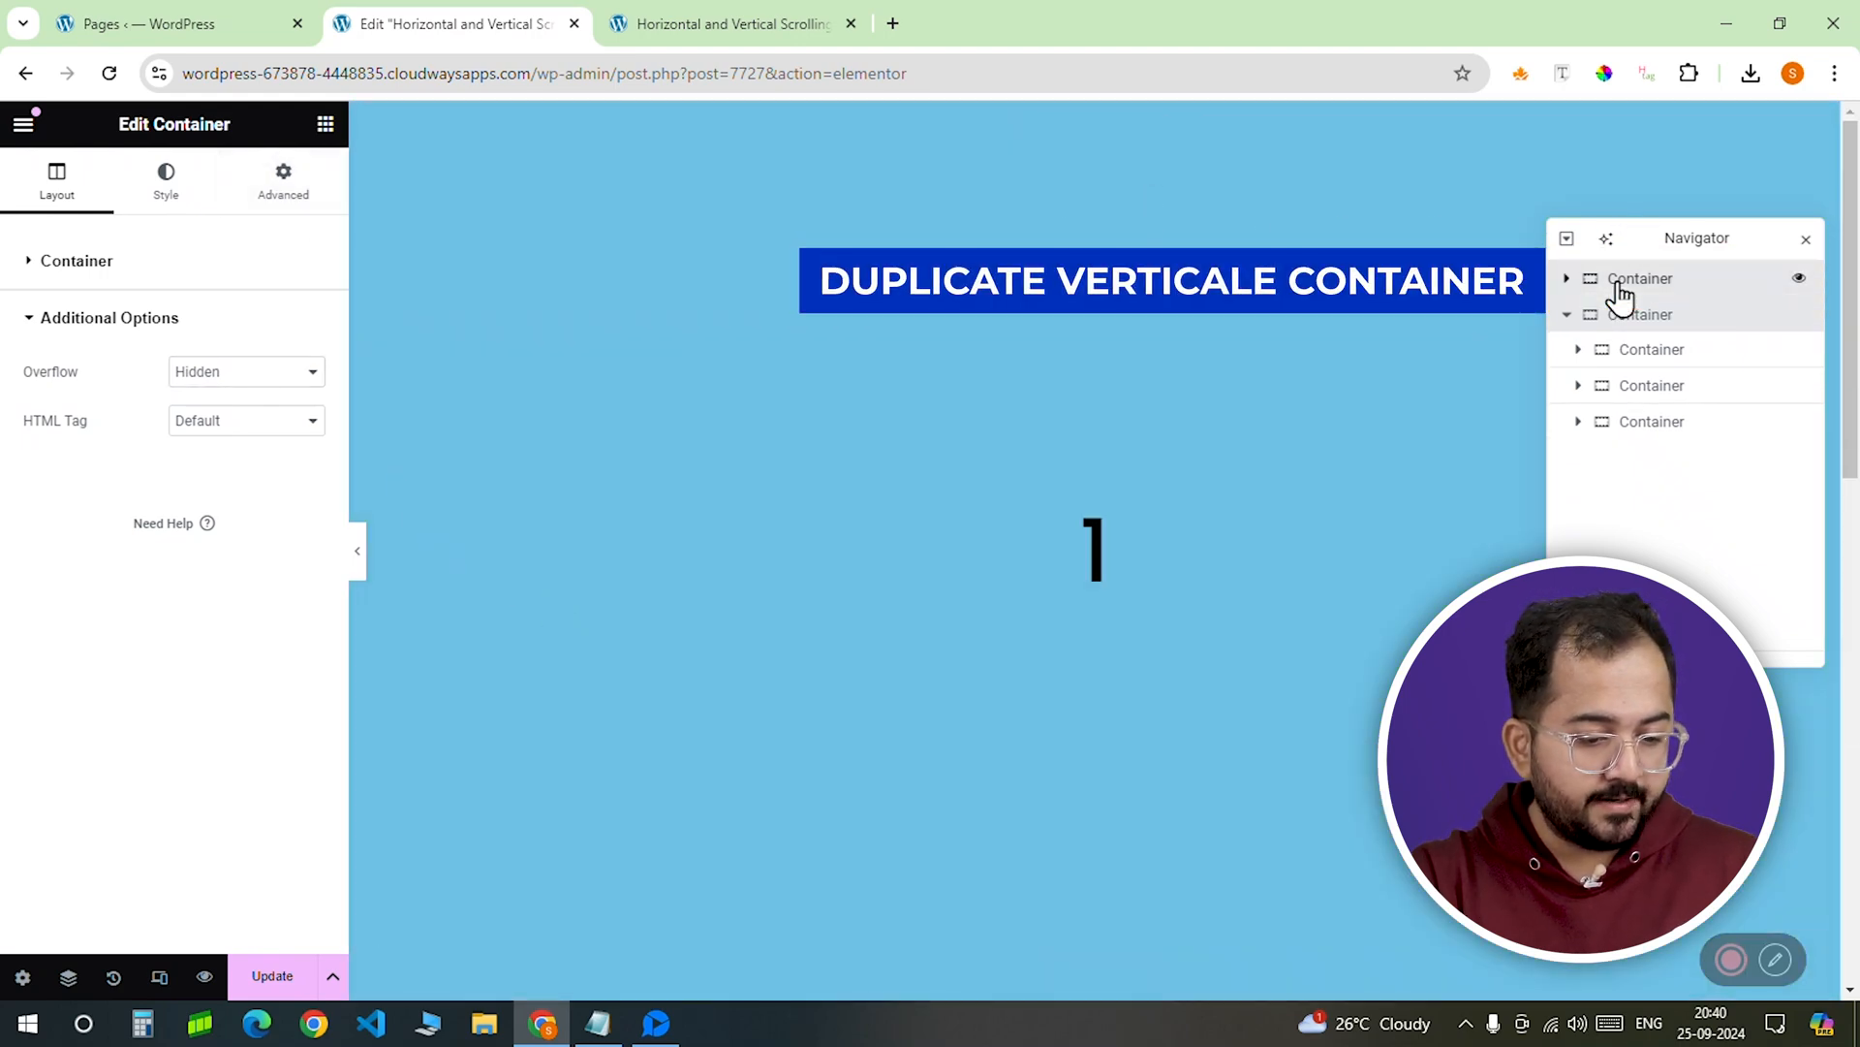
Step: Duplicate the first section below the slides and change its heading to End
left_click(1641, 349)
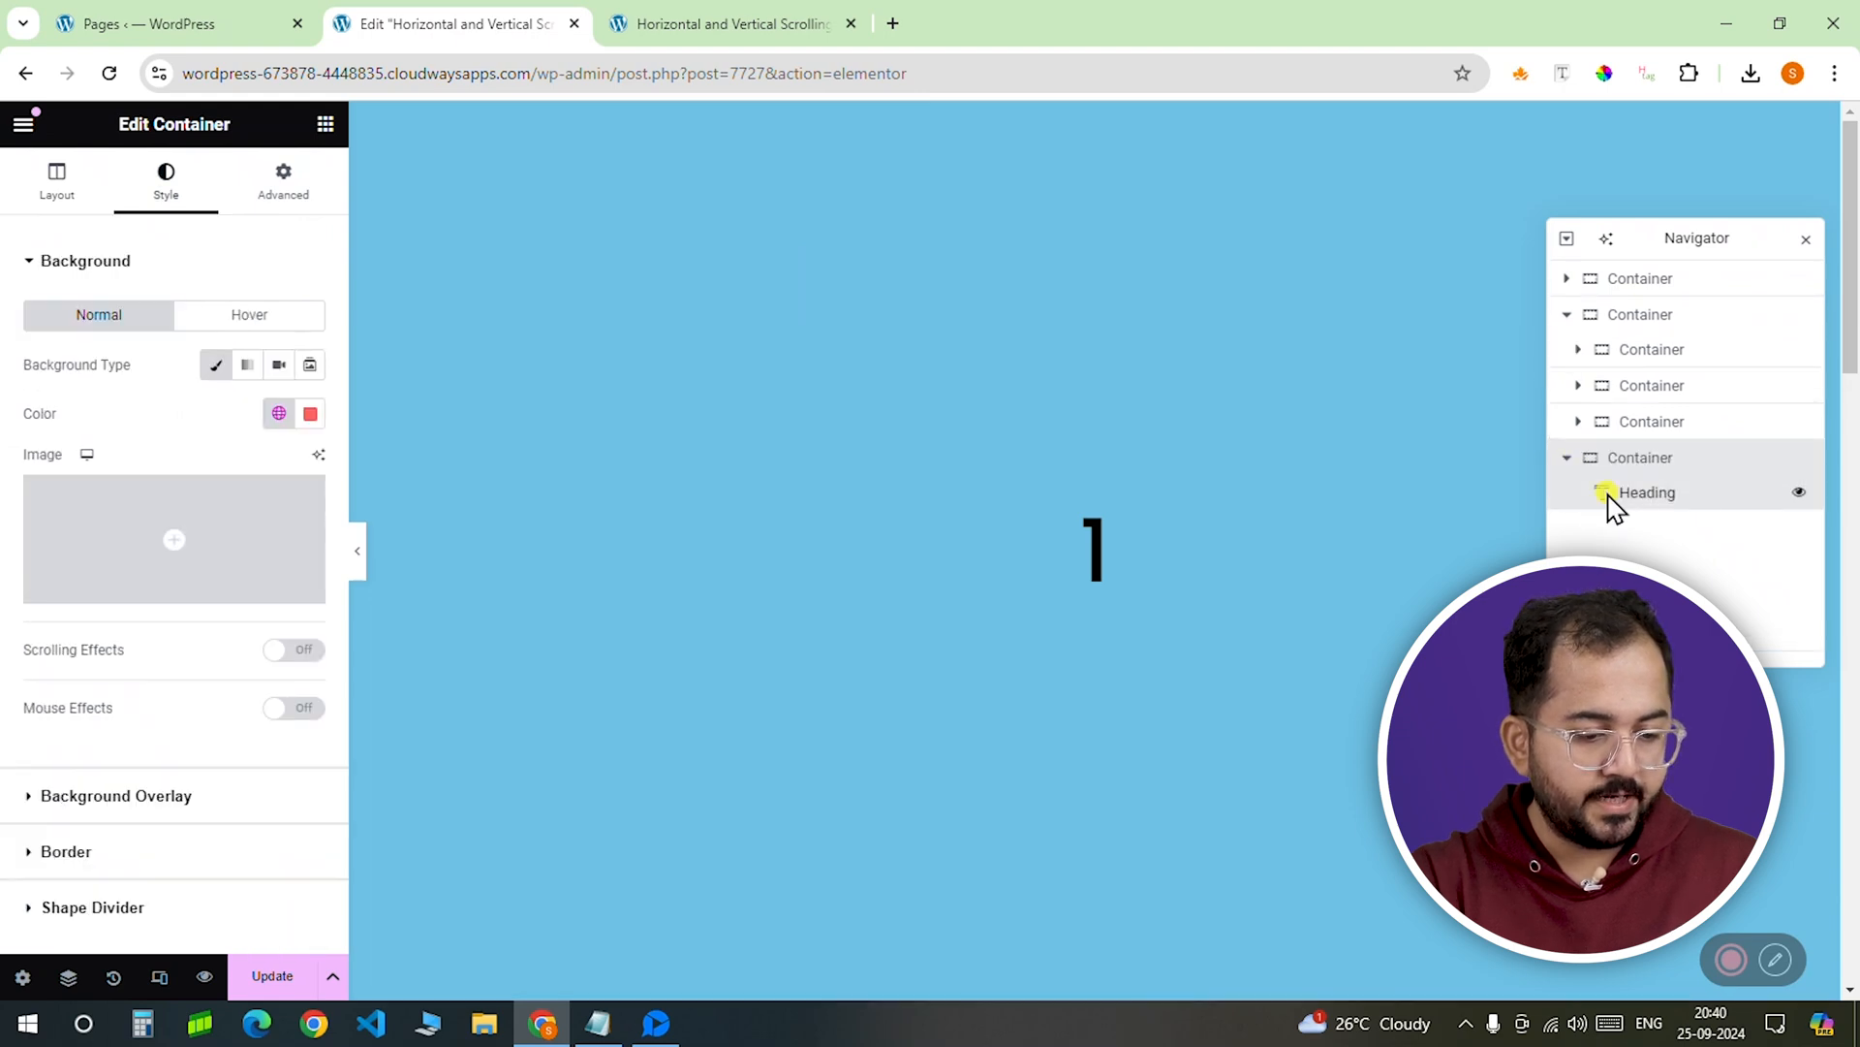
left_click(1647, 491)
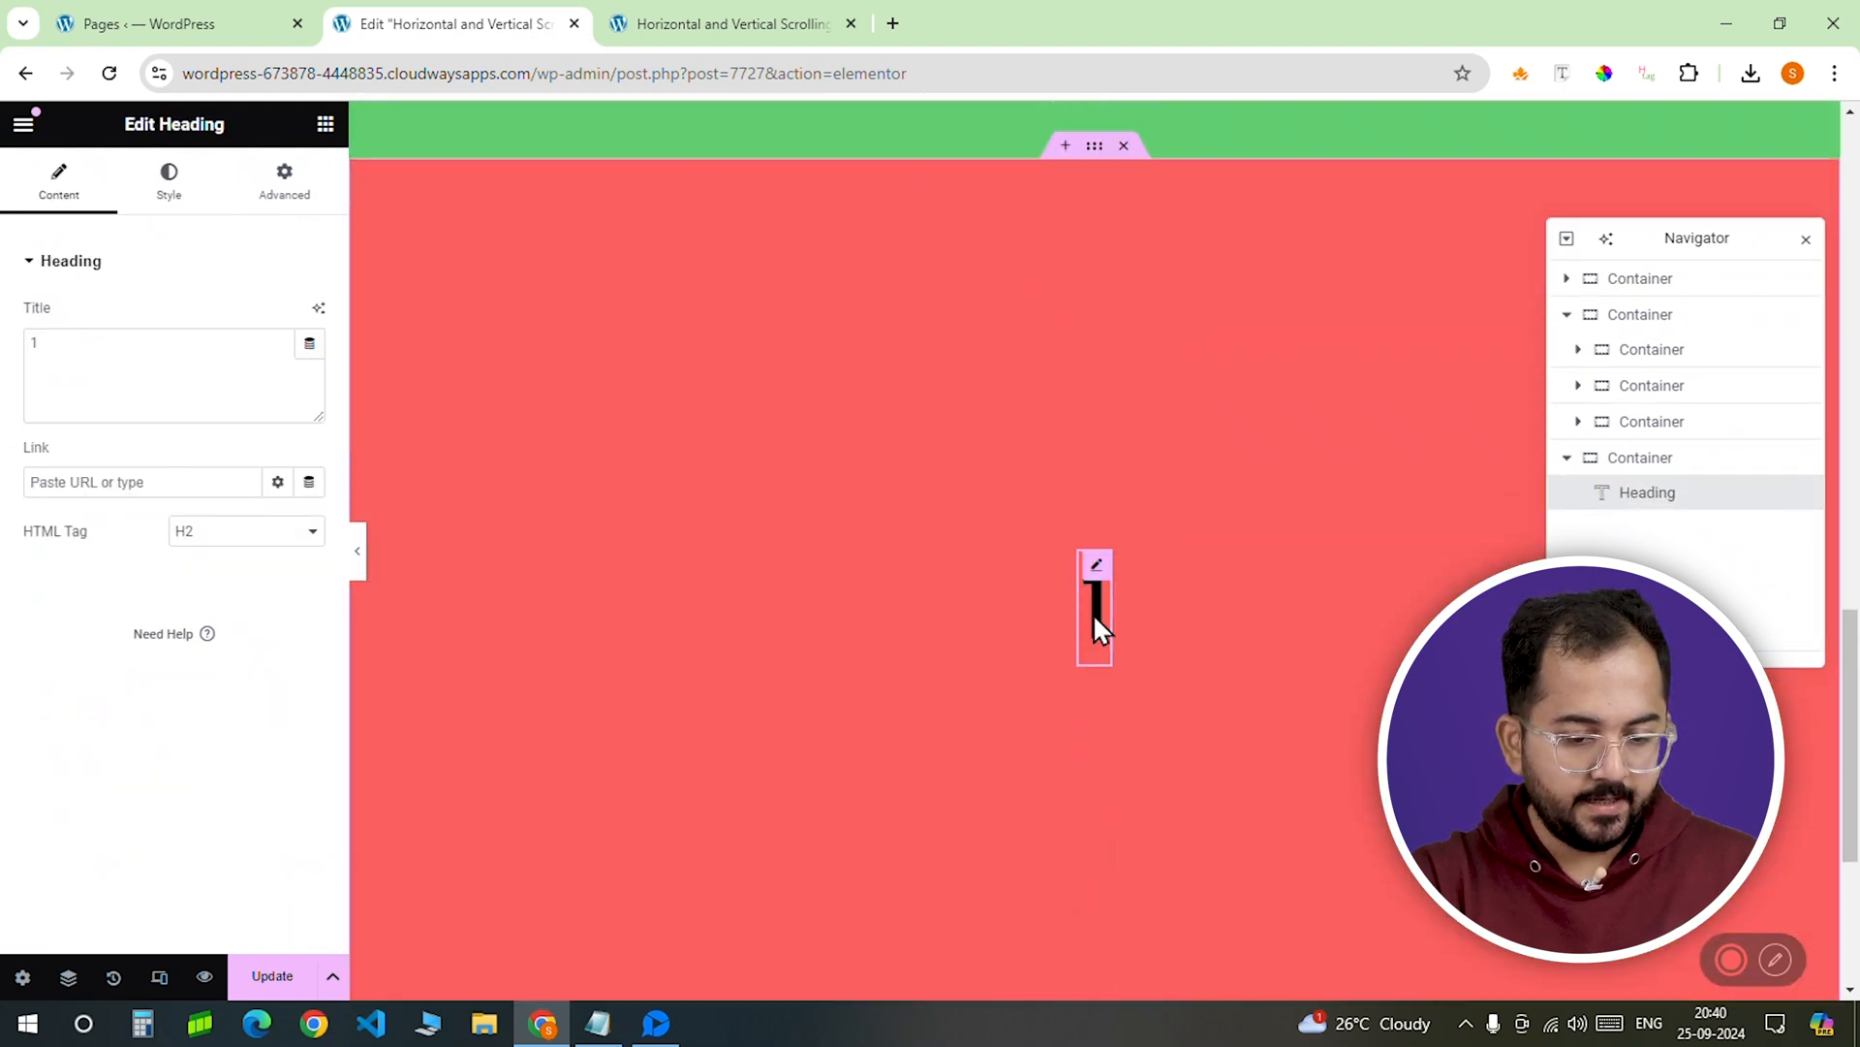
type("End")
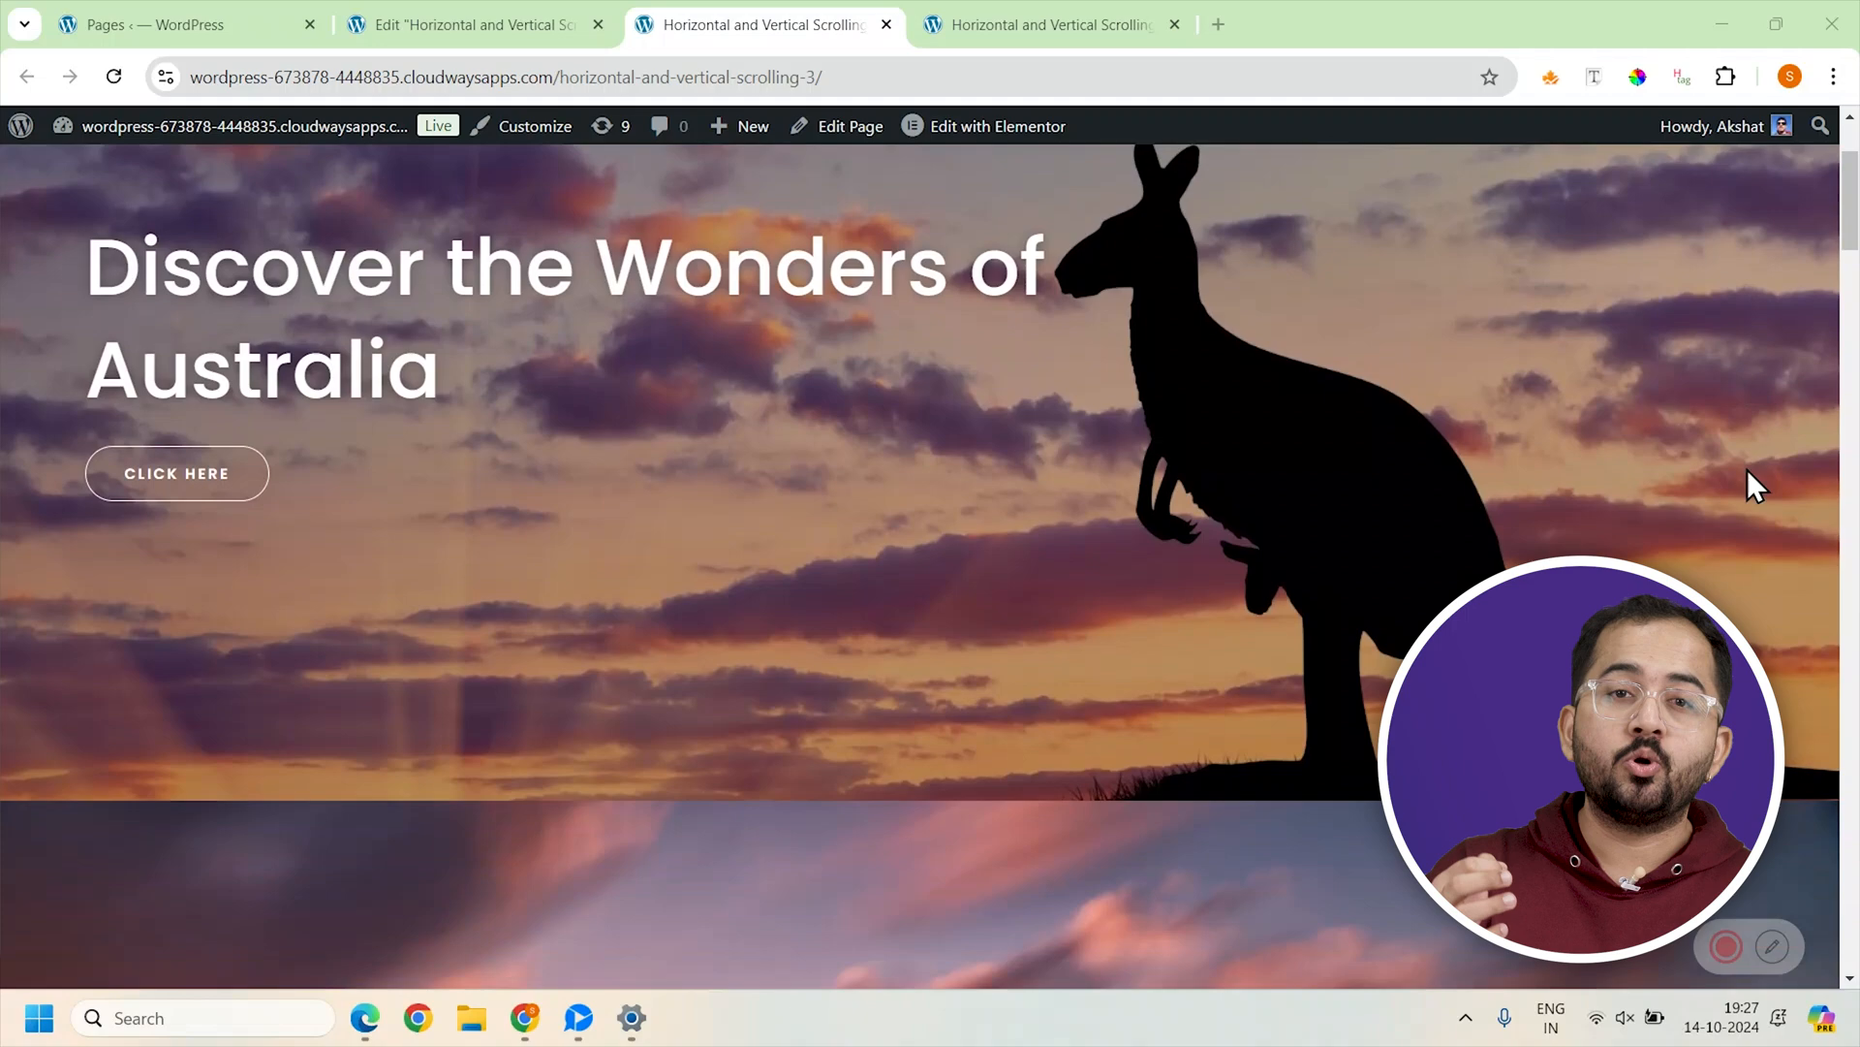
scroll("down", 3)
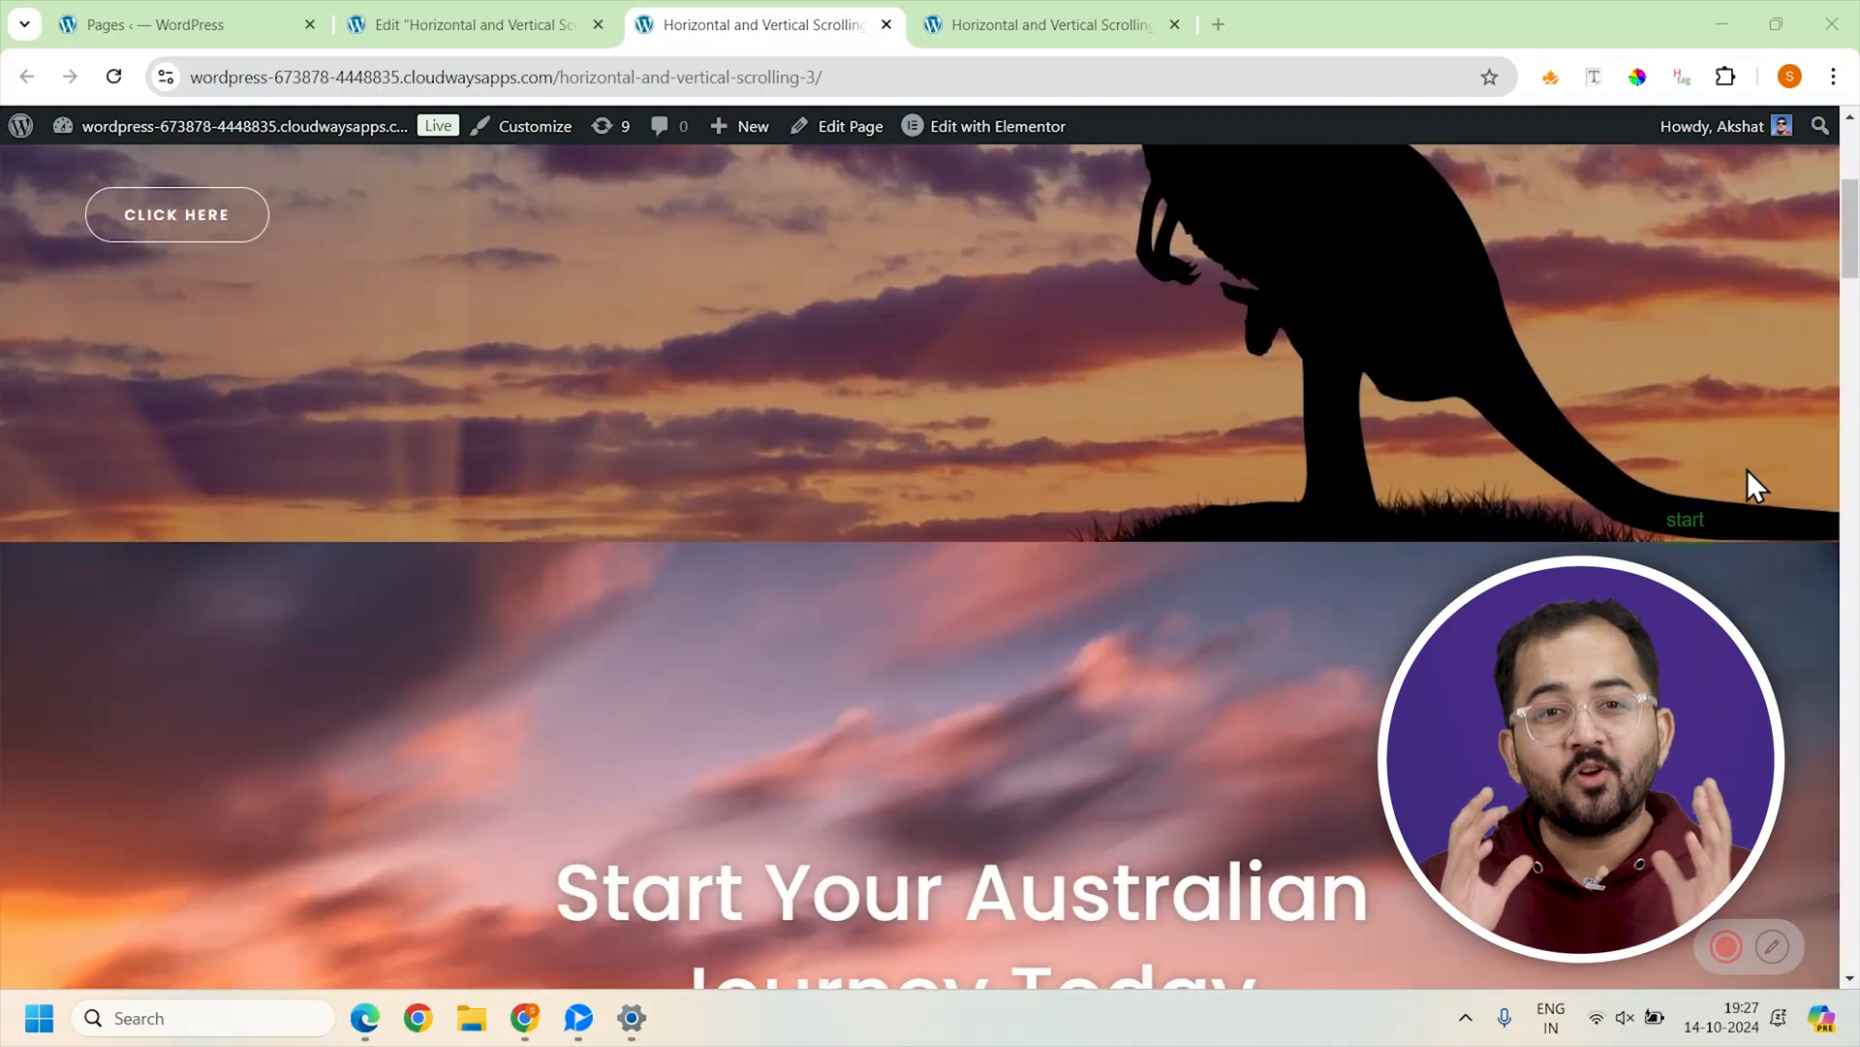
scroll("down", 3)
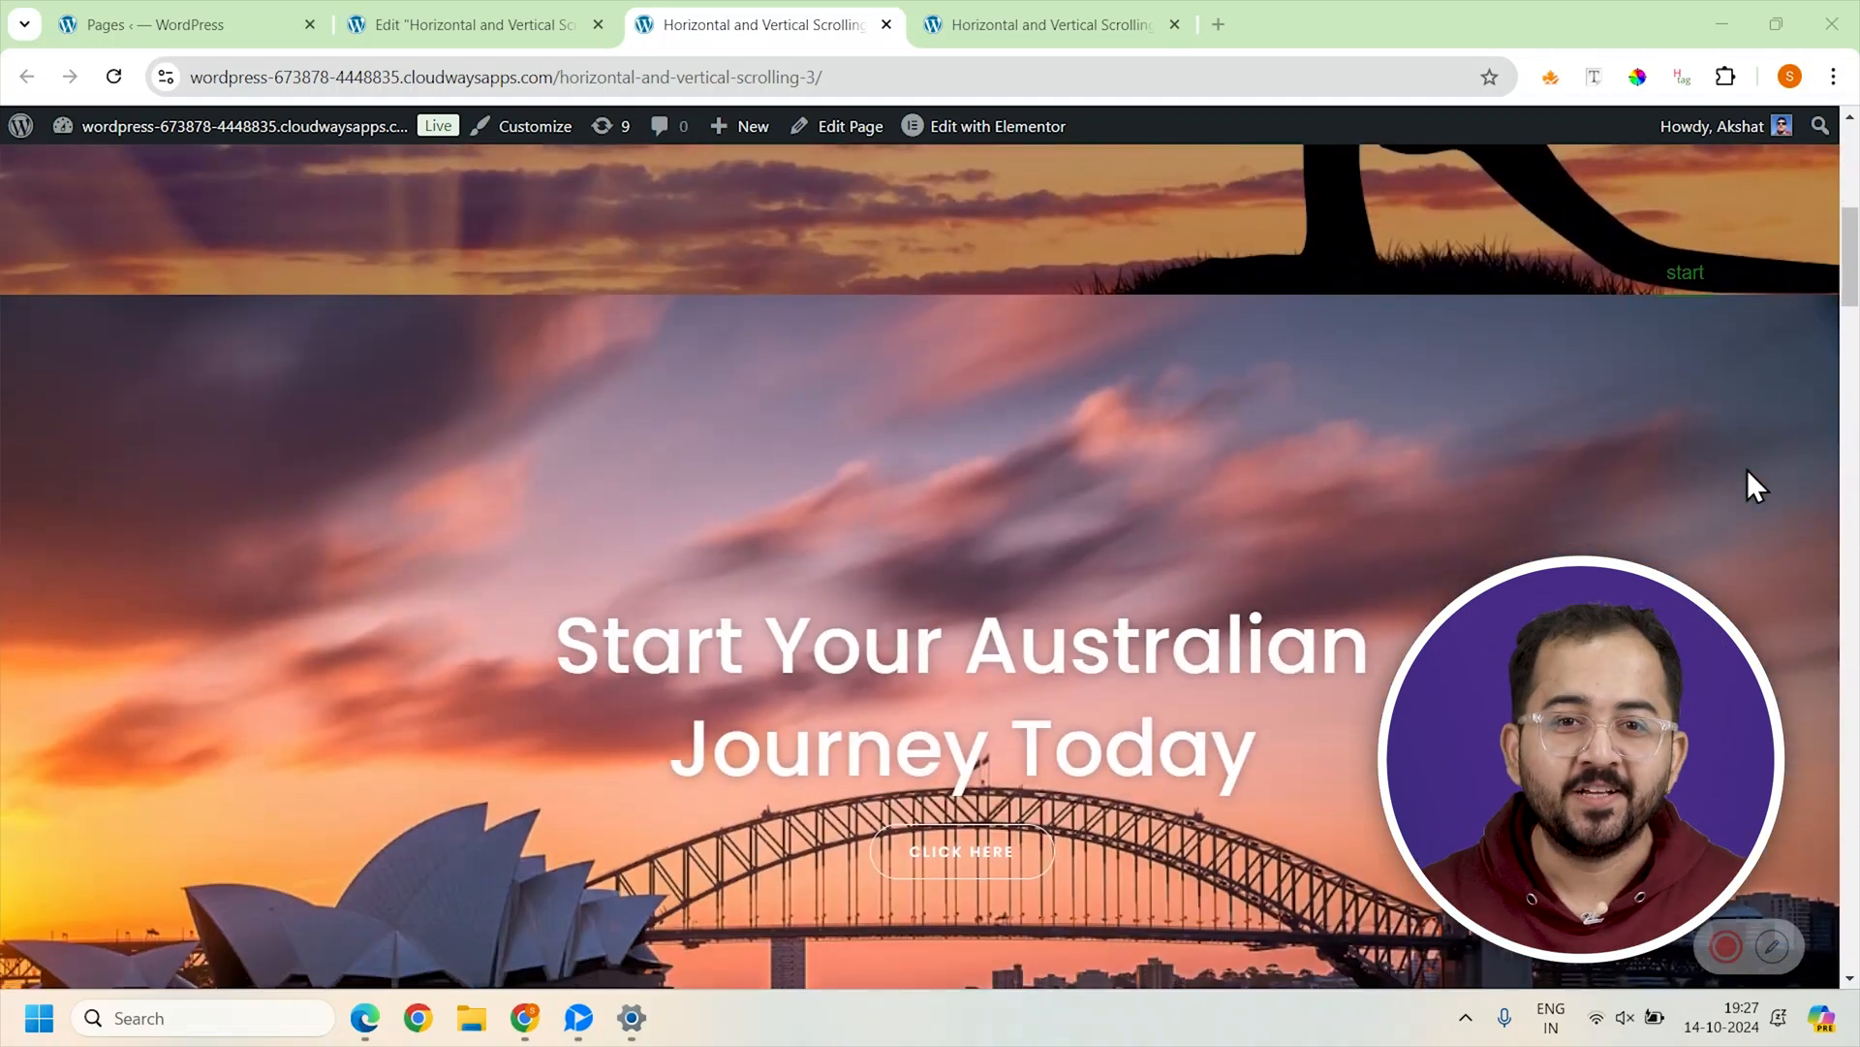
scroll("down", 3)
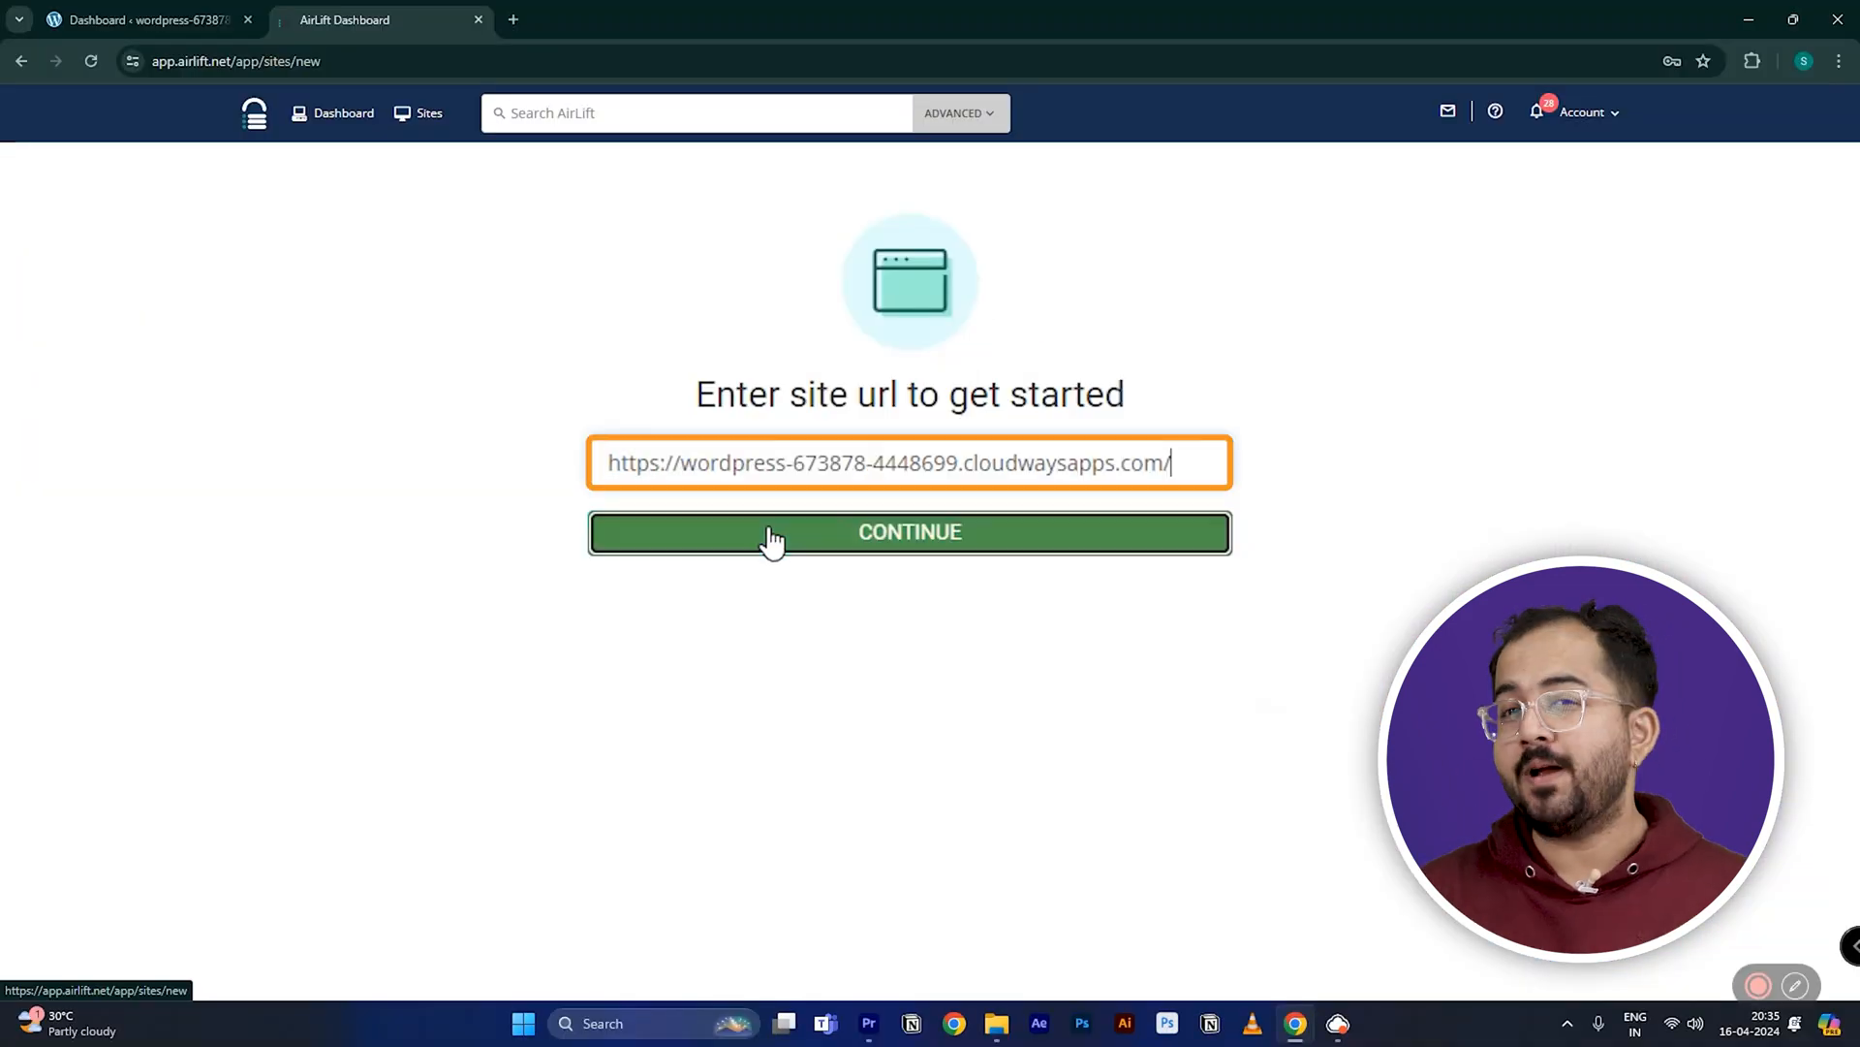
Step: Submit the WordPress site address in AirLift to continue
left_click(911, 531)
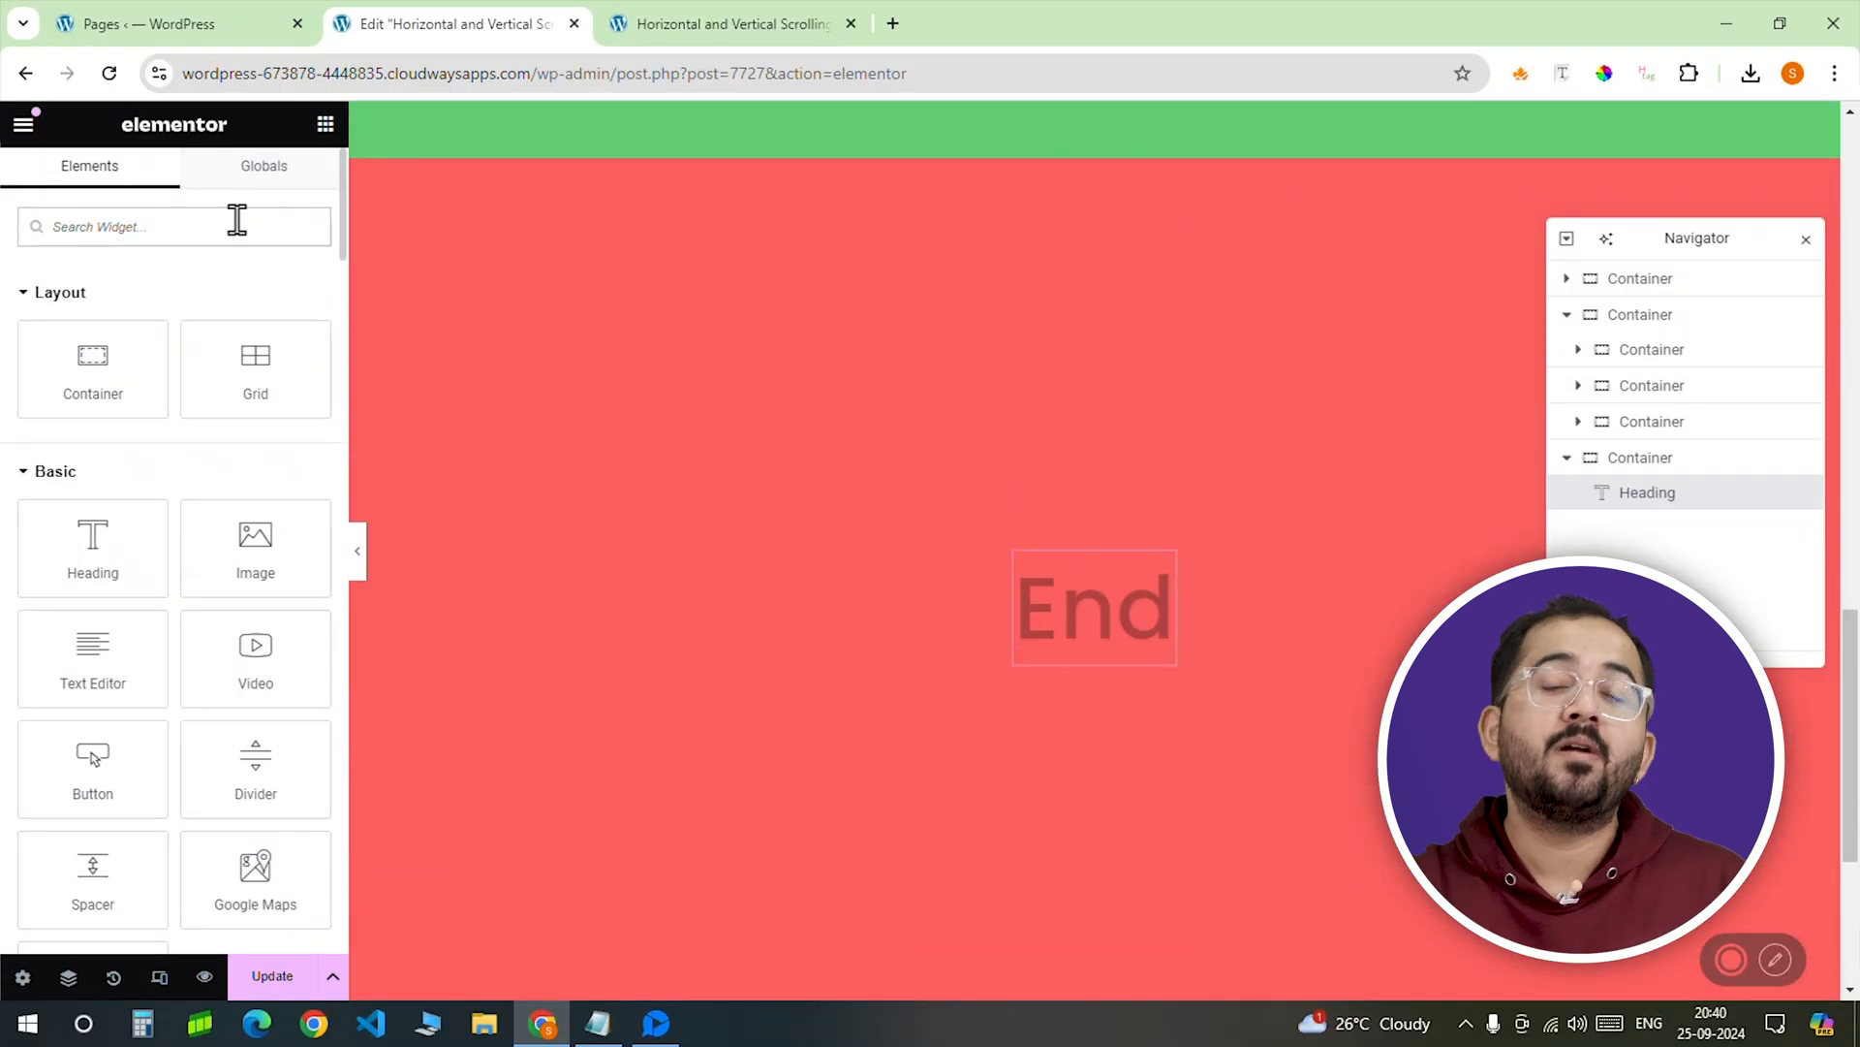
Step: Add an HTML widget holding the GSAP and ScrollTrigger script code
type("html")
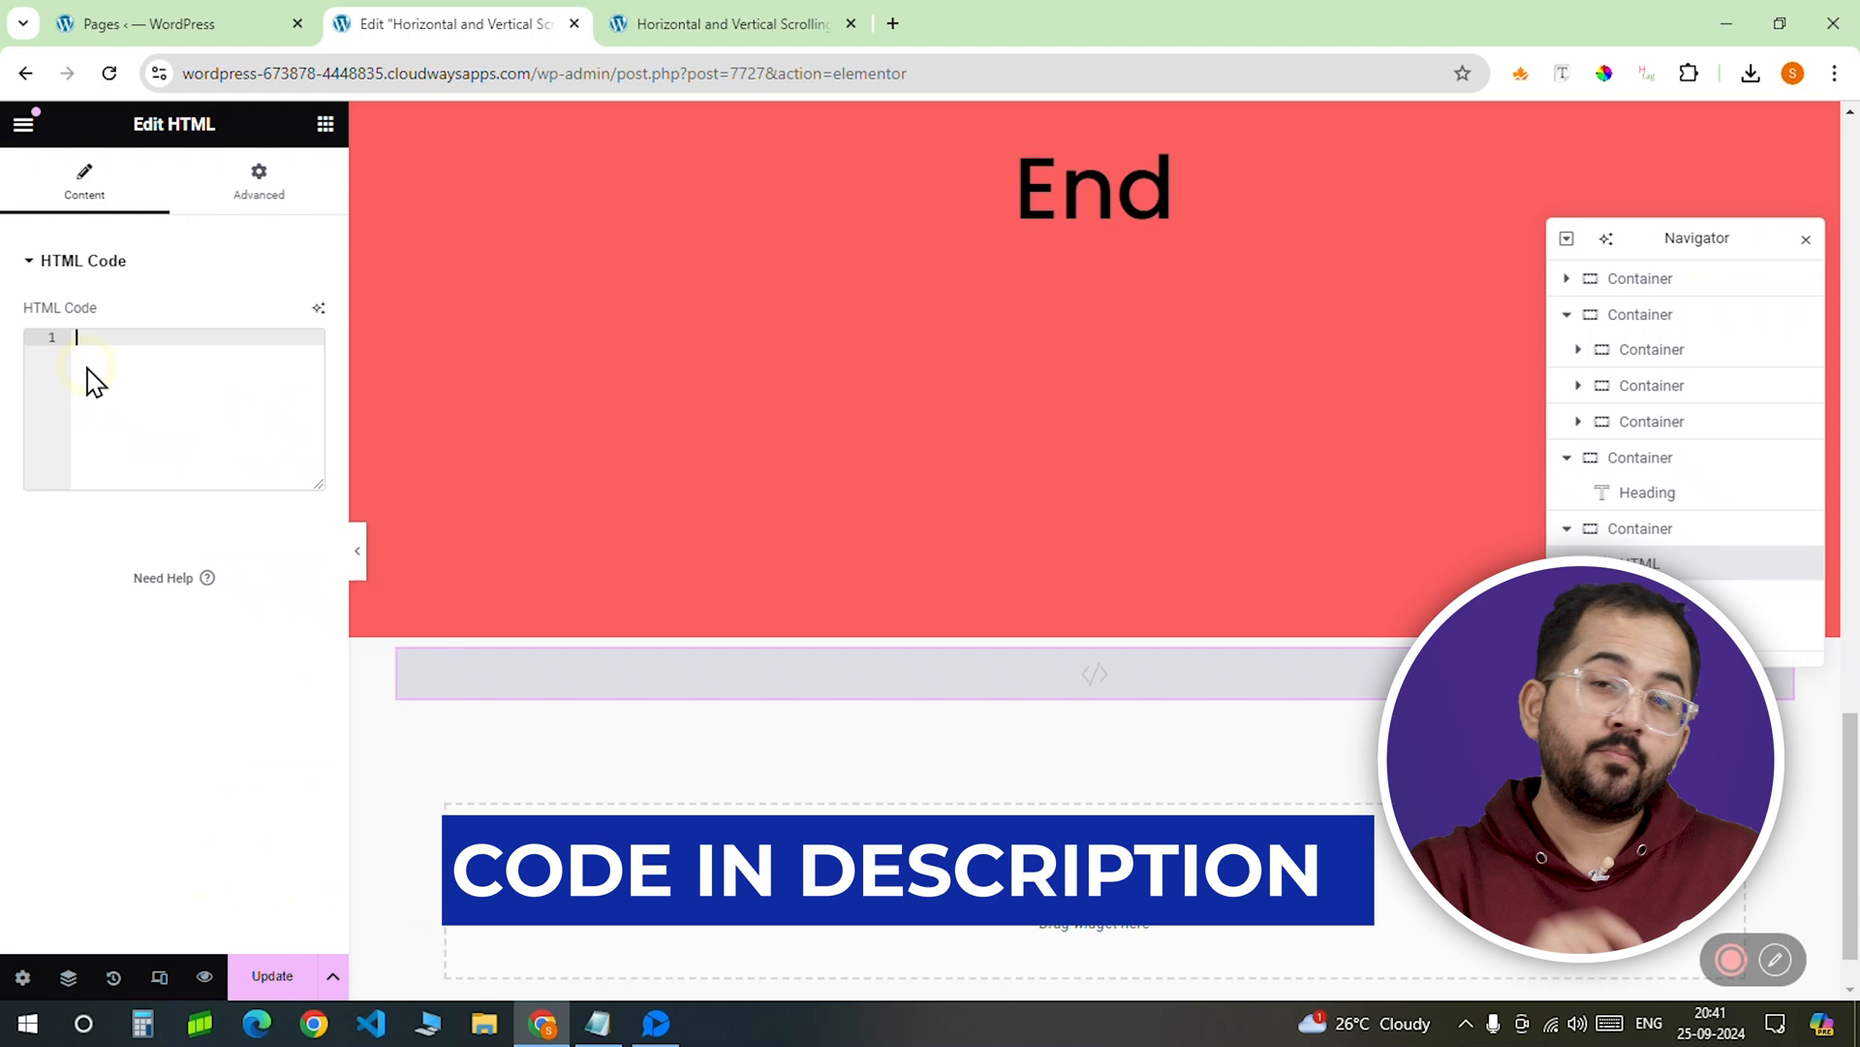
type("<script src=\"https://cdnjs.cloudflare.com/ajax/libs/gsap/3.9.1/gsap.min.js\"></script>")
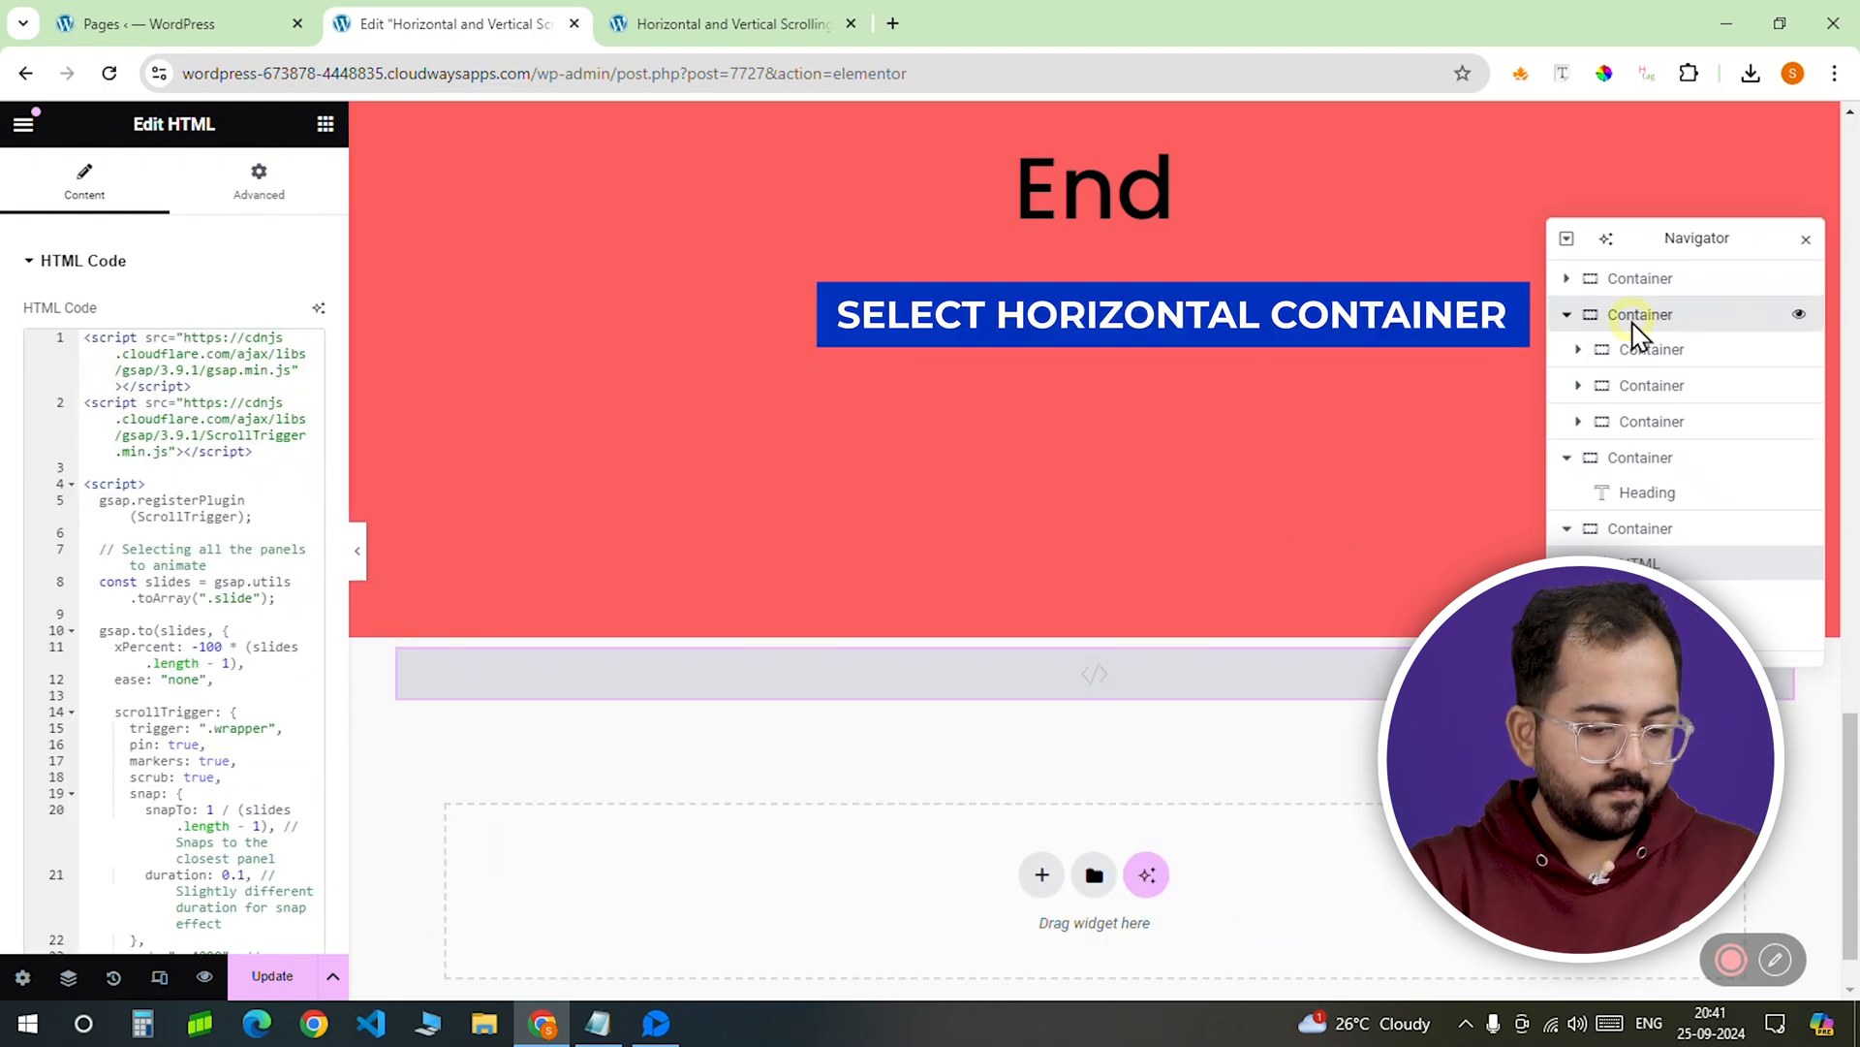
Step: Give the wrapper container custom .wrapper CSS with zero transition and no overscroll
left_click(1641, 314)
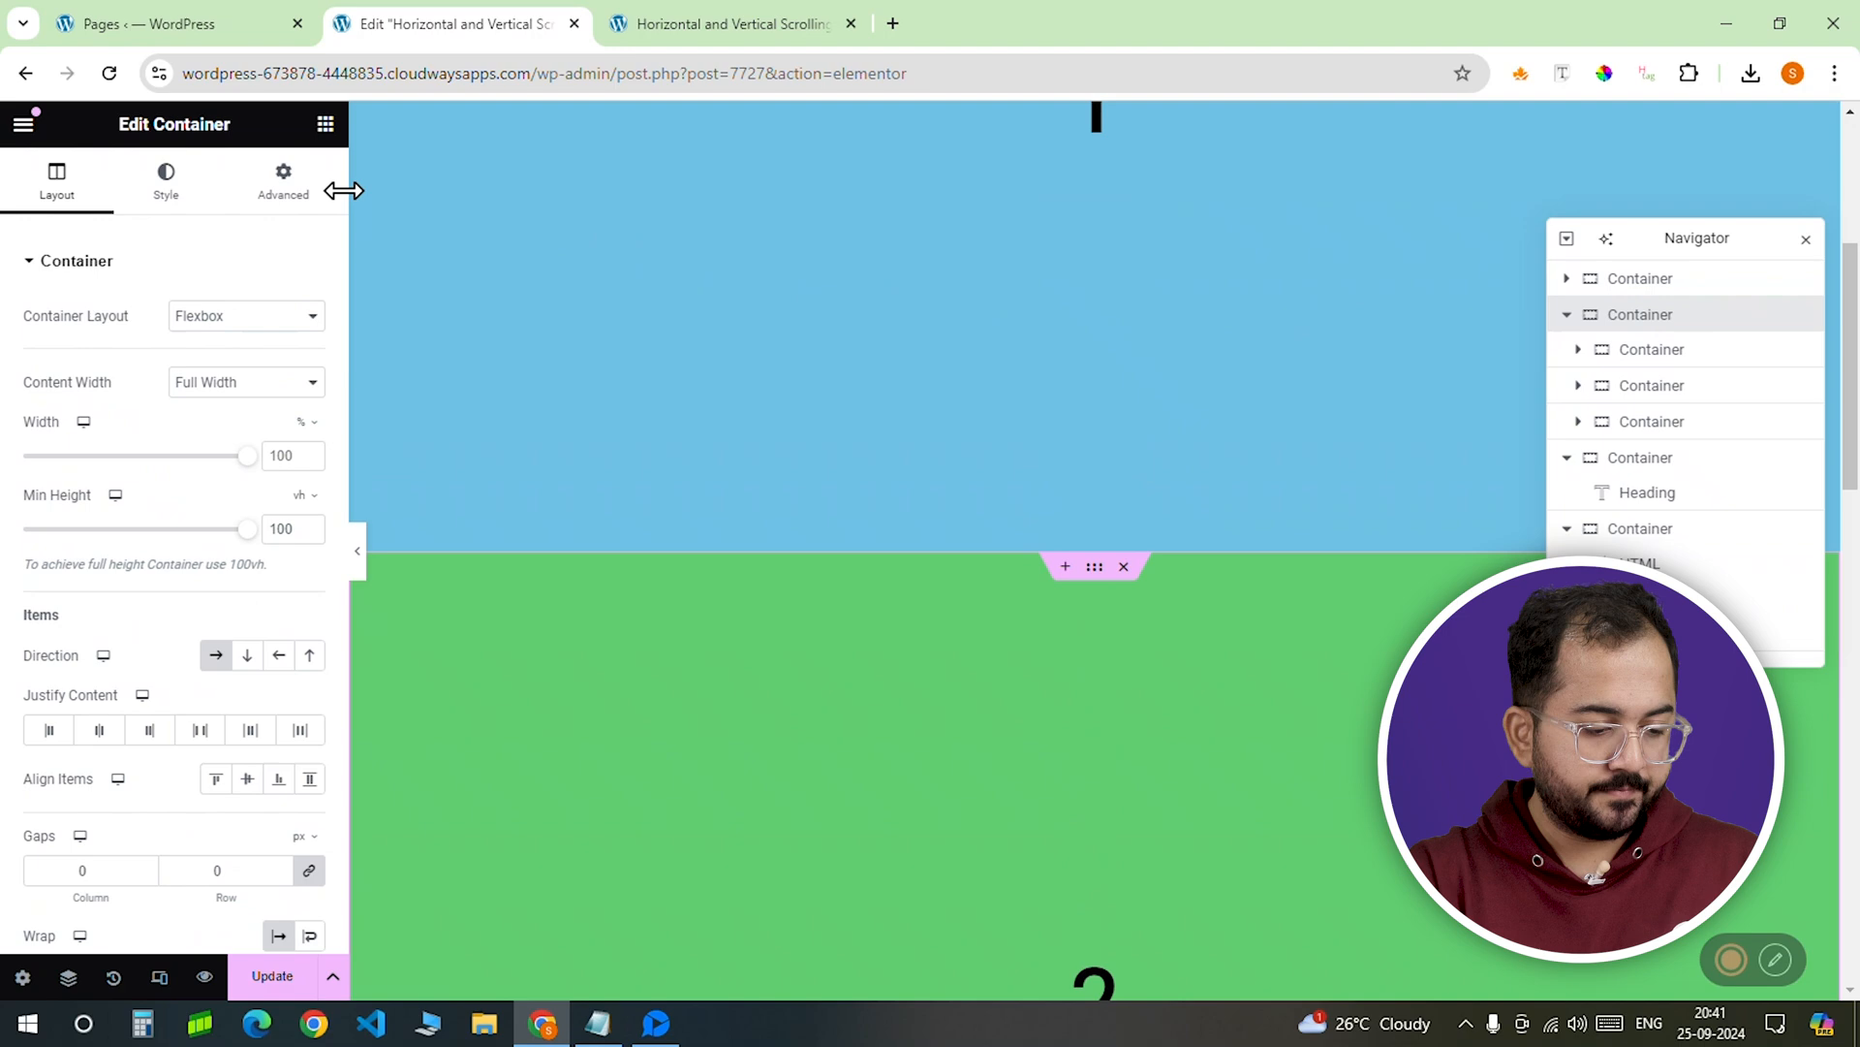
left_click(283, 180)
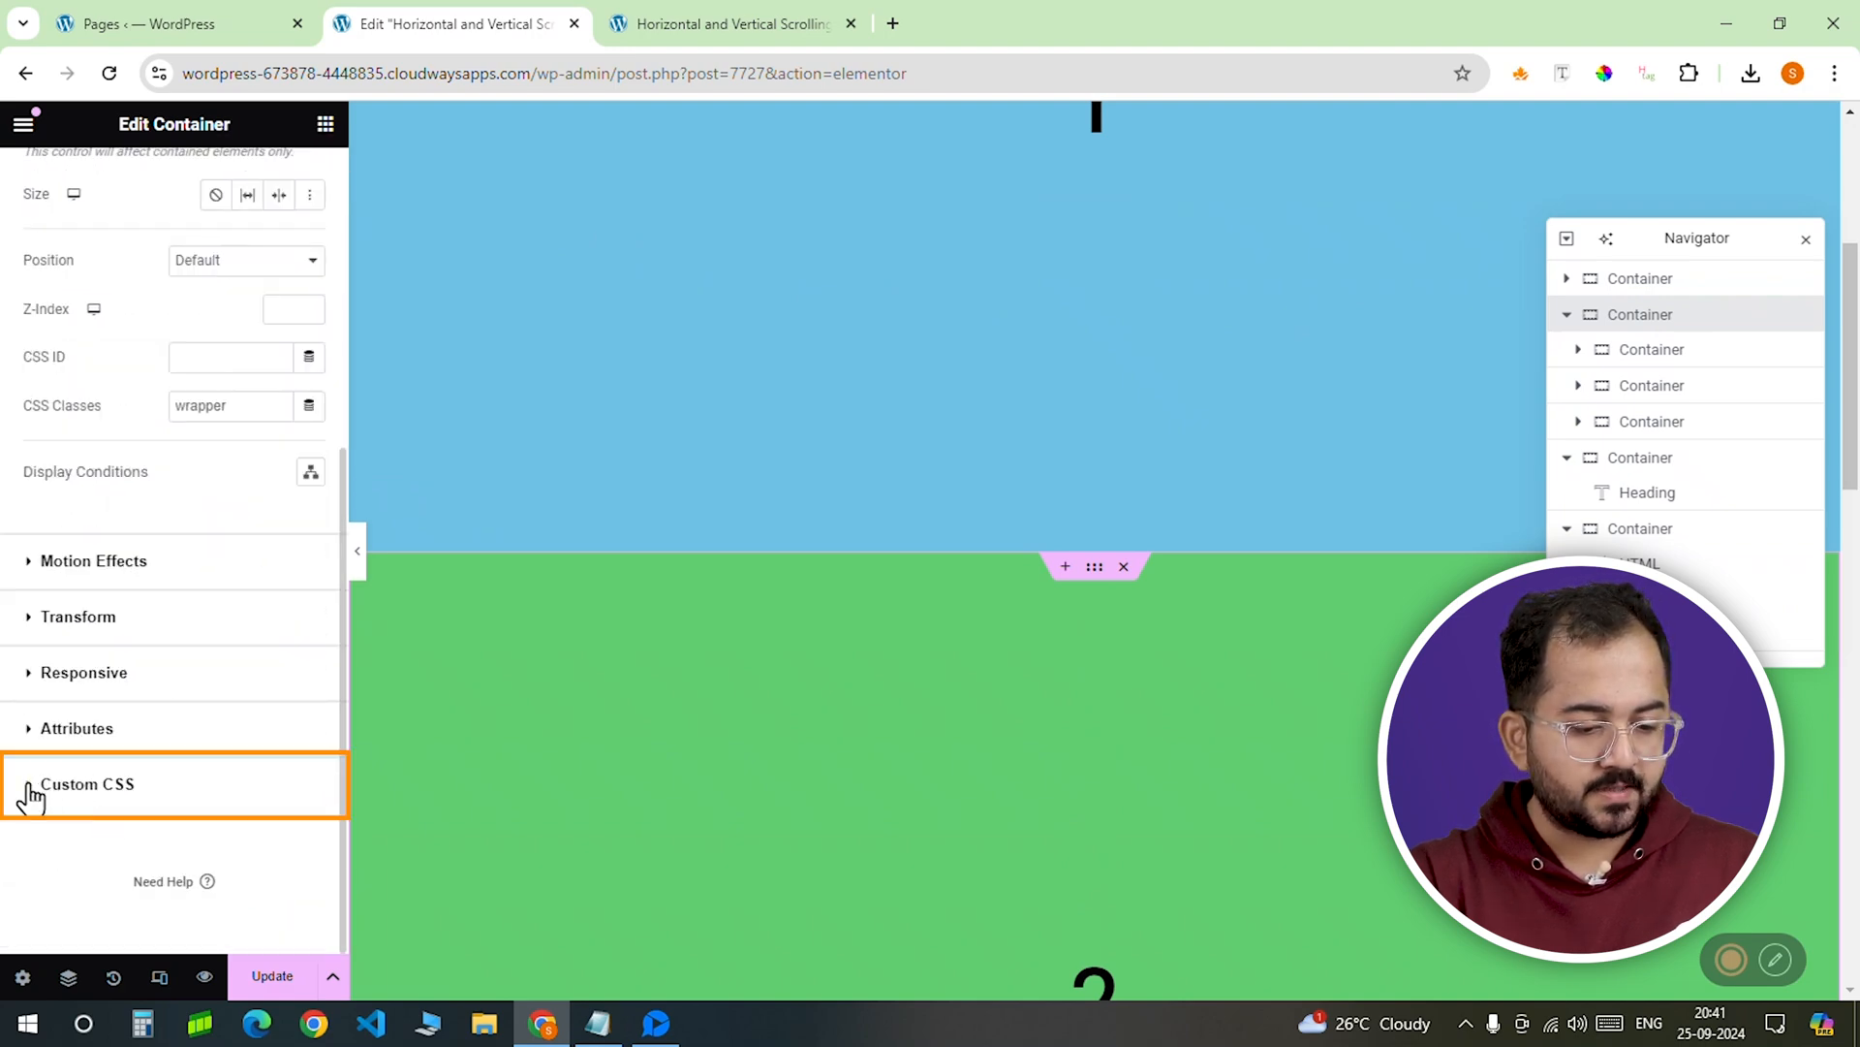
left_click(85, 783)
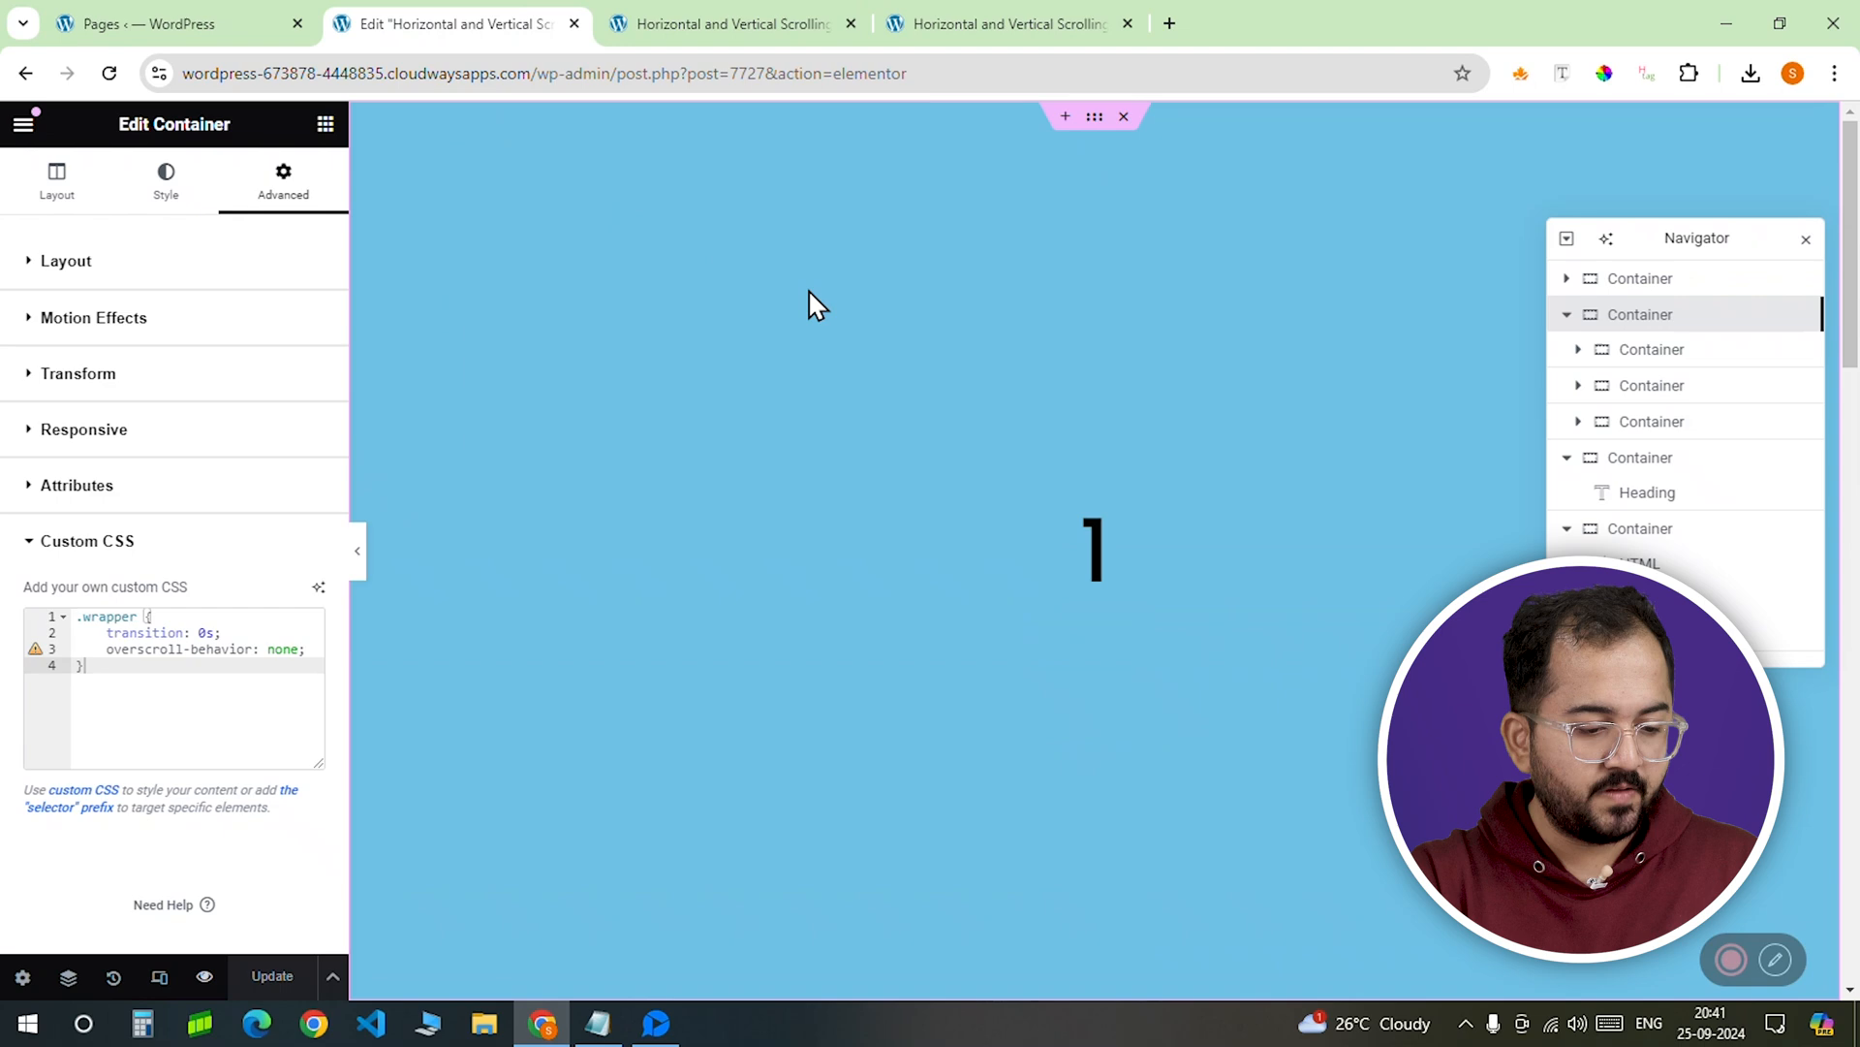
Step: Set the kangaroo sunset photo as the first section's background, no-repeat and cover
left_click(164, 183)
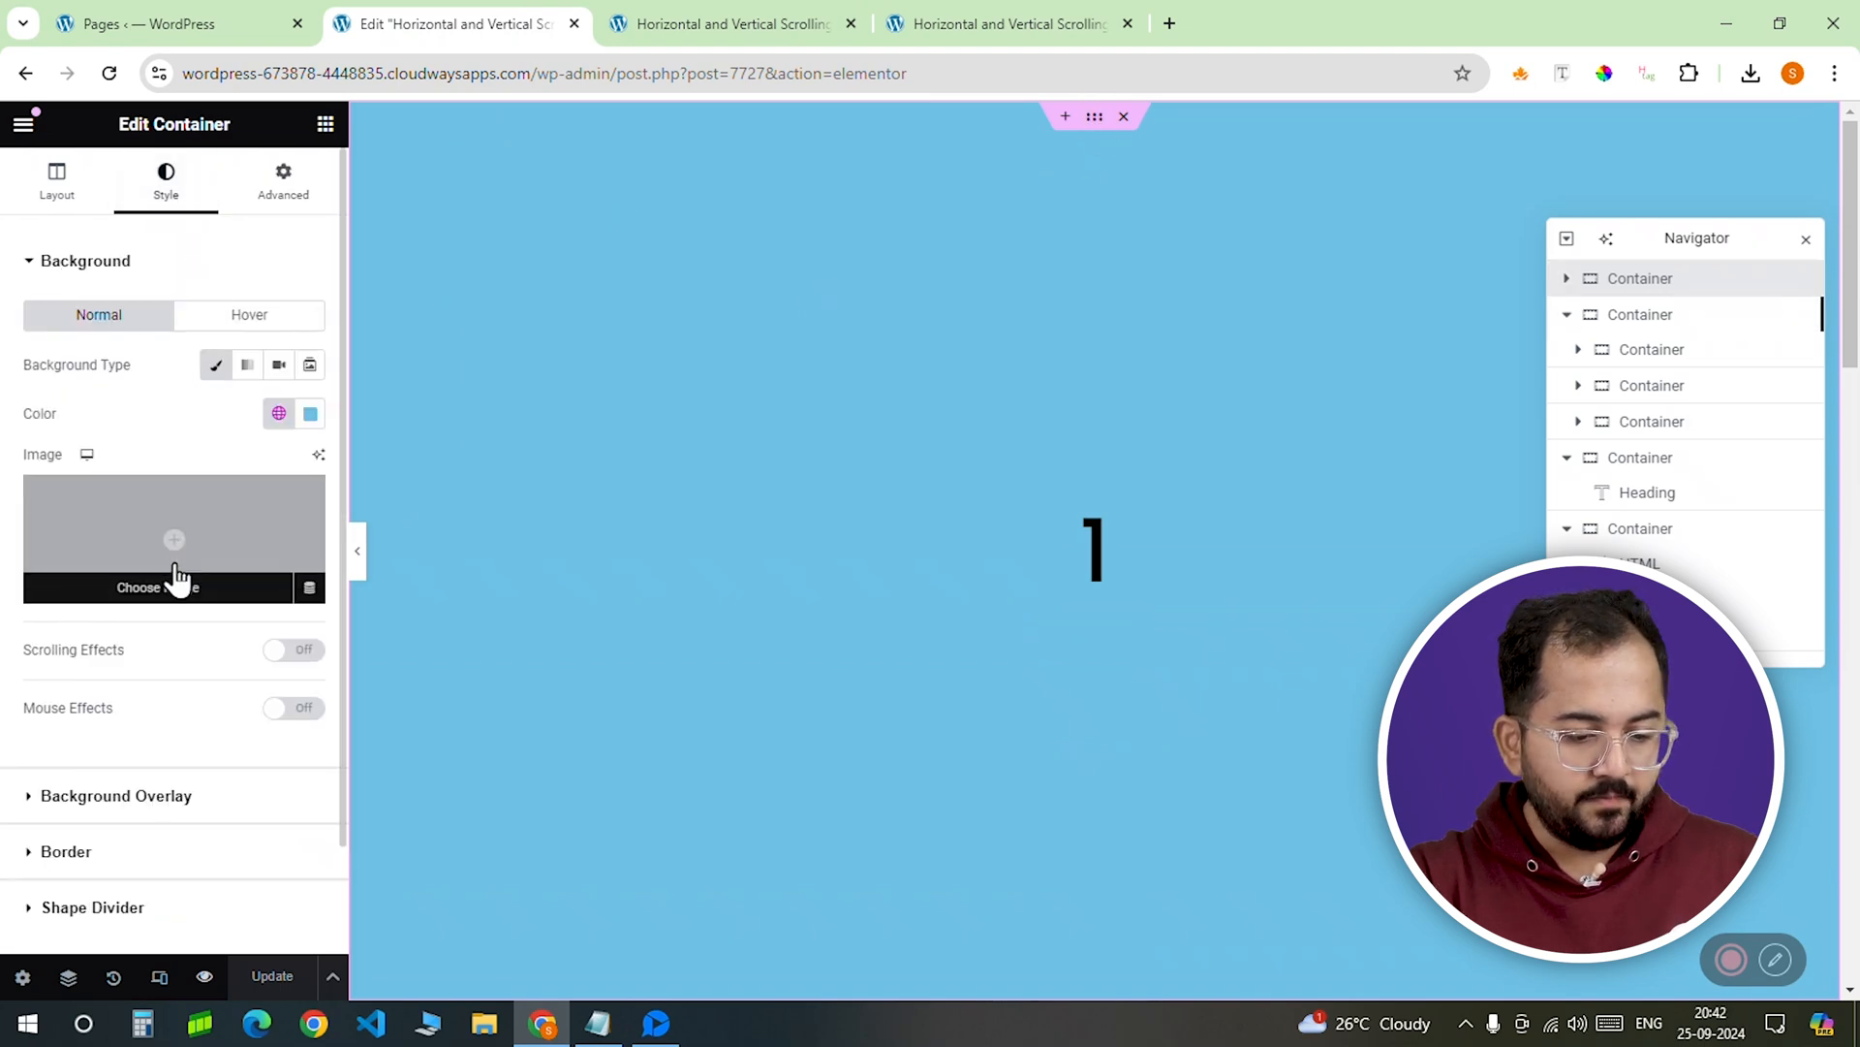
left_click(173, 541)
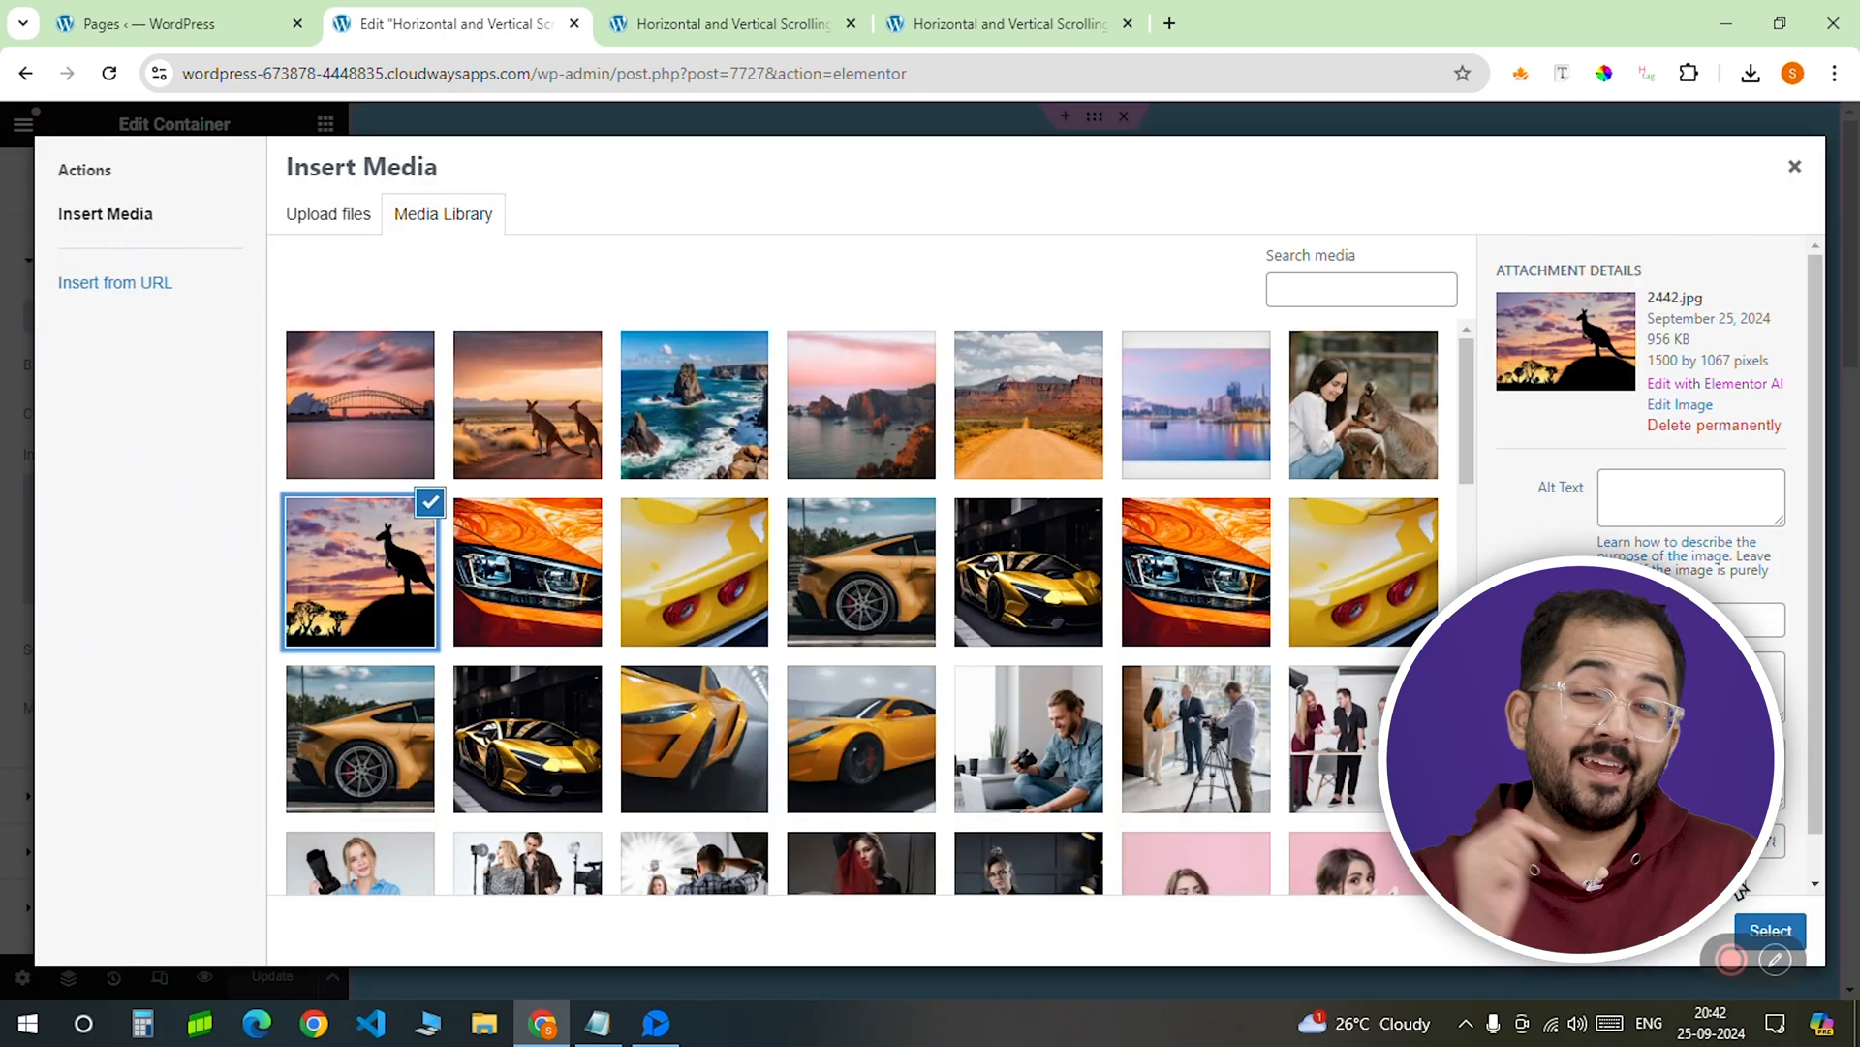
left_click(1769, 928)
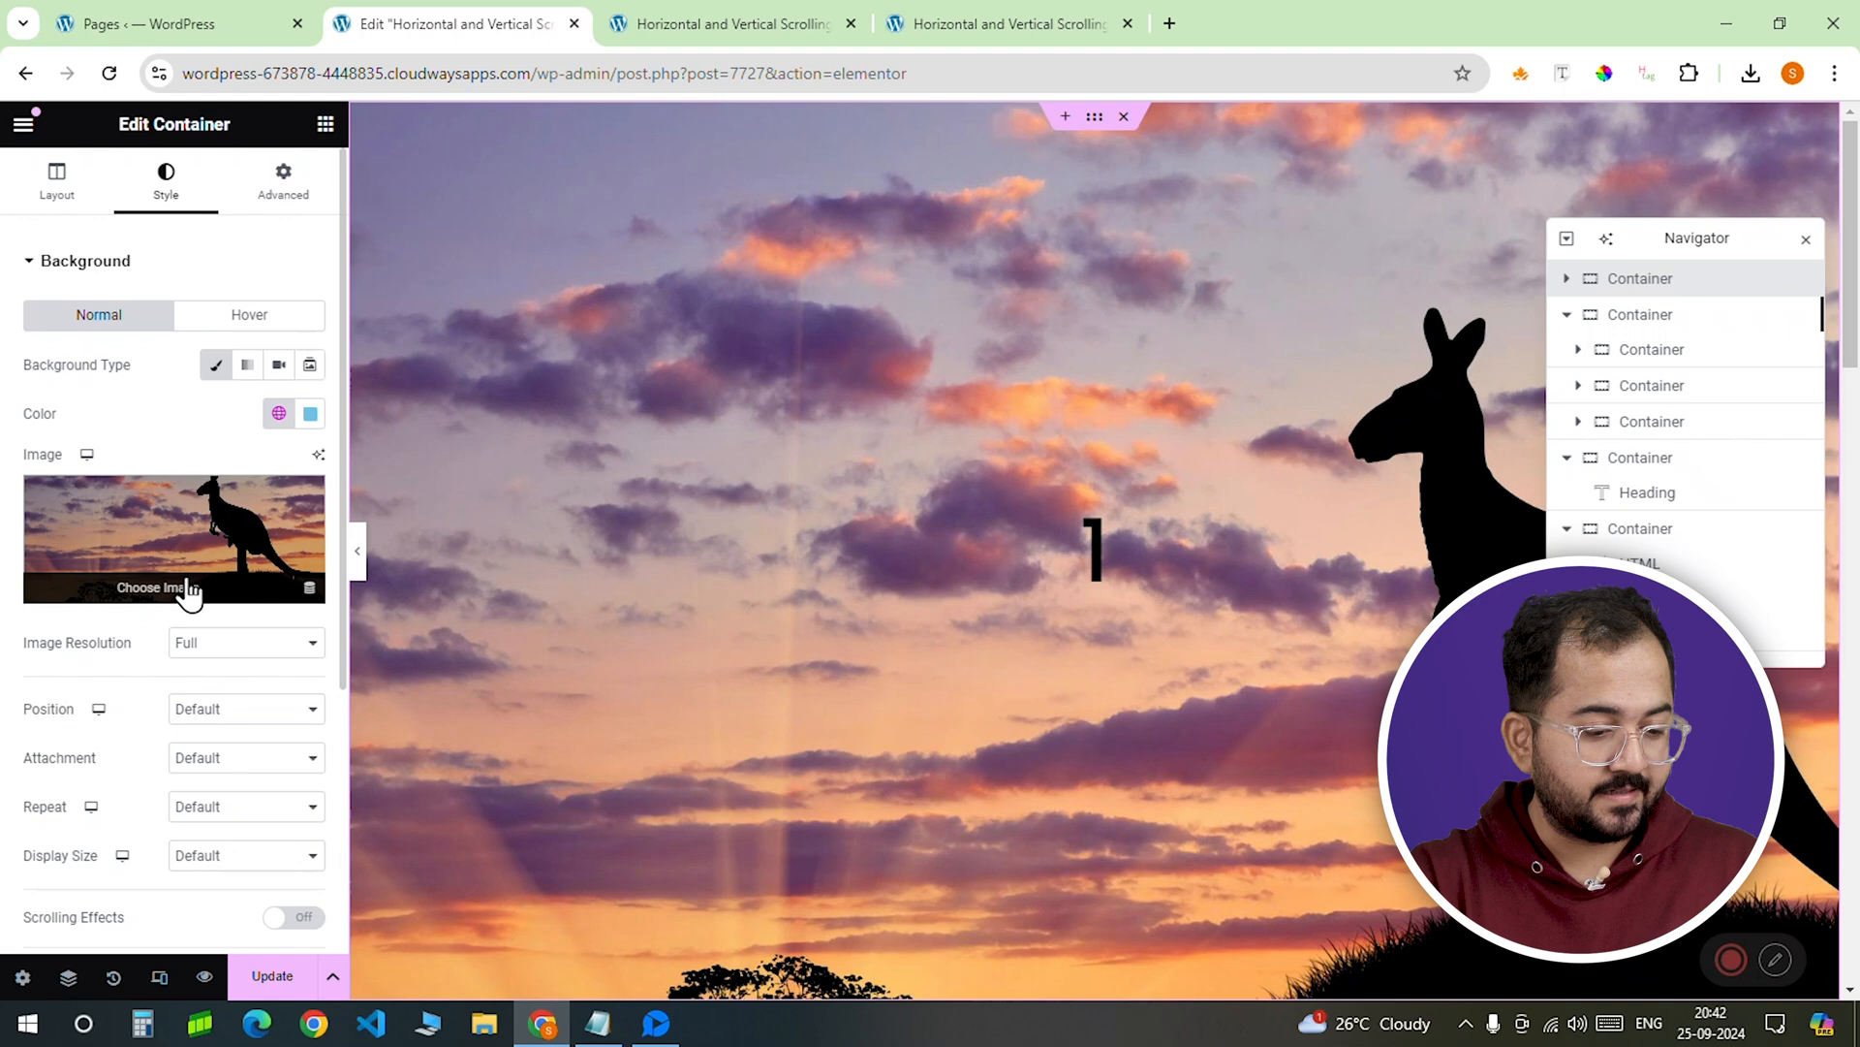
scroll("down", 3)
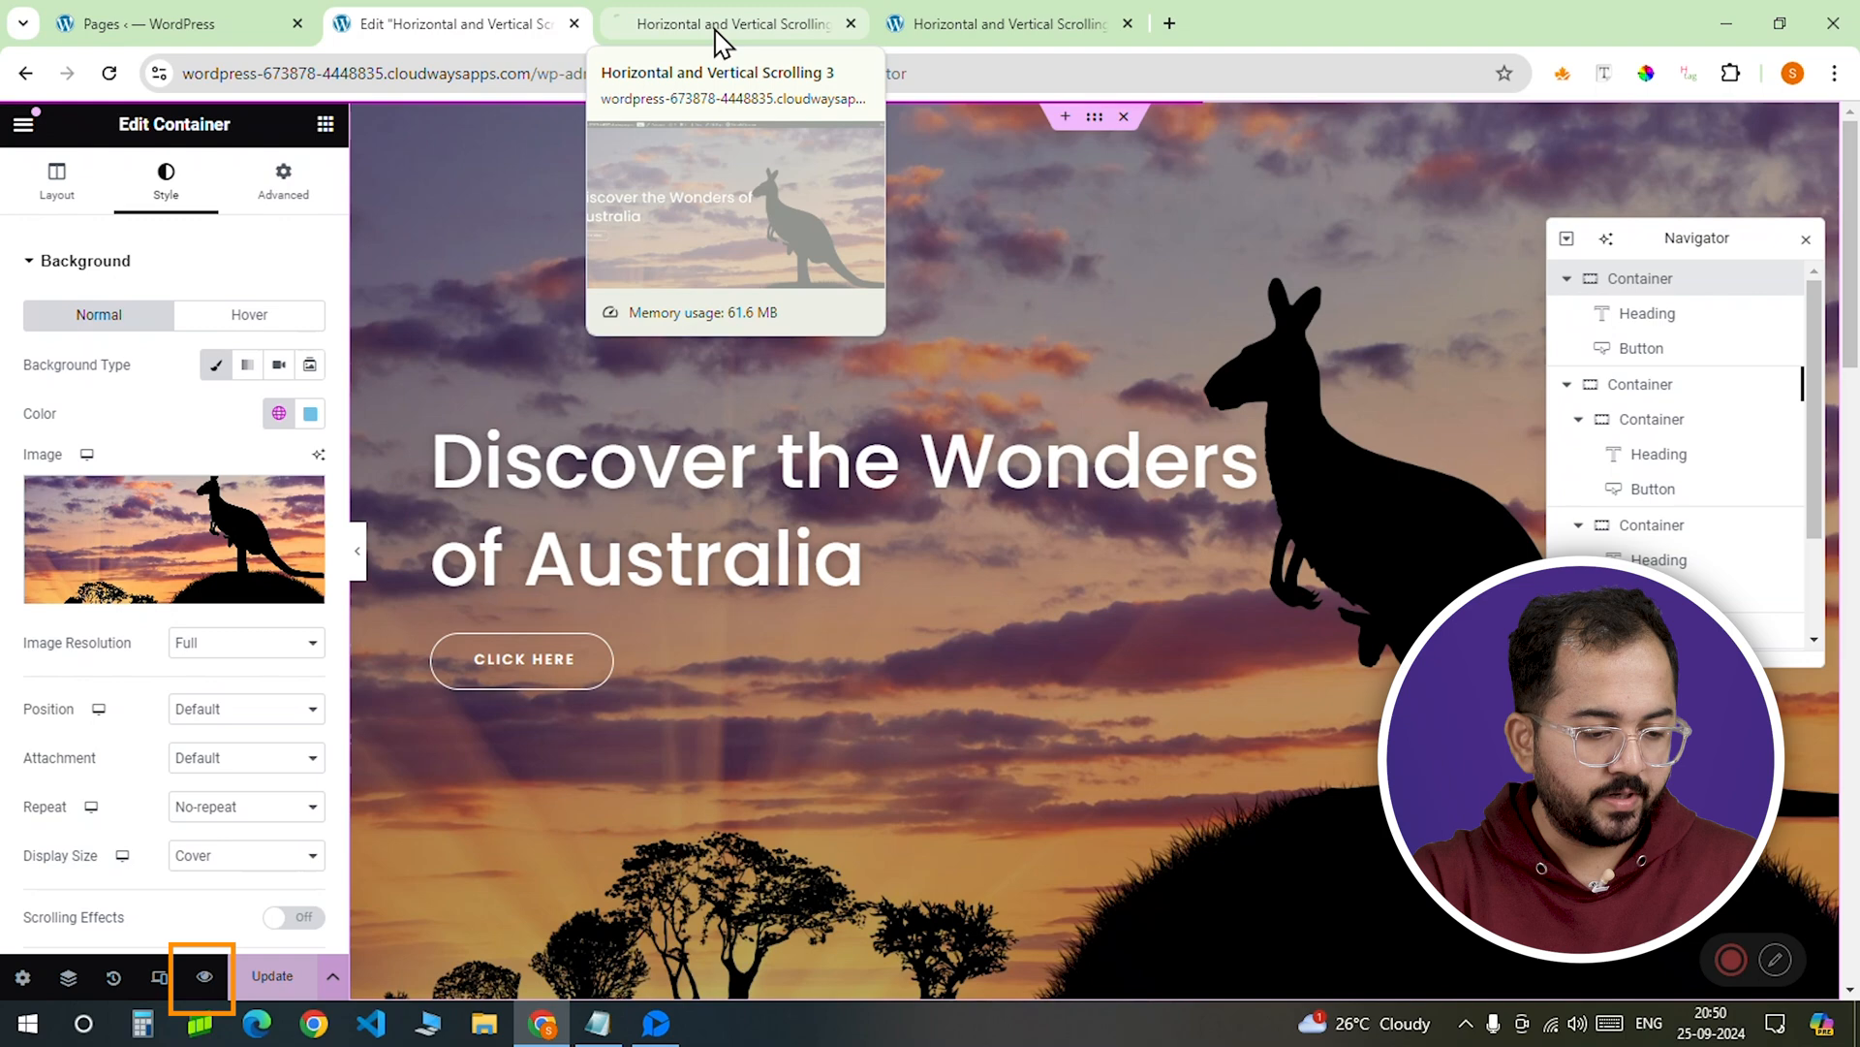
Step: Preview the page and scroll through the Australia sections and horizontal slides
left_click(731, 23)
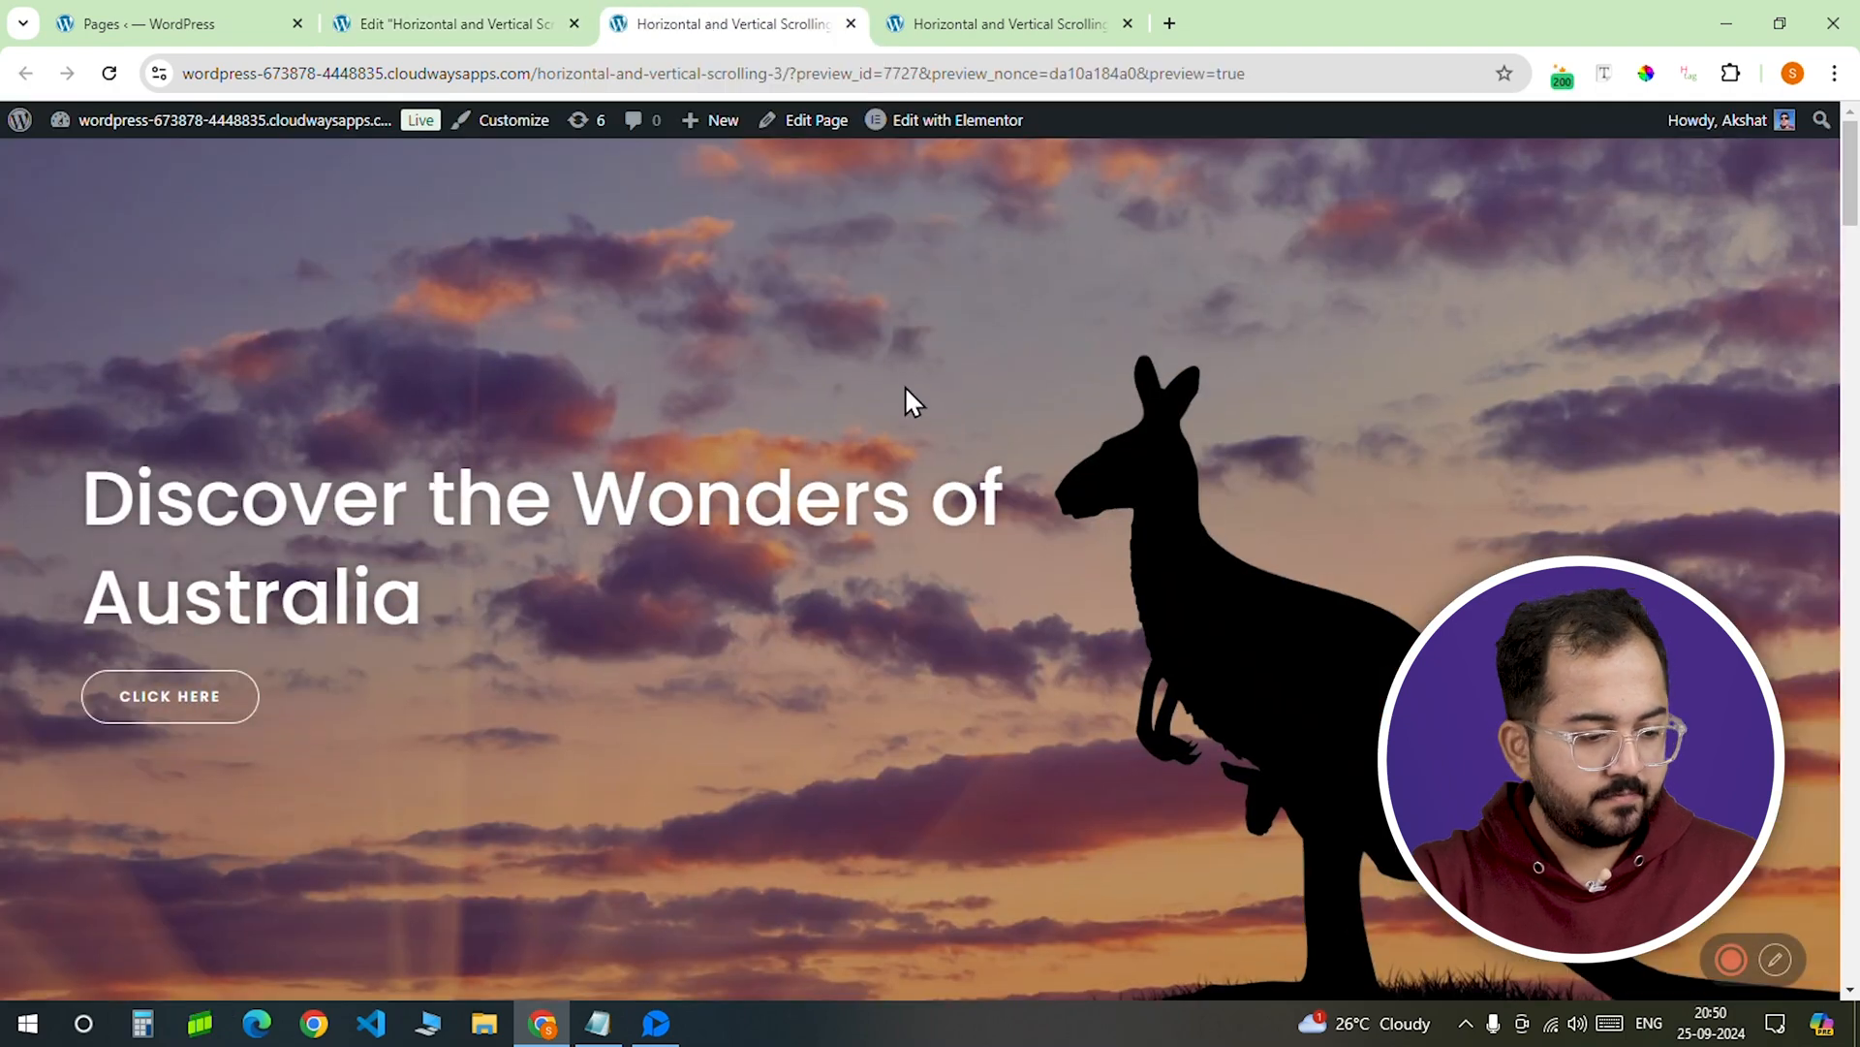
scroll("down", 3)
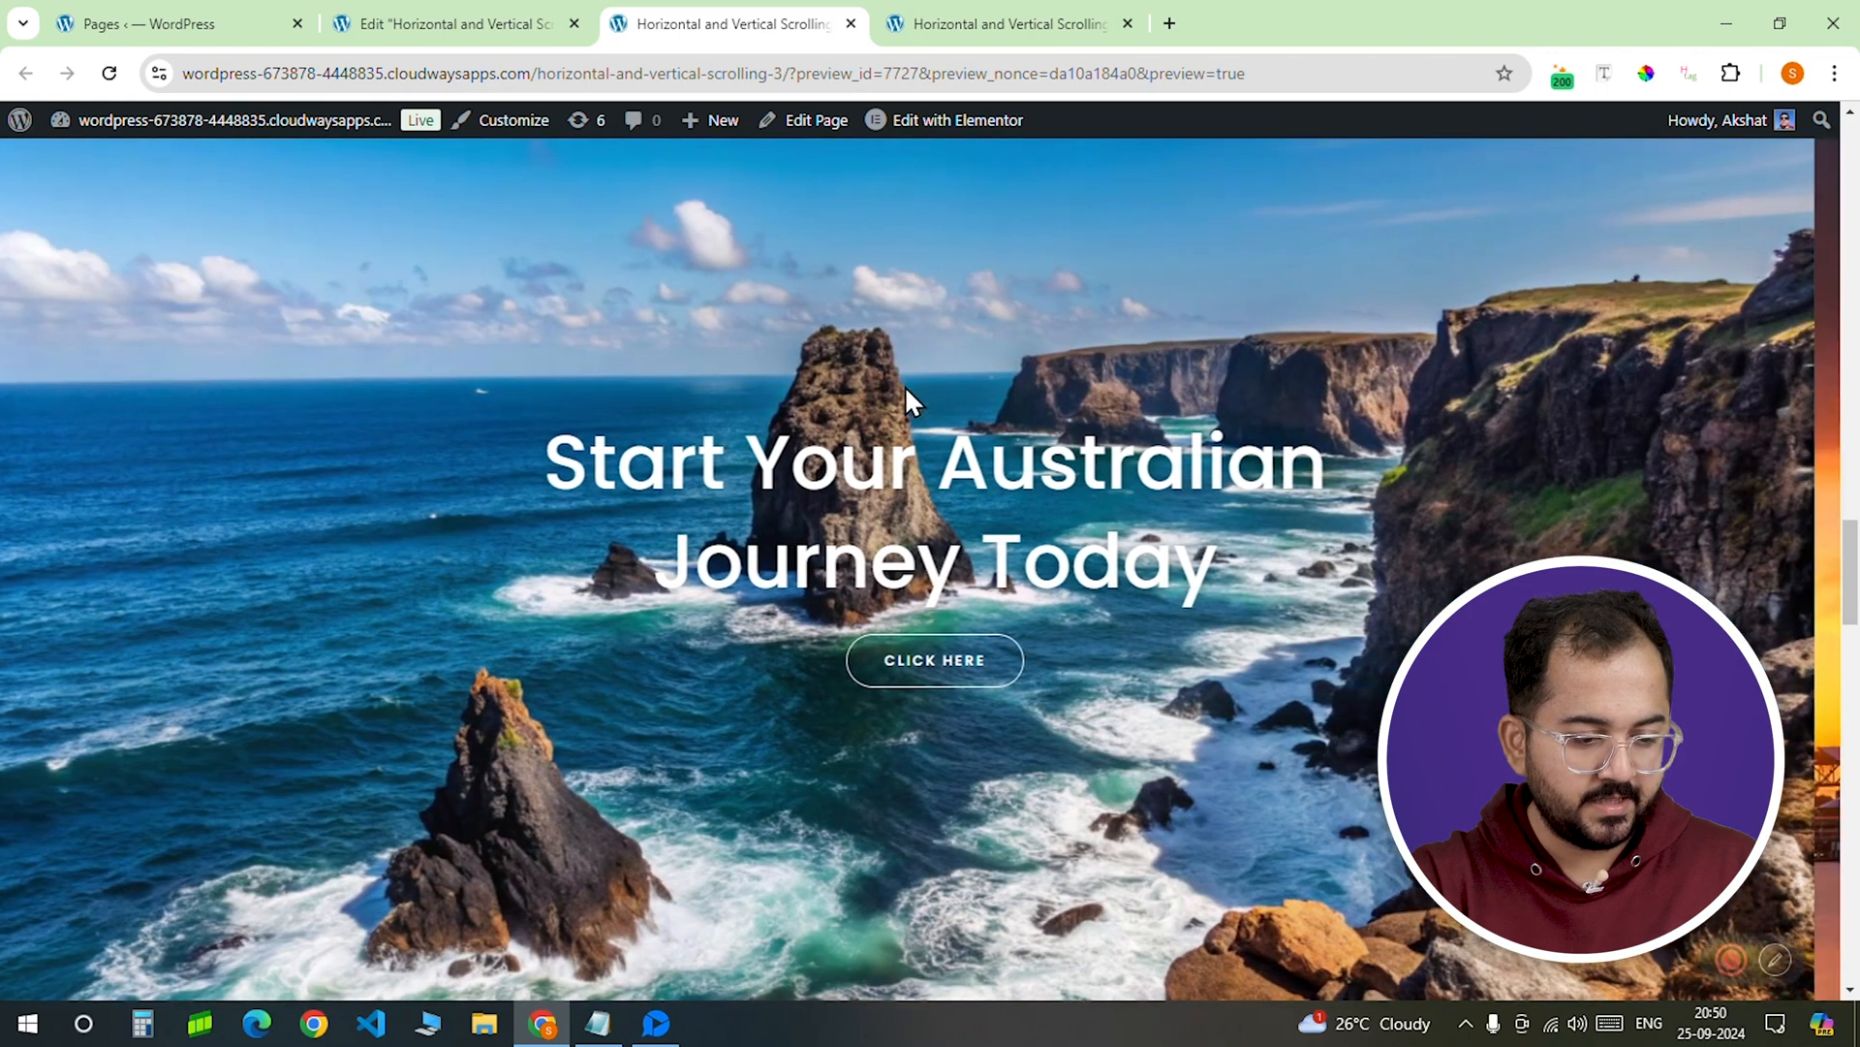
scroll("down", 3)
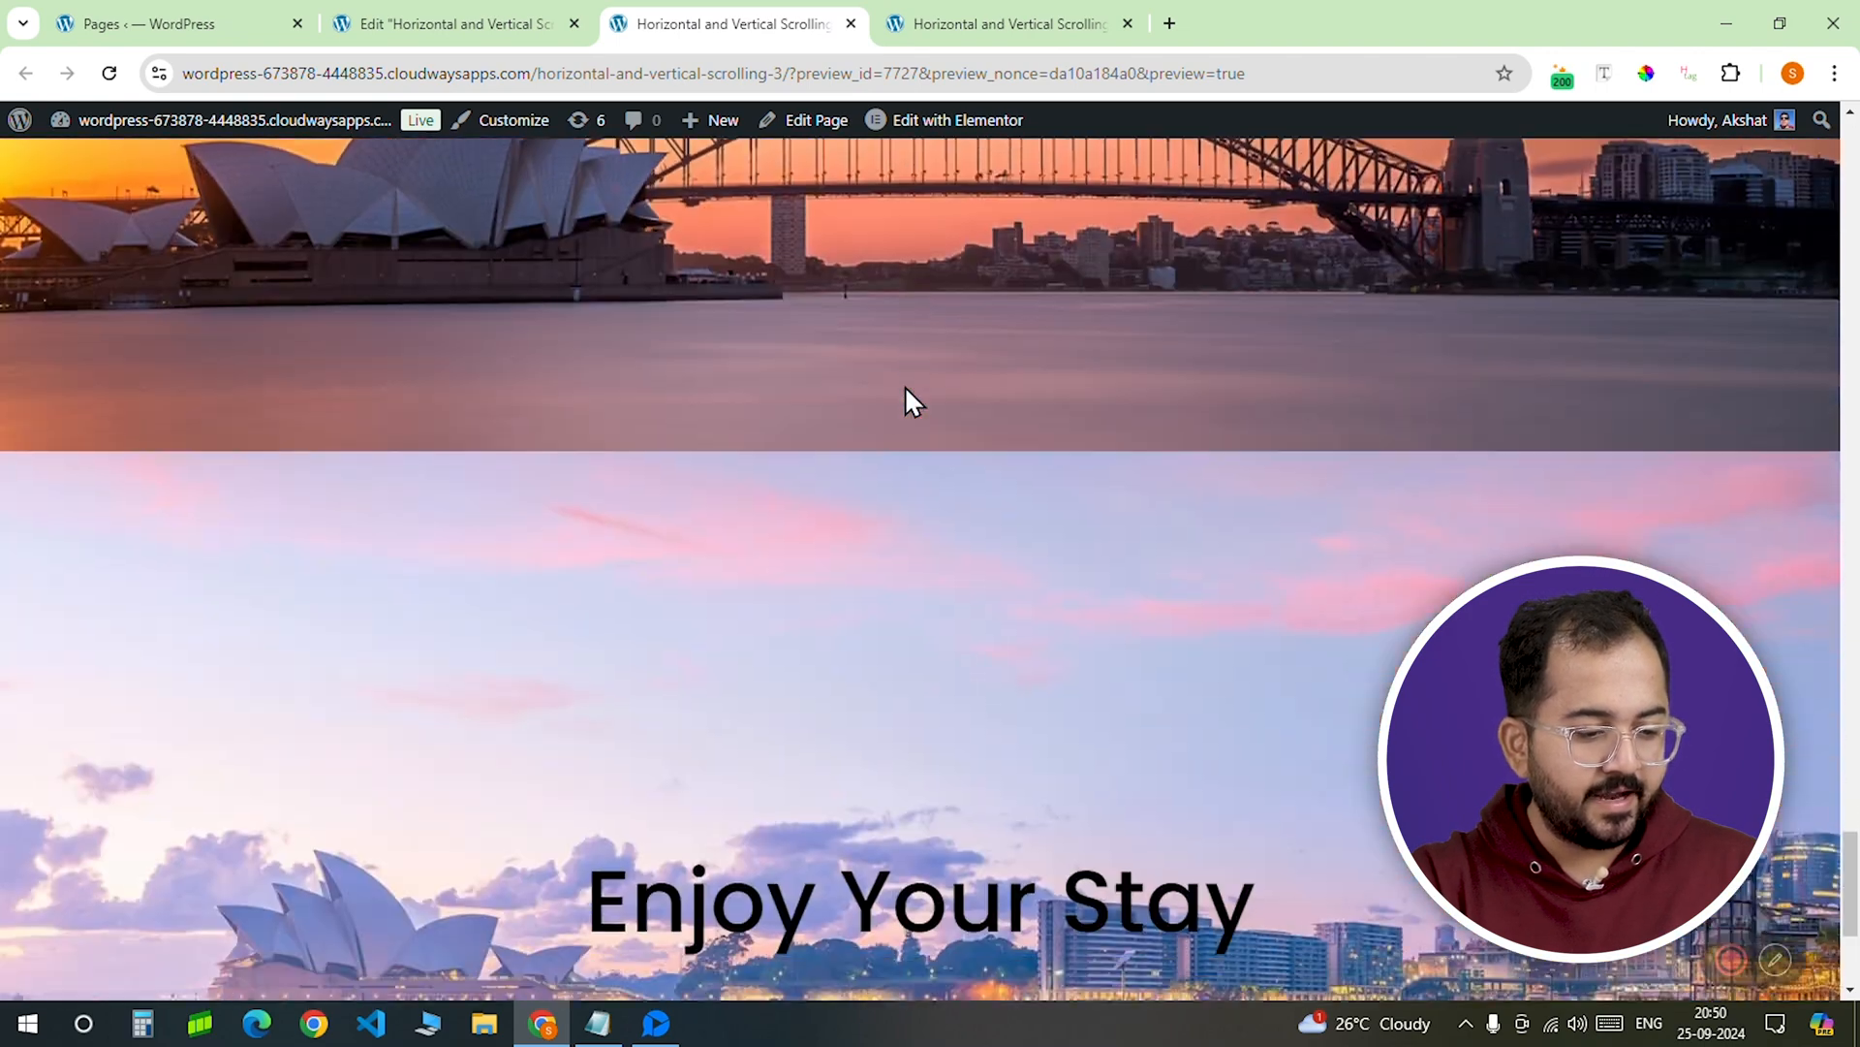
scroll("down", 3)
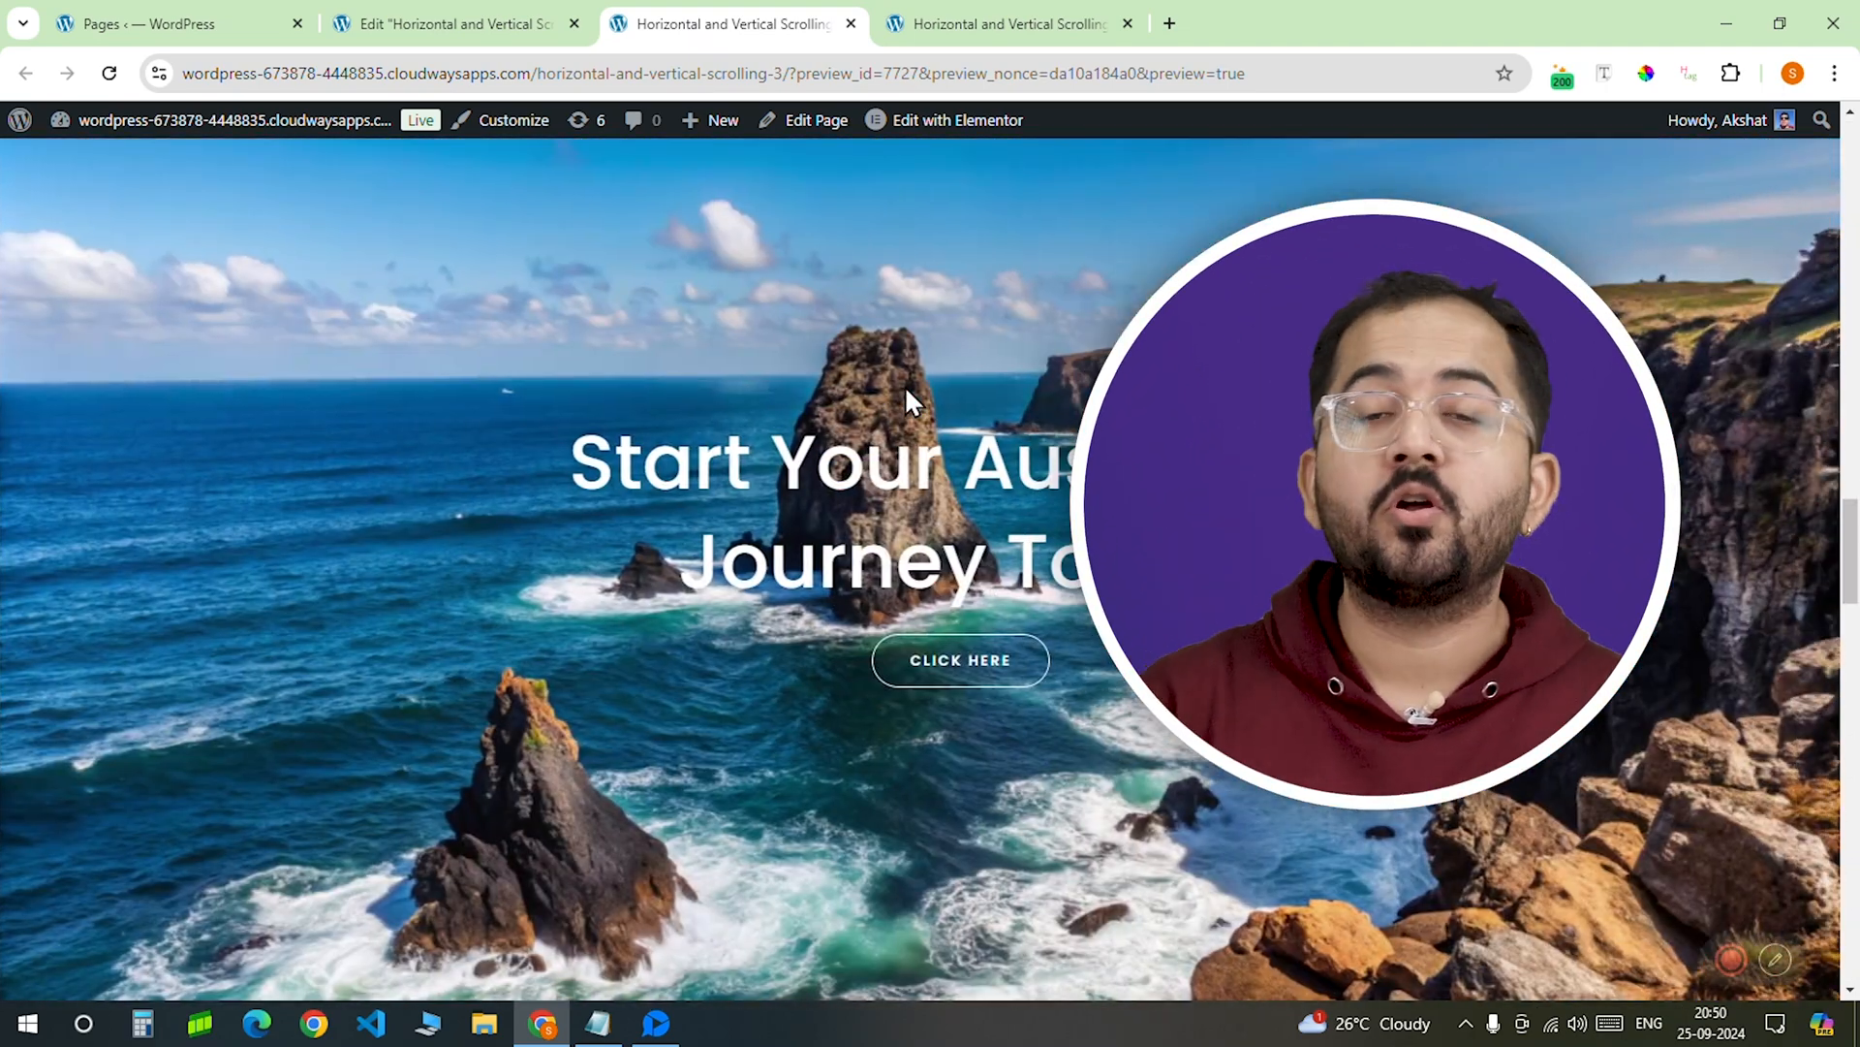
scroll("down", 3)
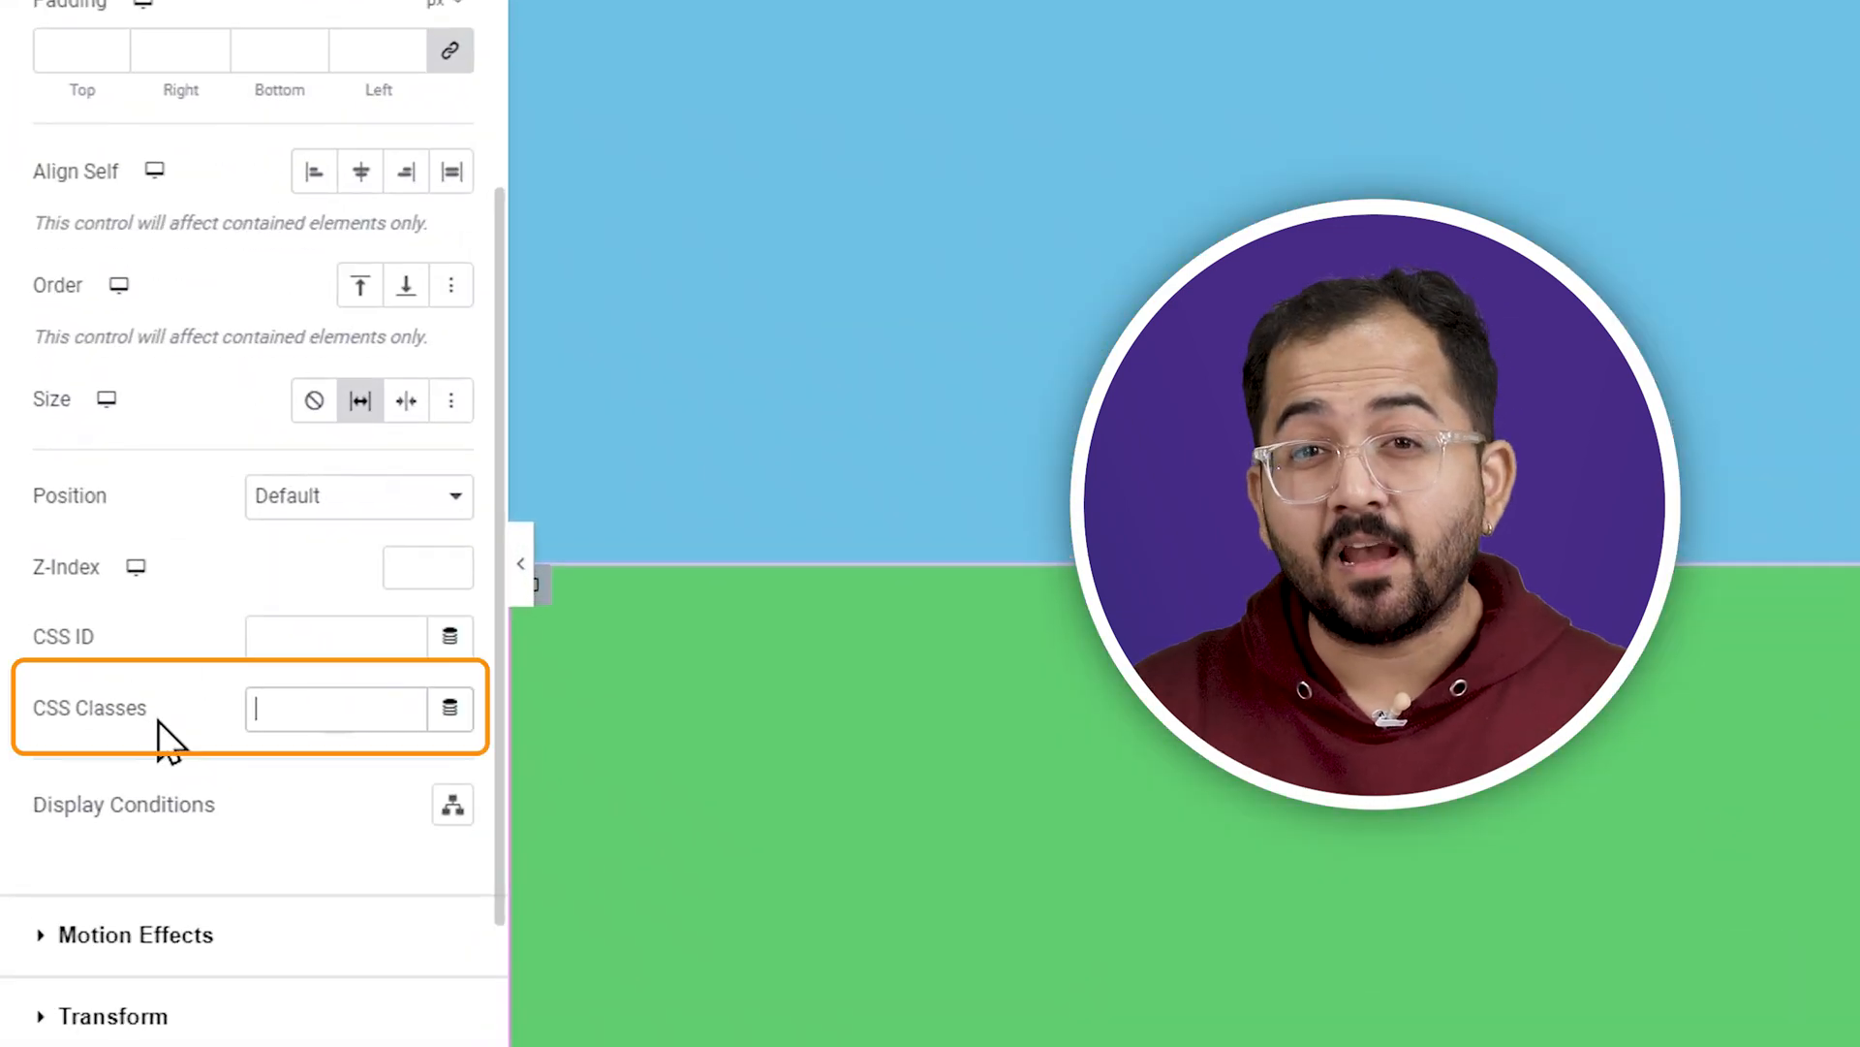
Step: Set the slide container's CSS Classes field to "slide"
type("slide")
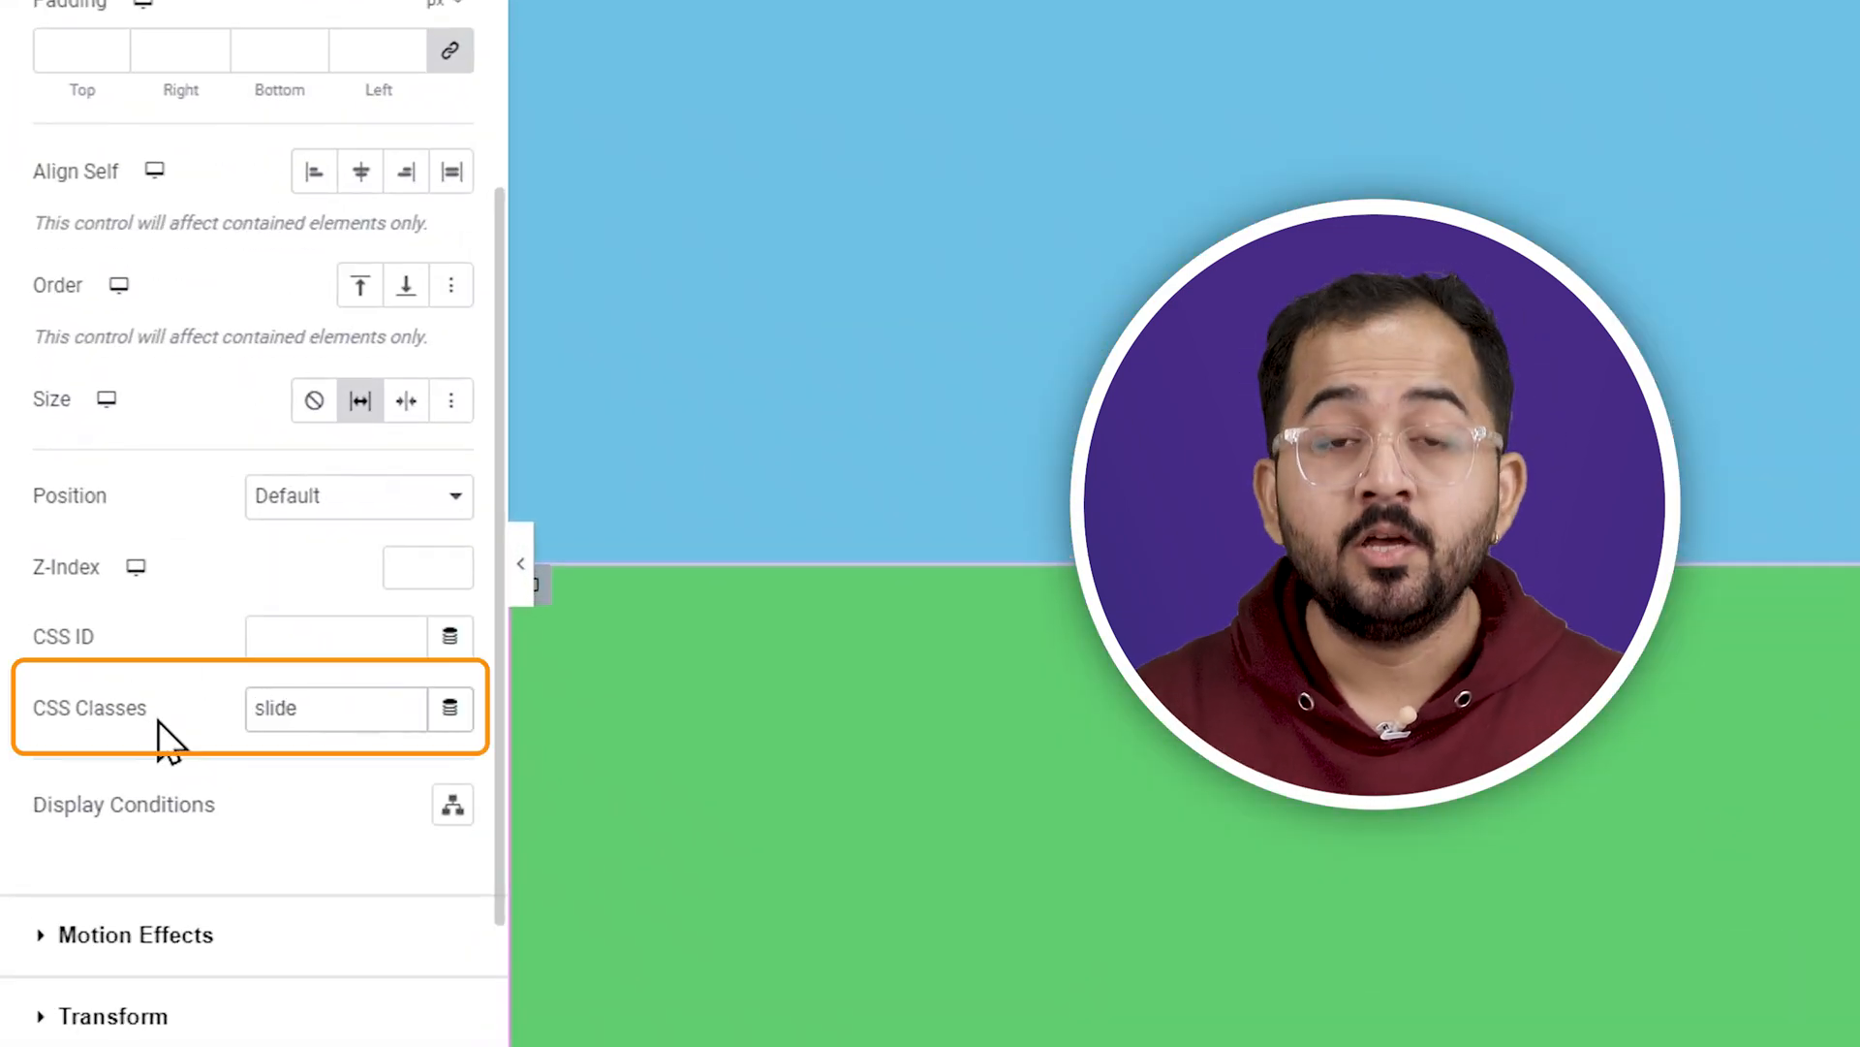
left_click(335, 709)
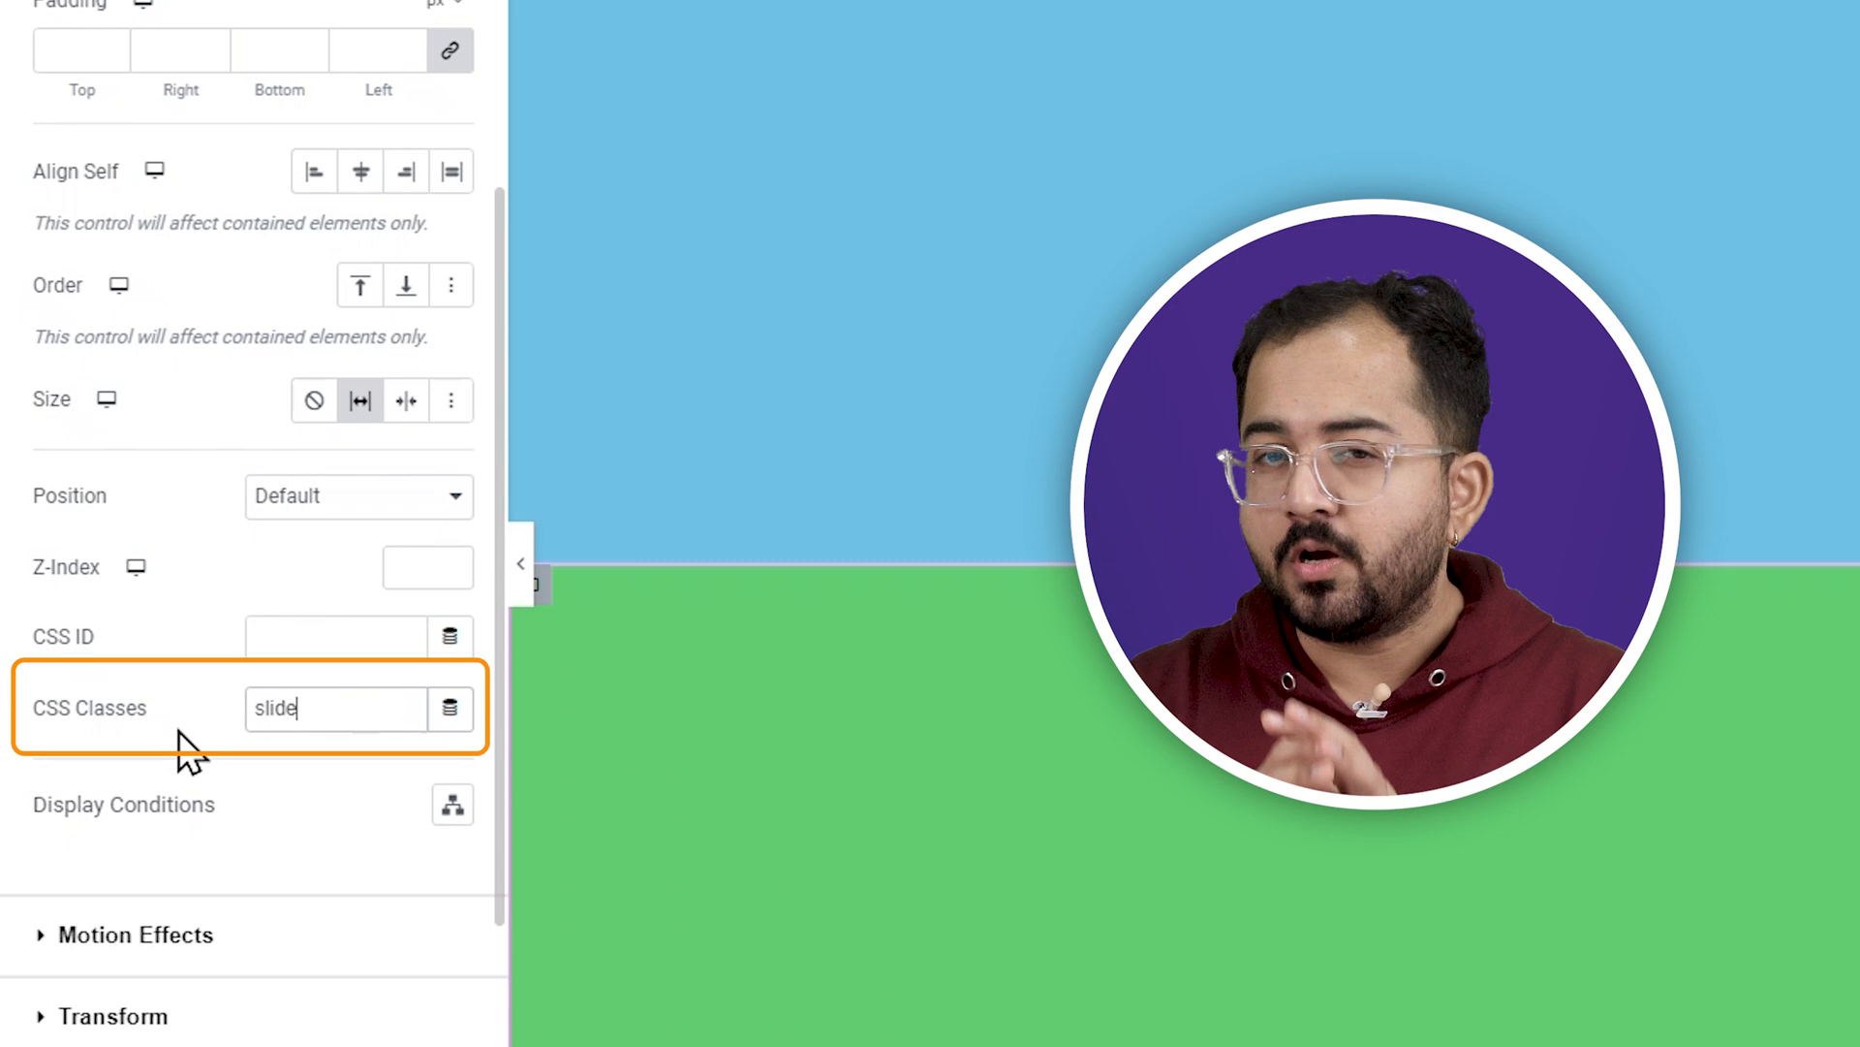